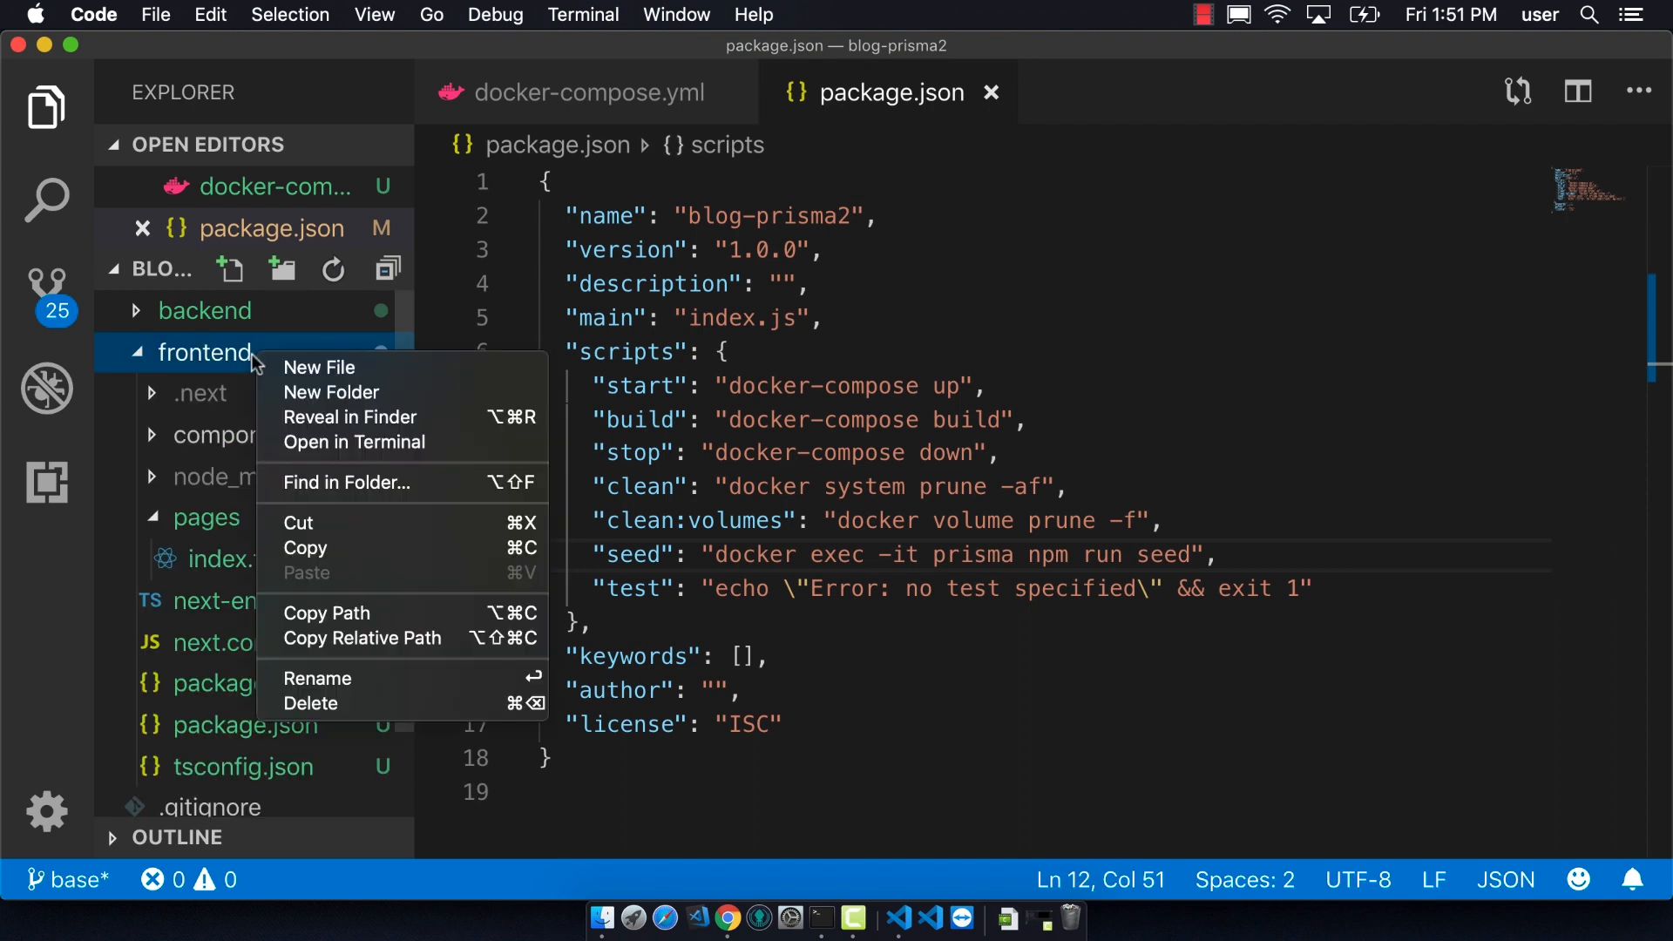
Create a new file named Dockerfile in the frontend folder.
{"action": "left_click", "coordinate": [319, 367]}
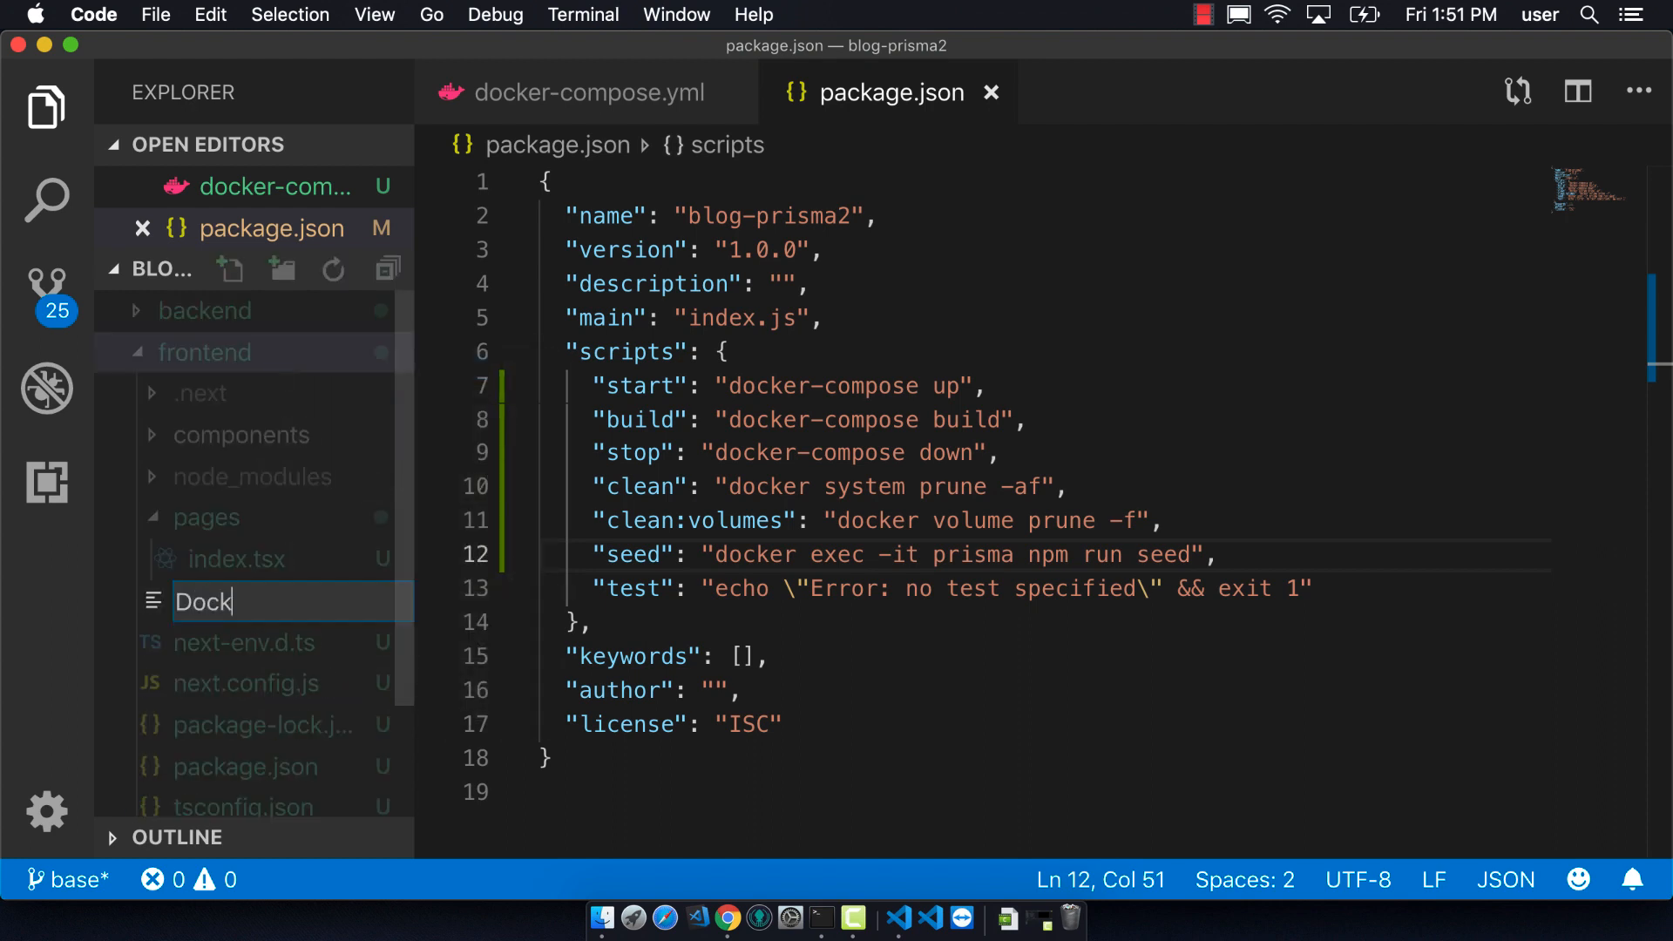
{"action": "key", "text": "Enter"}
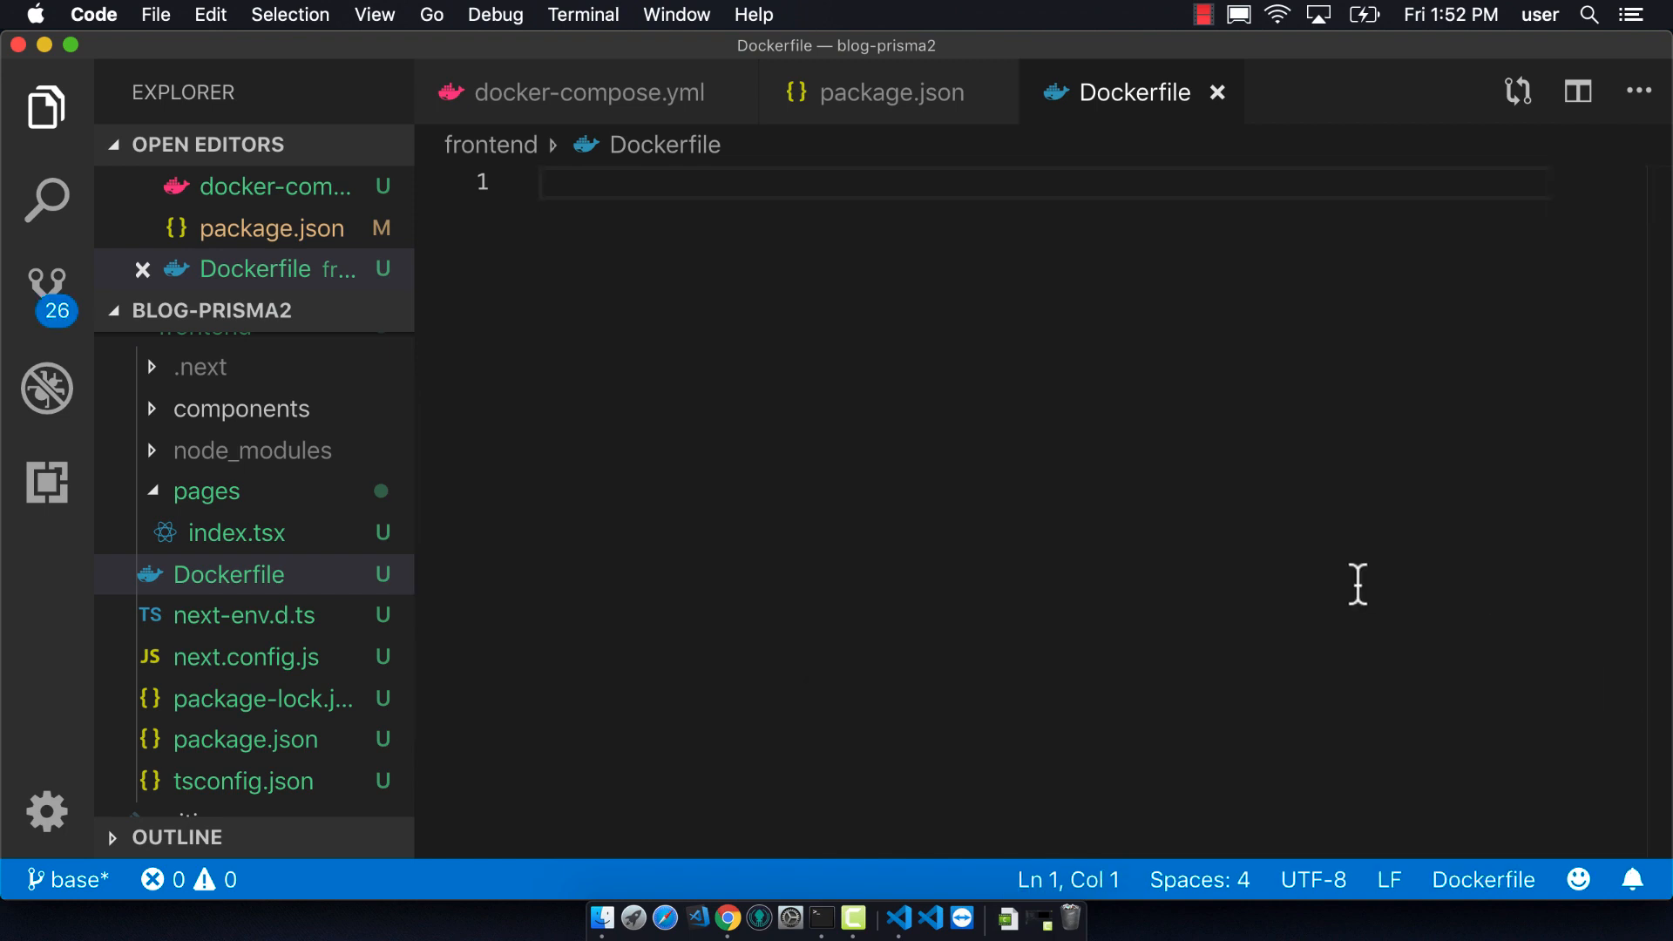
Start the frontend Dockerfile with FROM node:10.16.8, RUN mkdir /app and WORKDIR /app.
{"action": "type", "text": "FROM"}
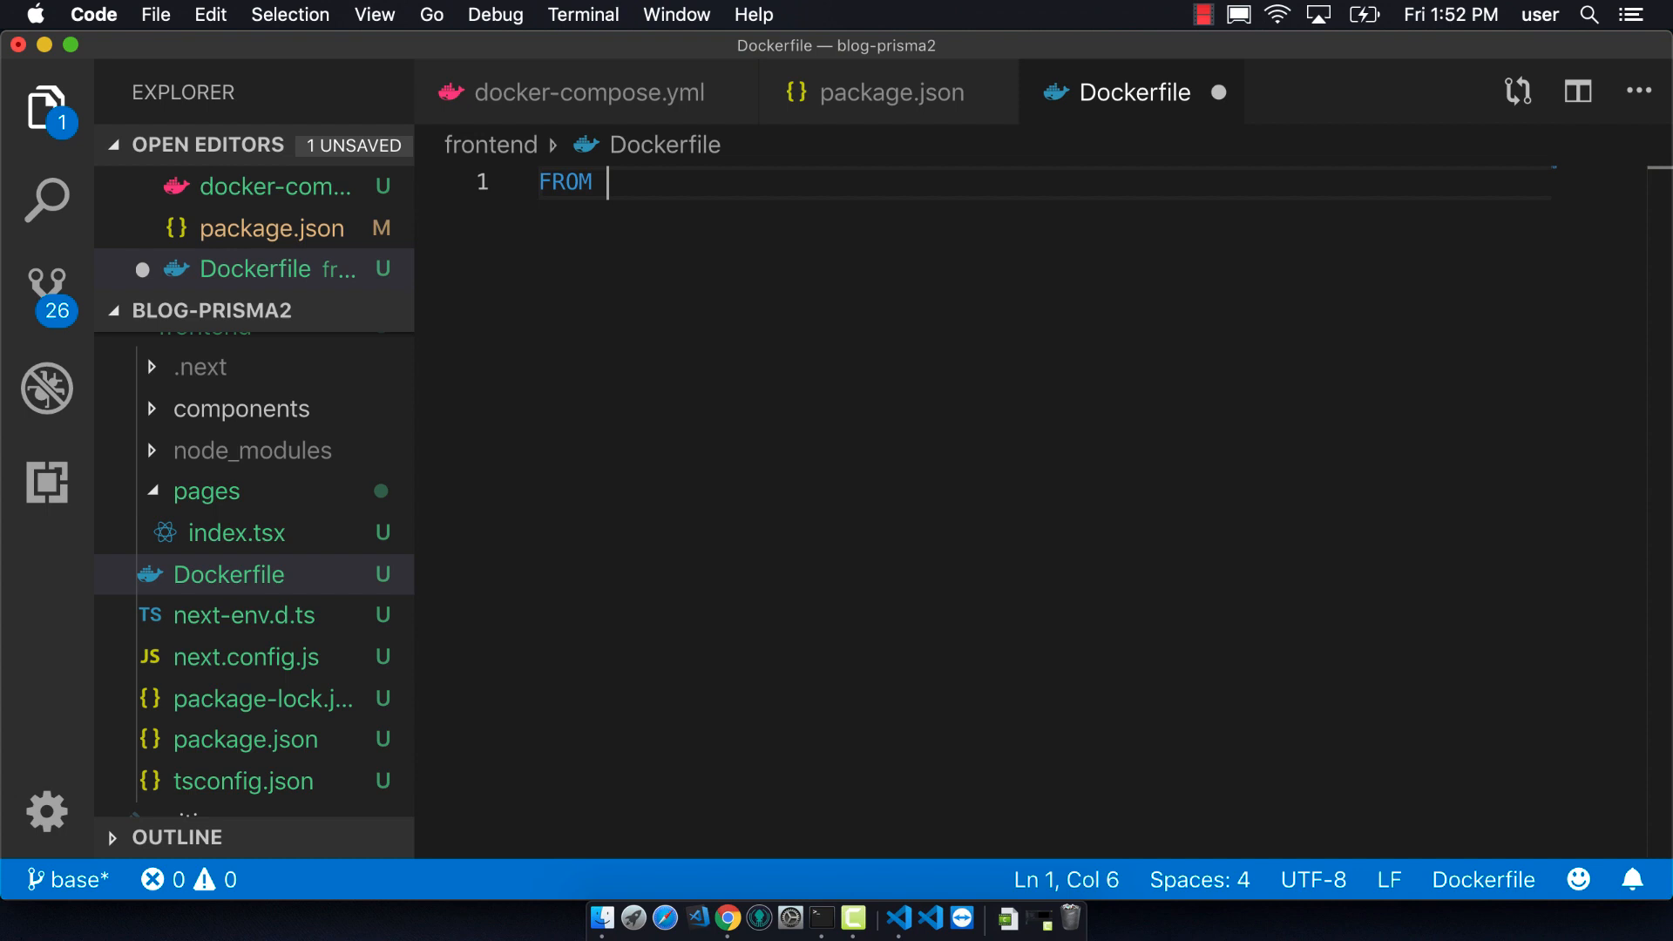
{"action": "type", "text": "node:10.16.8"}
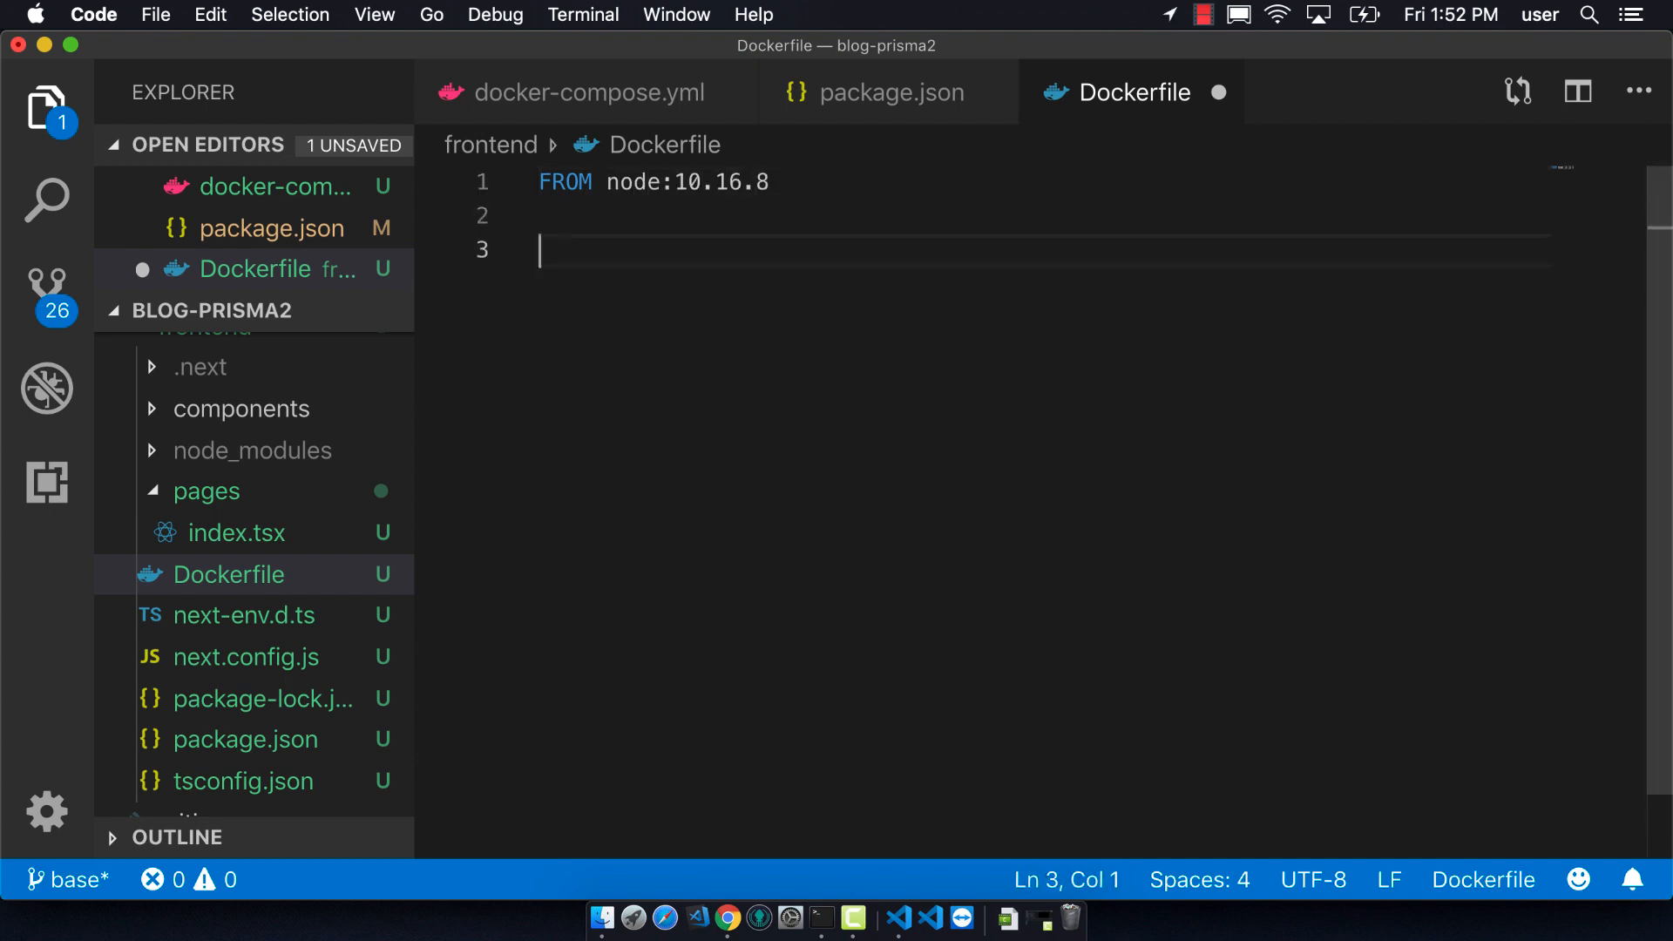
{"action": "type", "text": "RUN mkdir"}
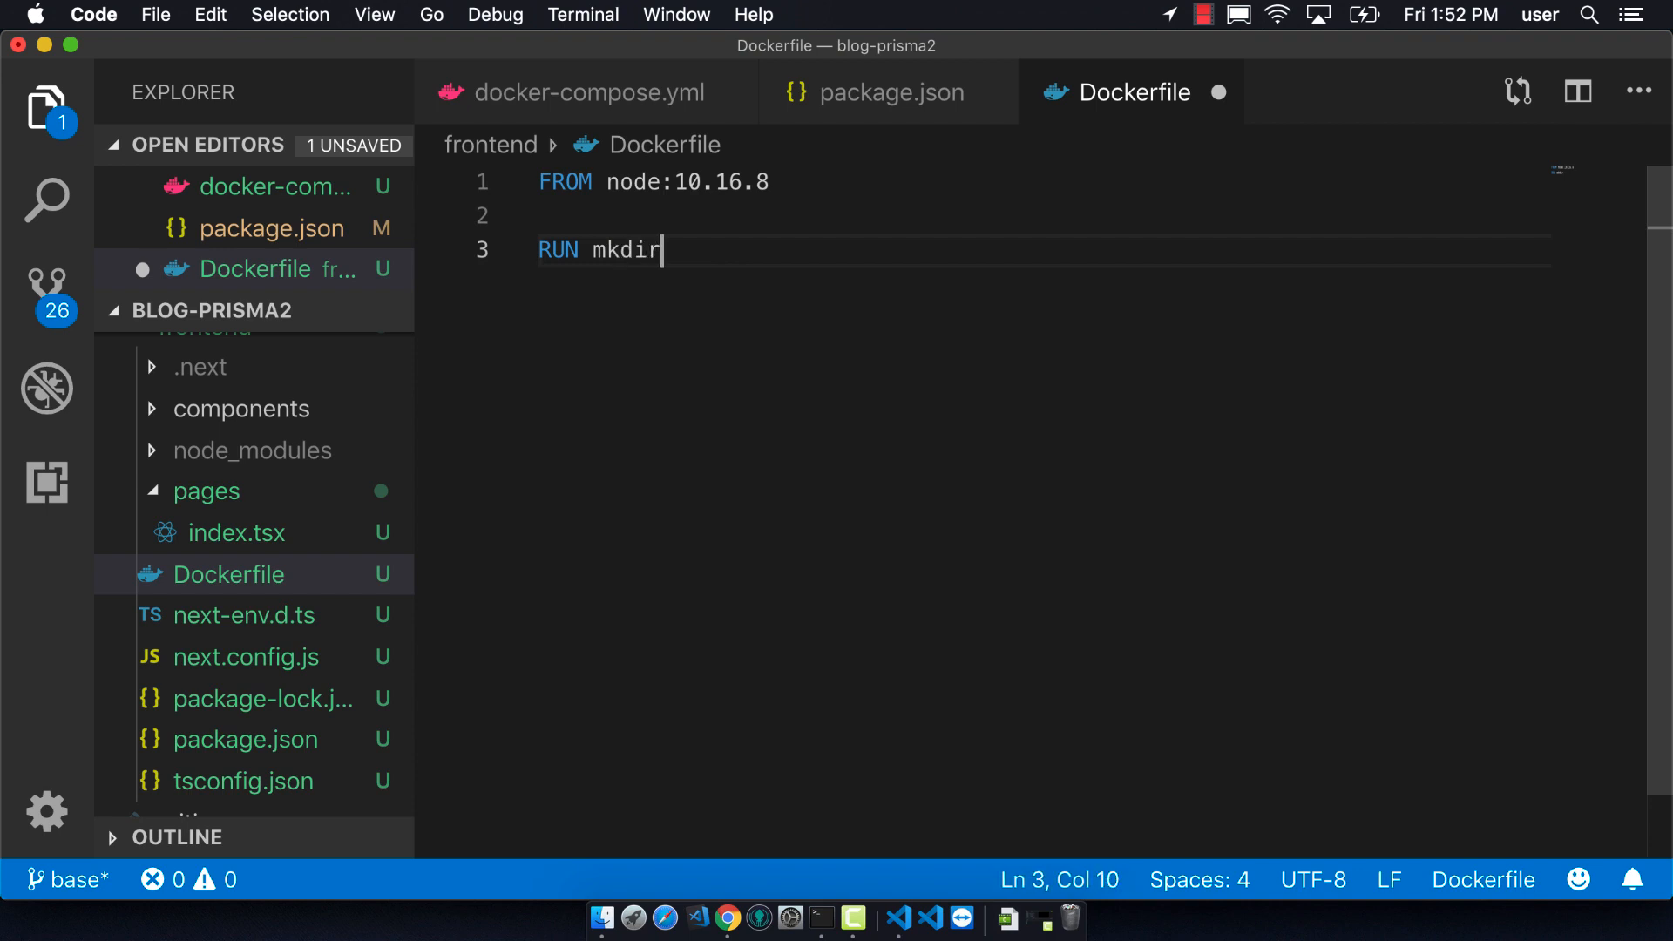
{"action": "type", "text": "/app"}
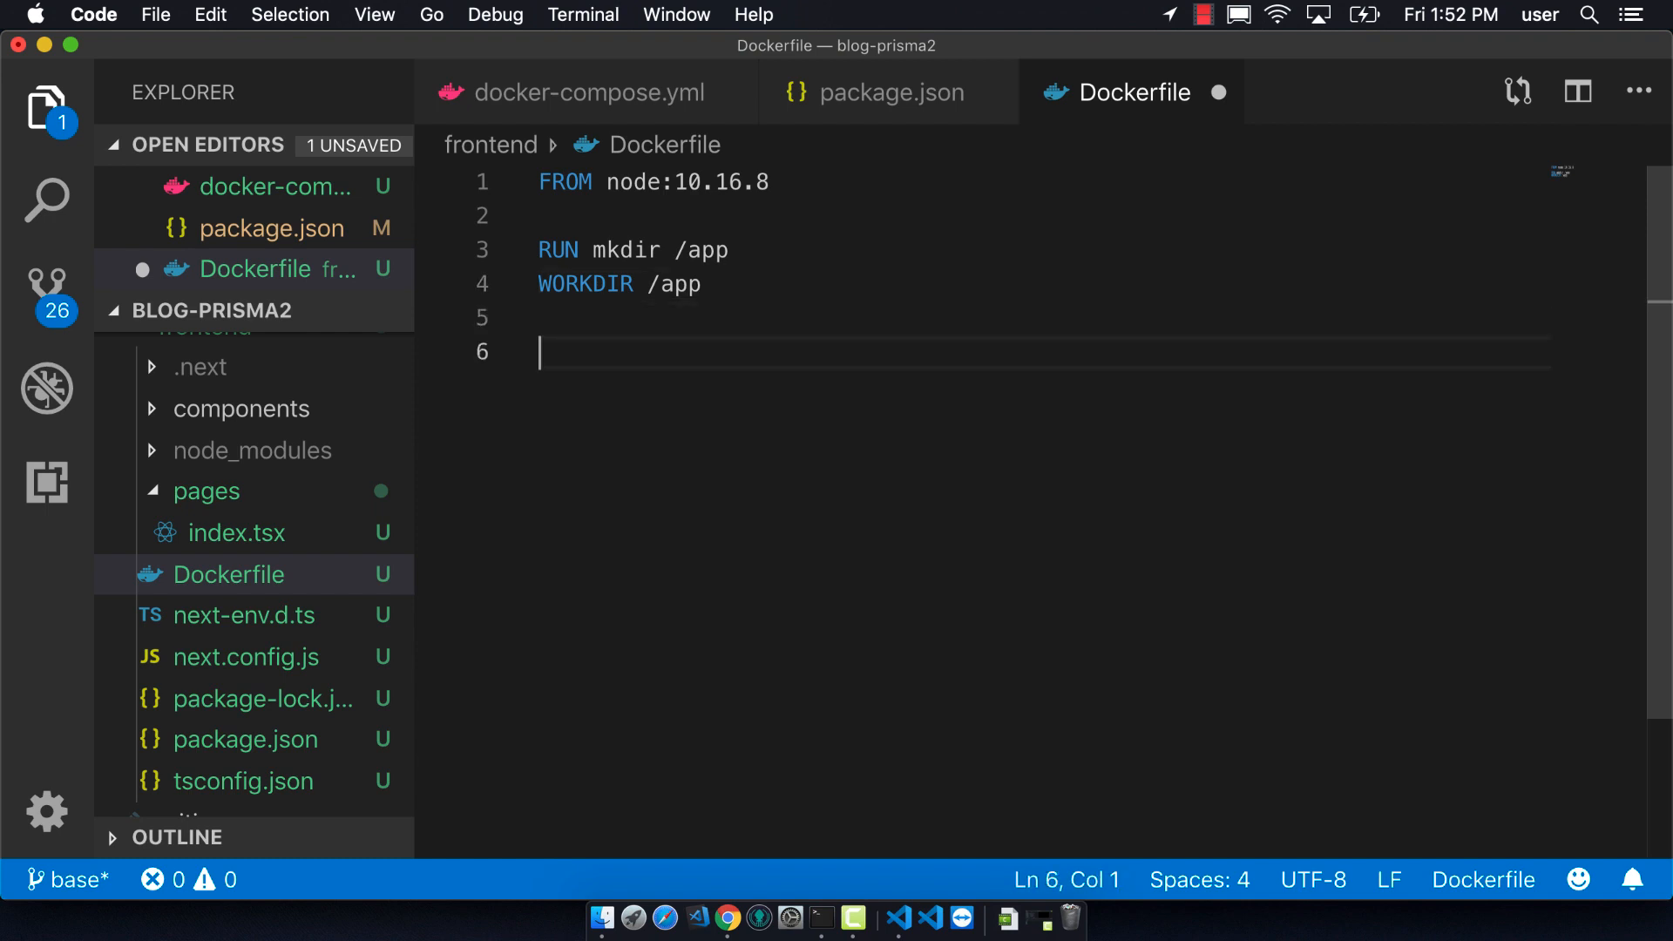
Add COPY package*.json ./, RUN npm install and CMD ["npm", "run", "dev"], then save.
{"action": "type", "text": "COPY pa"}
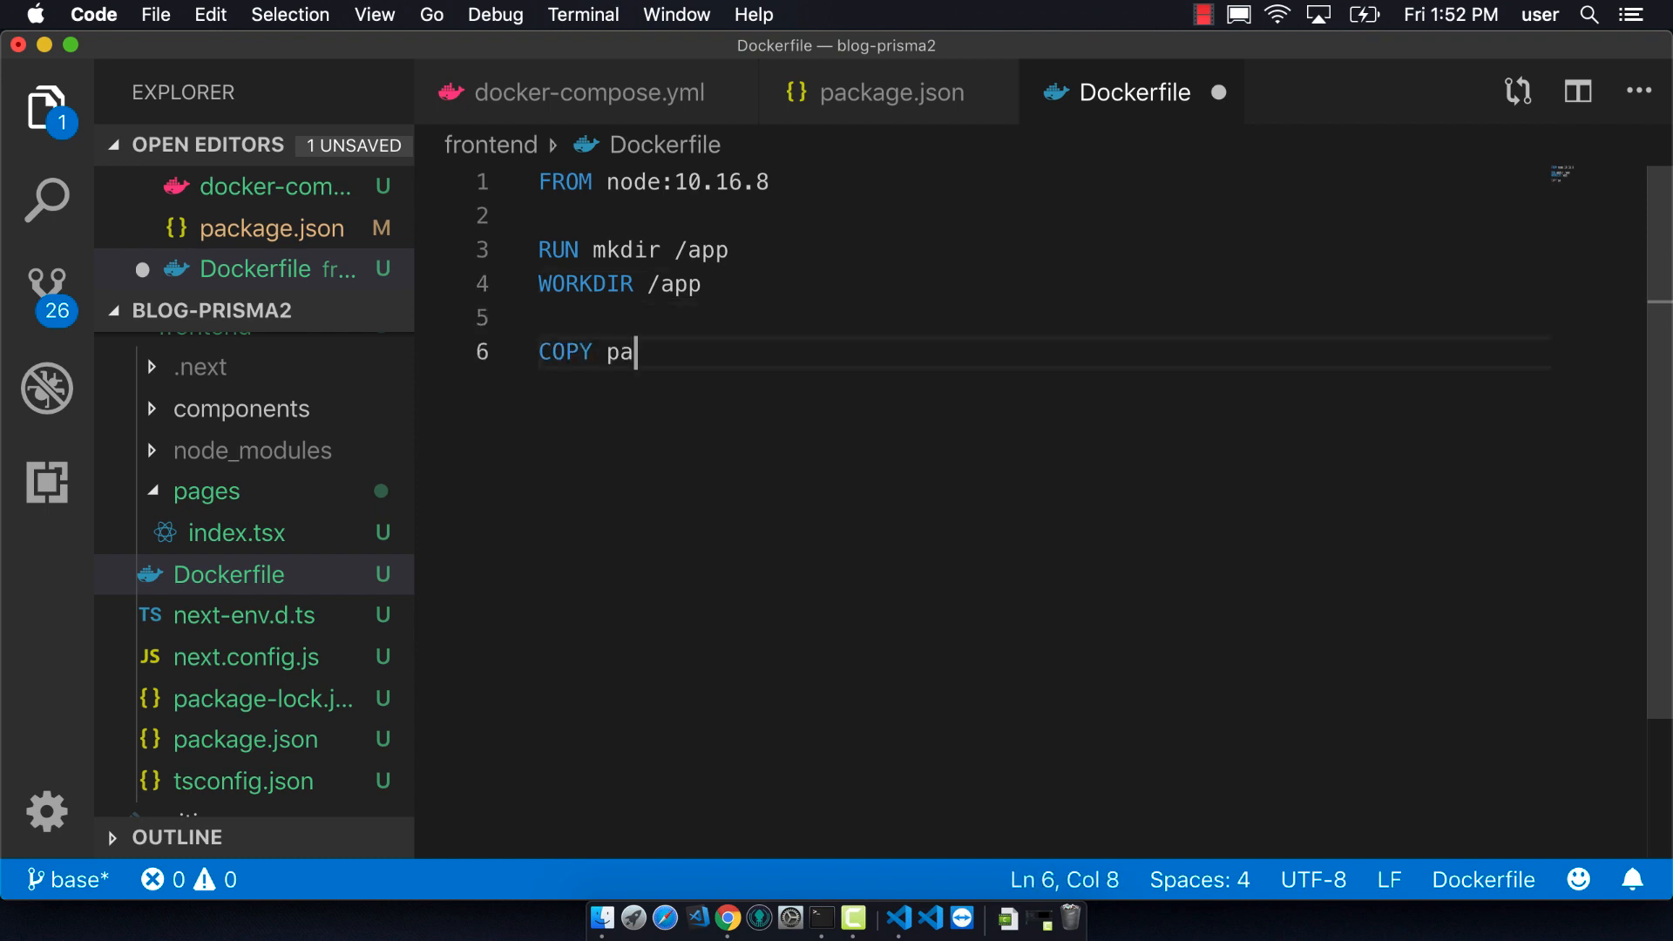
{"action": "type", "text": "ckage*.json ./"}
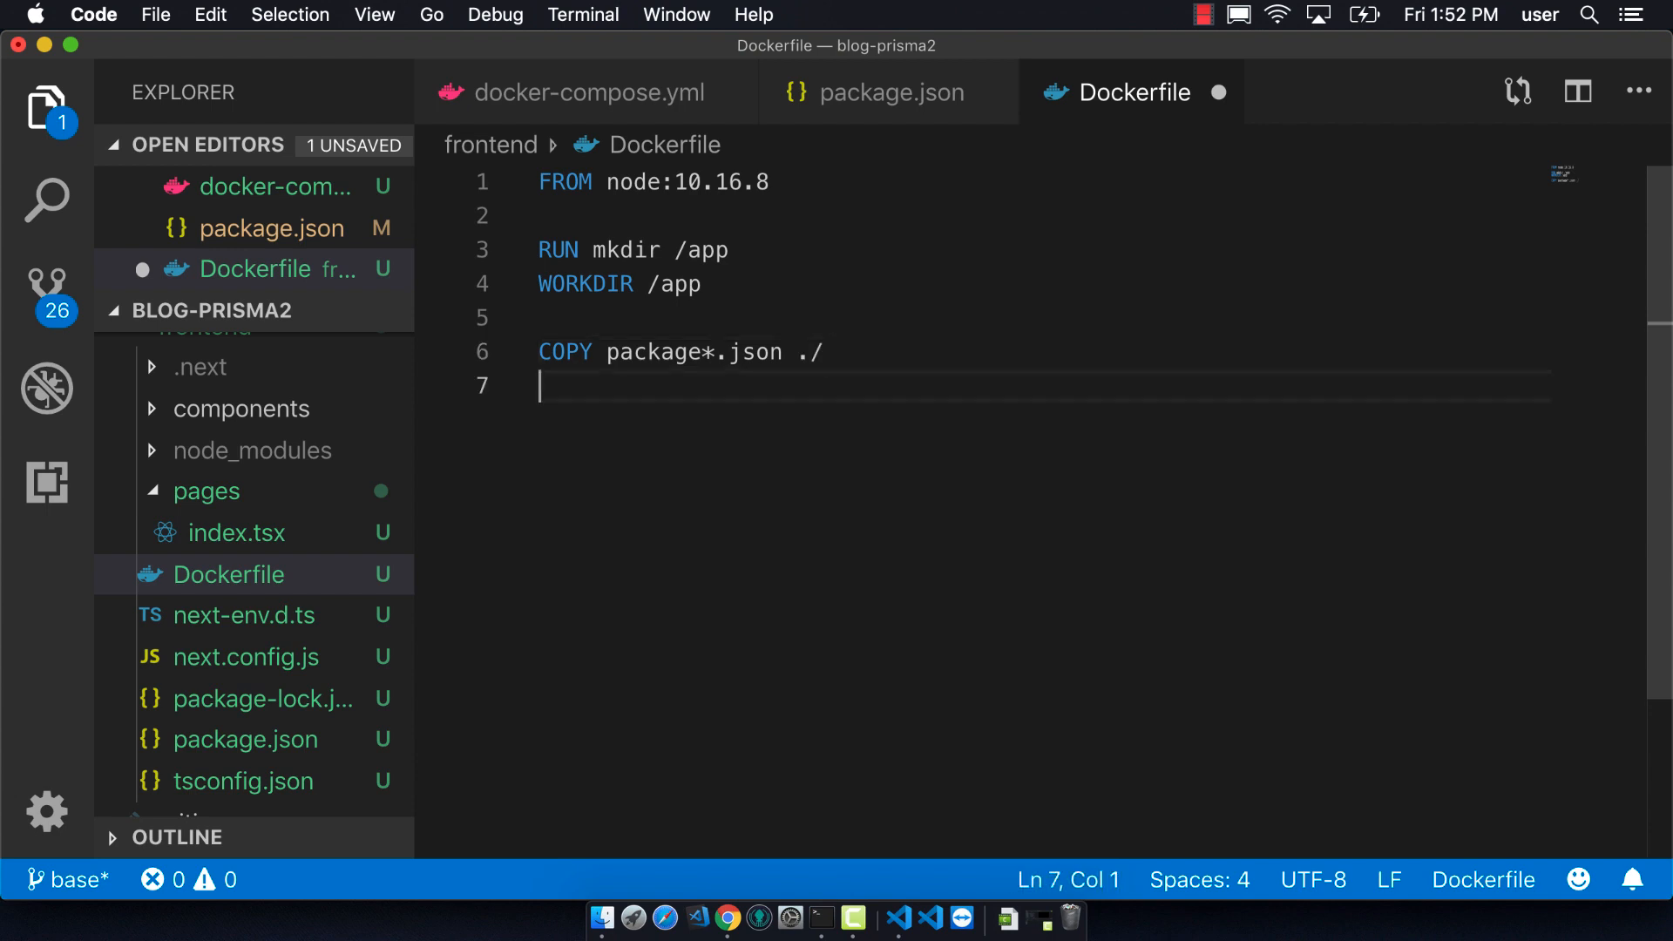
{"action": "type", "text": "RUN npm install"}
{"action": "type", "text": "CMD ["}
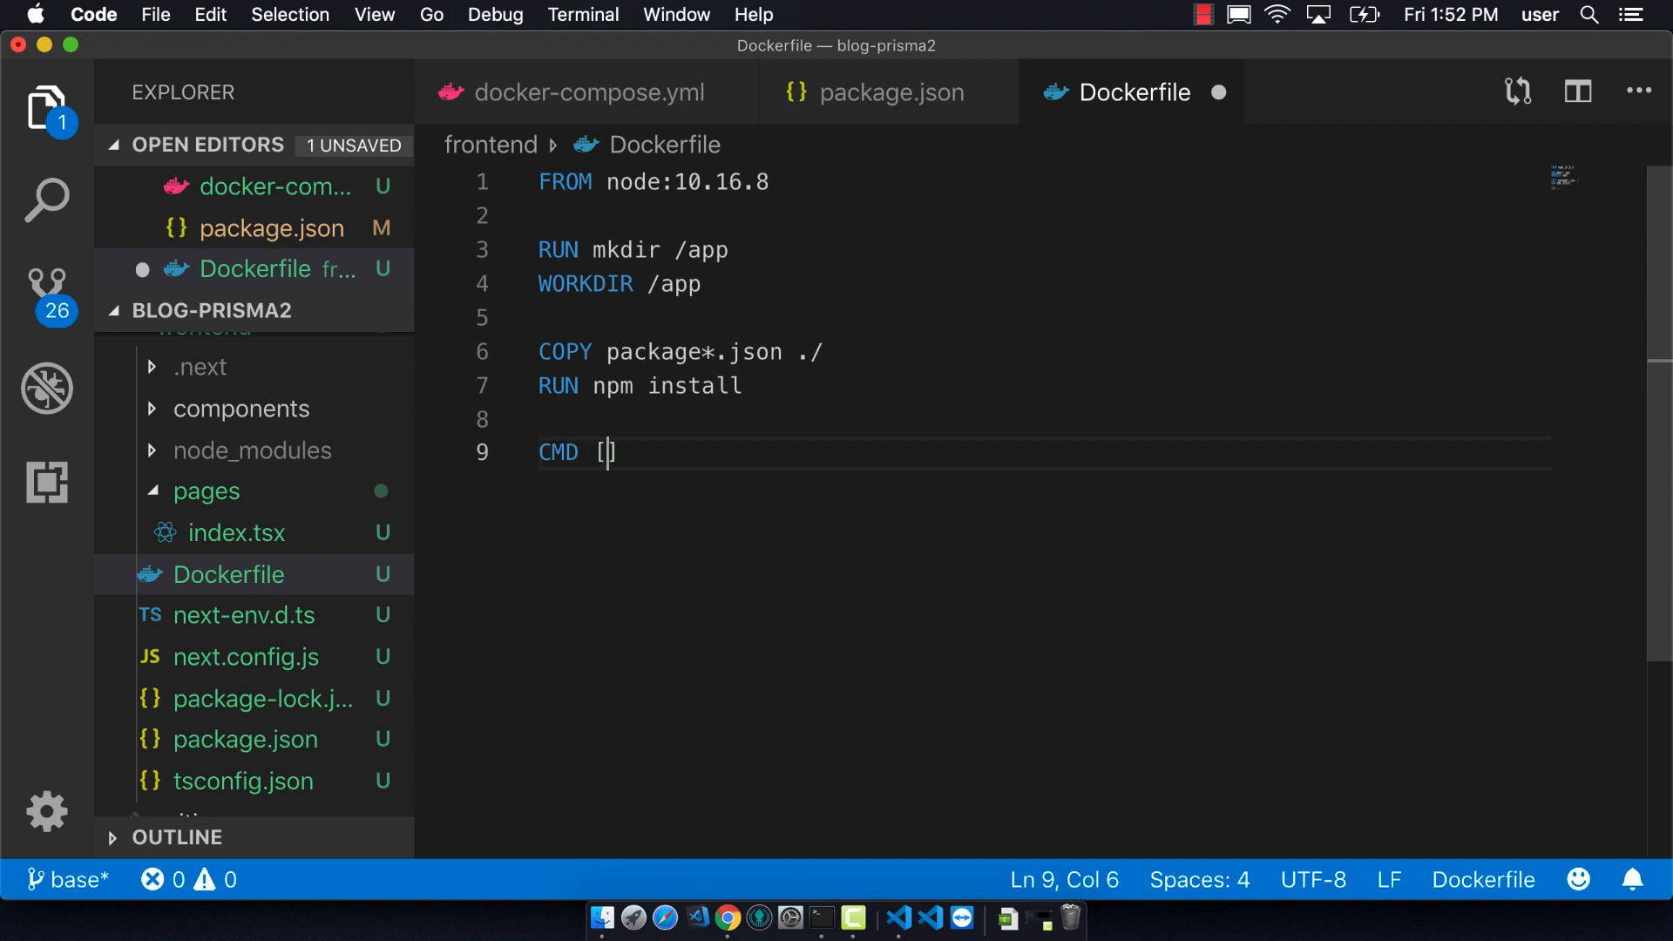
{"action": "type", "text": "\"npm\""}
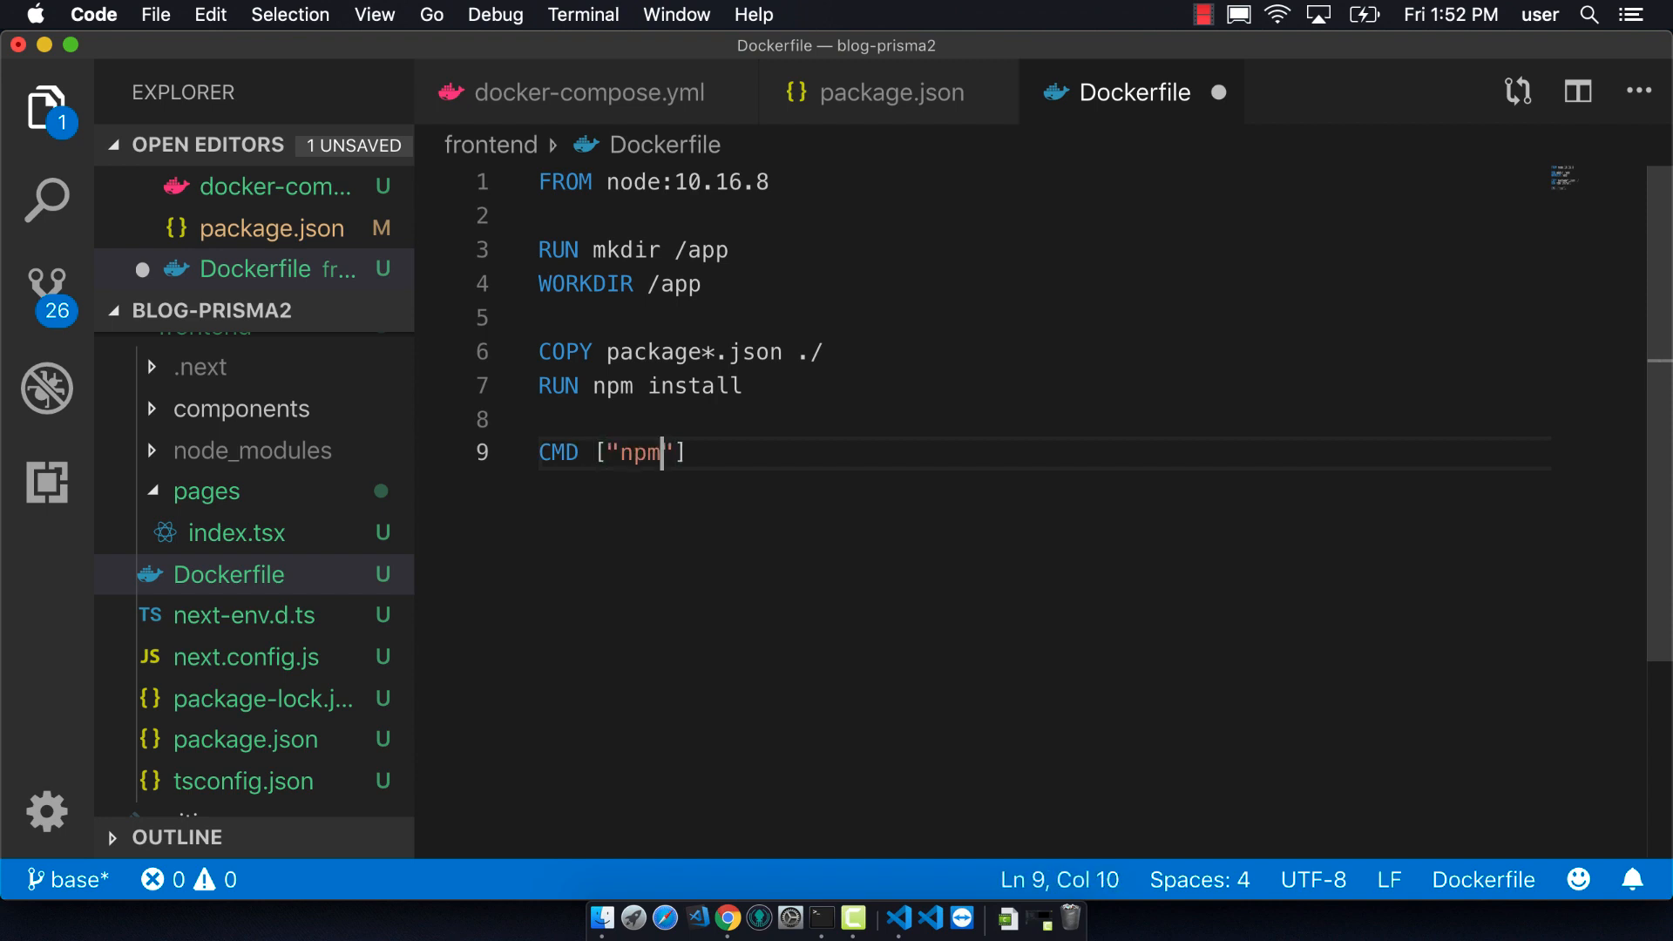
{"action": "type", "text": ", \"run\""}
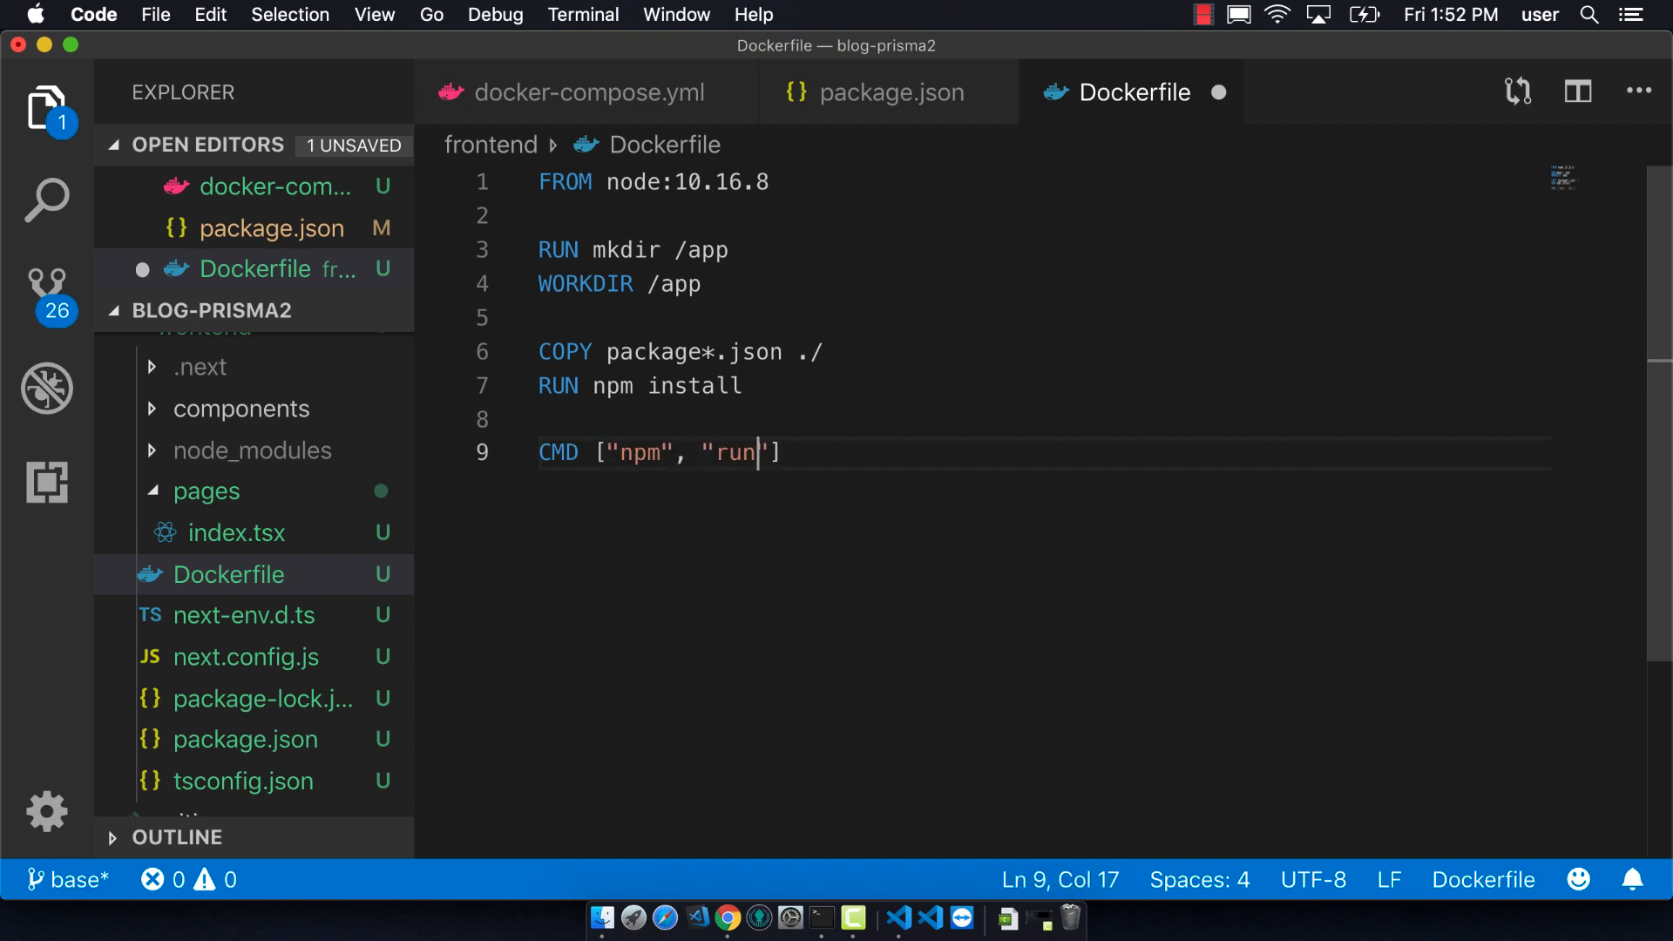
{"action": "type", "text": ", \"de"}
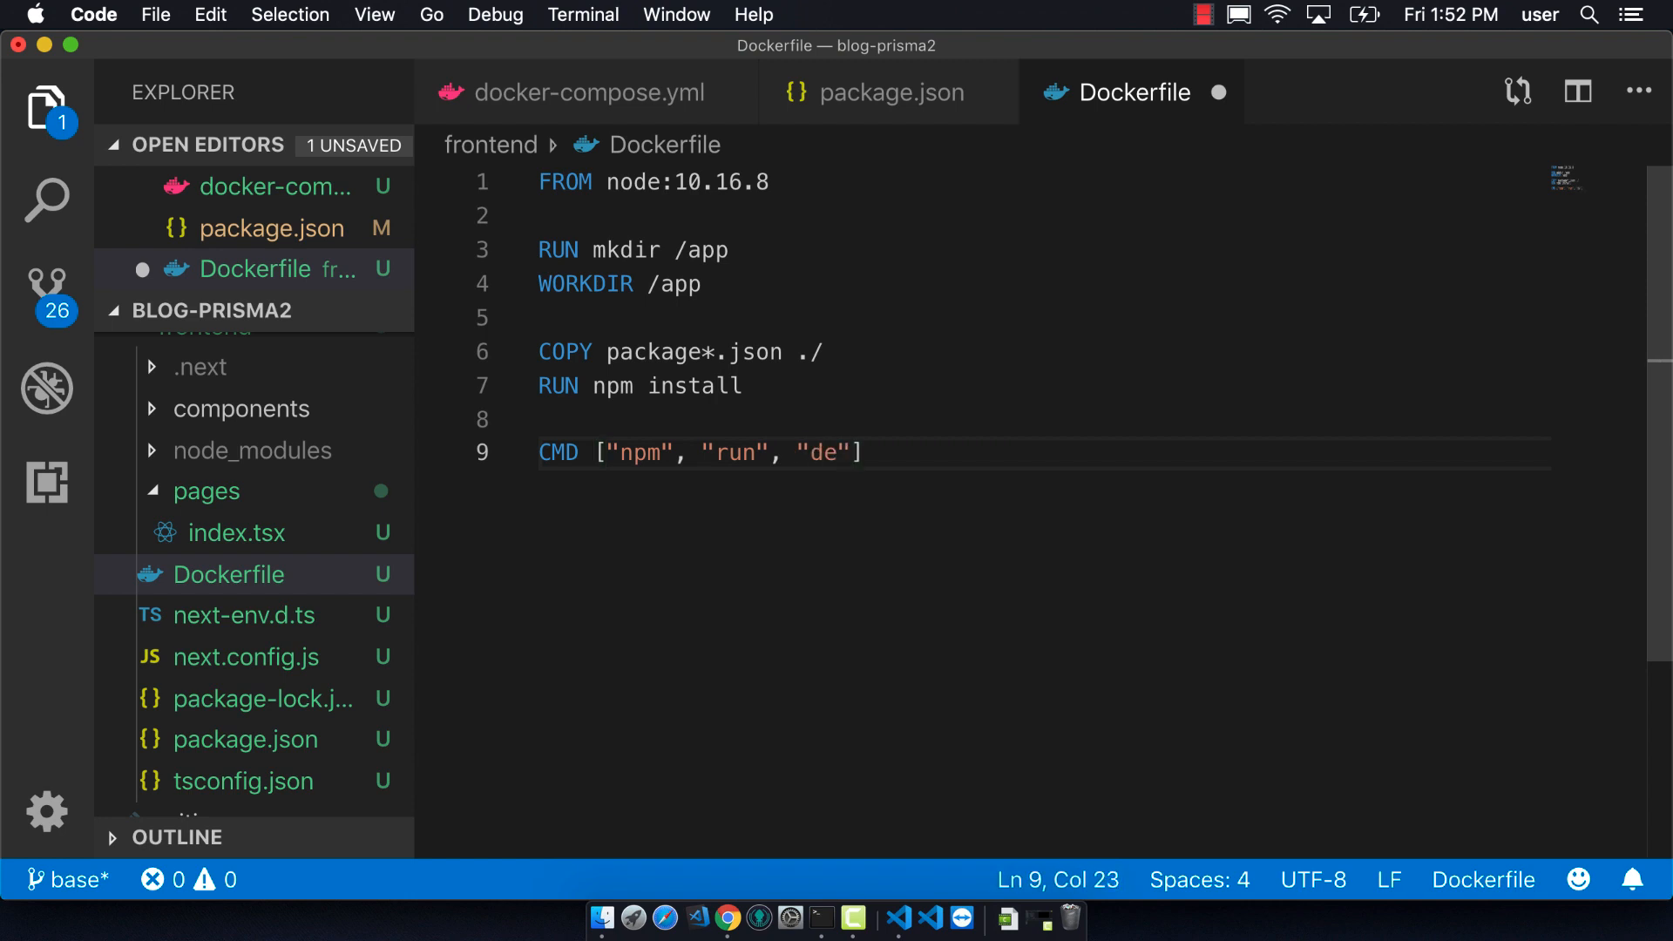
{"action": "type", "text": "v"}
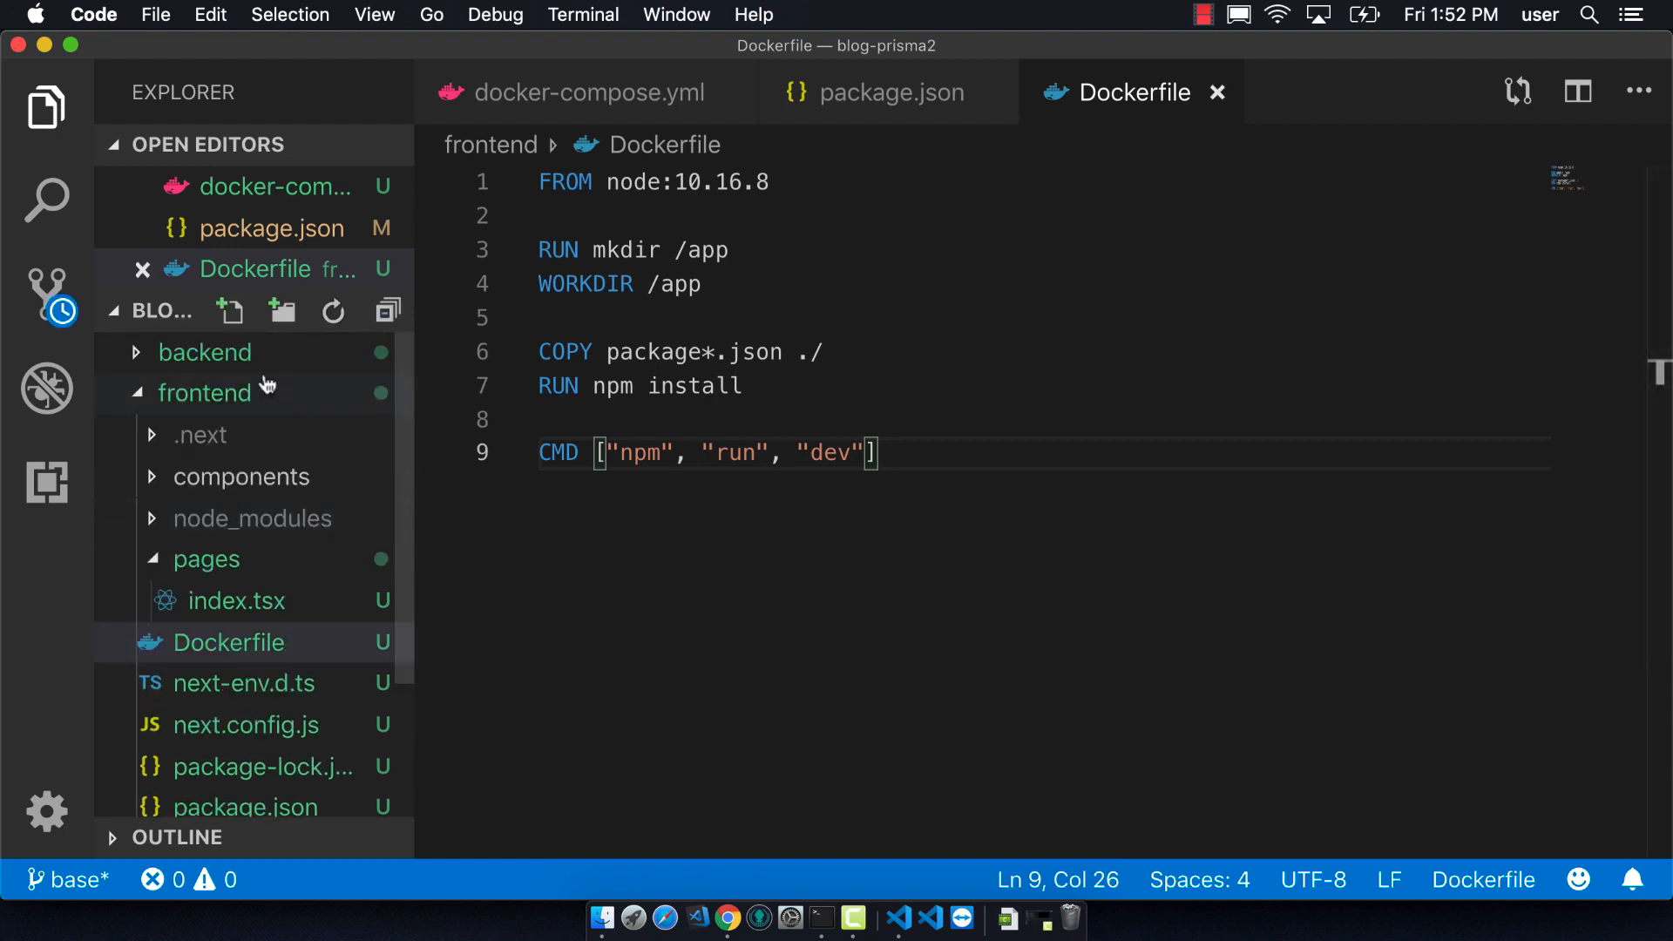
Create a Dockerfile in the backend folder and dismiss the Docker extension recommendation.
{"action": "right_click", "coordinate": [204, 352]}
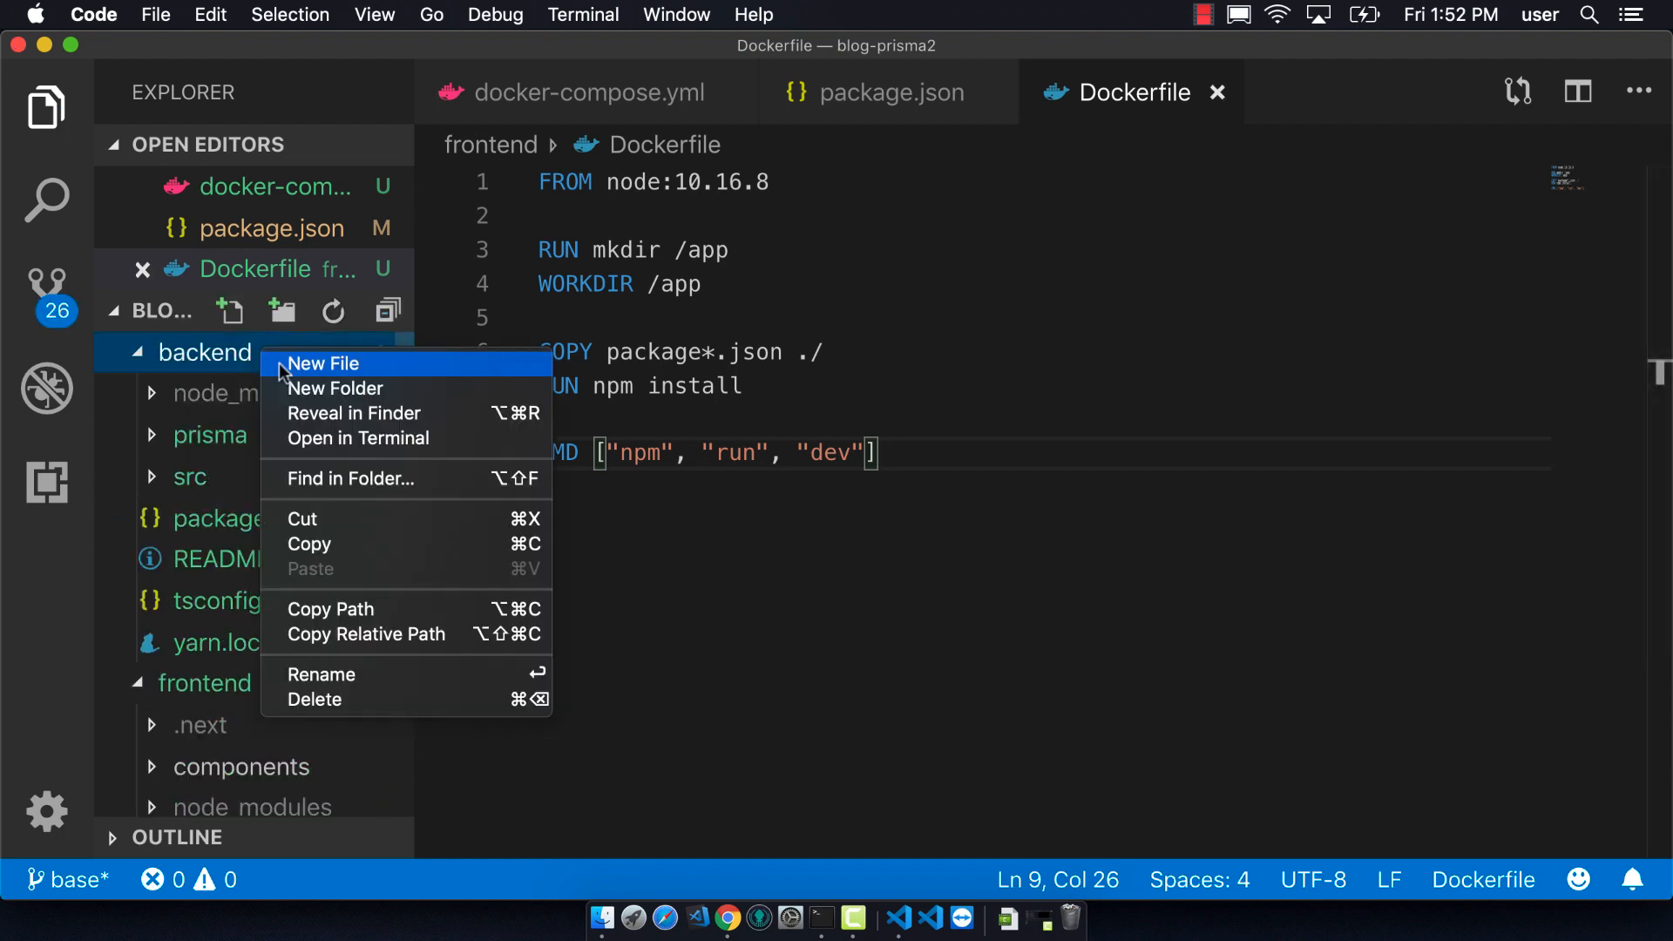
{"action": "left_click", "coordinate": [325, 364]}
{"action": "type", "text": "Dockerfile"}
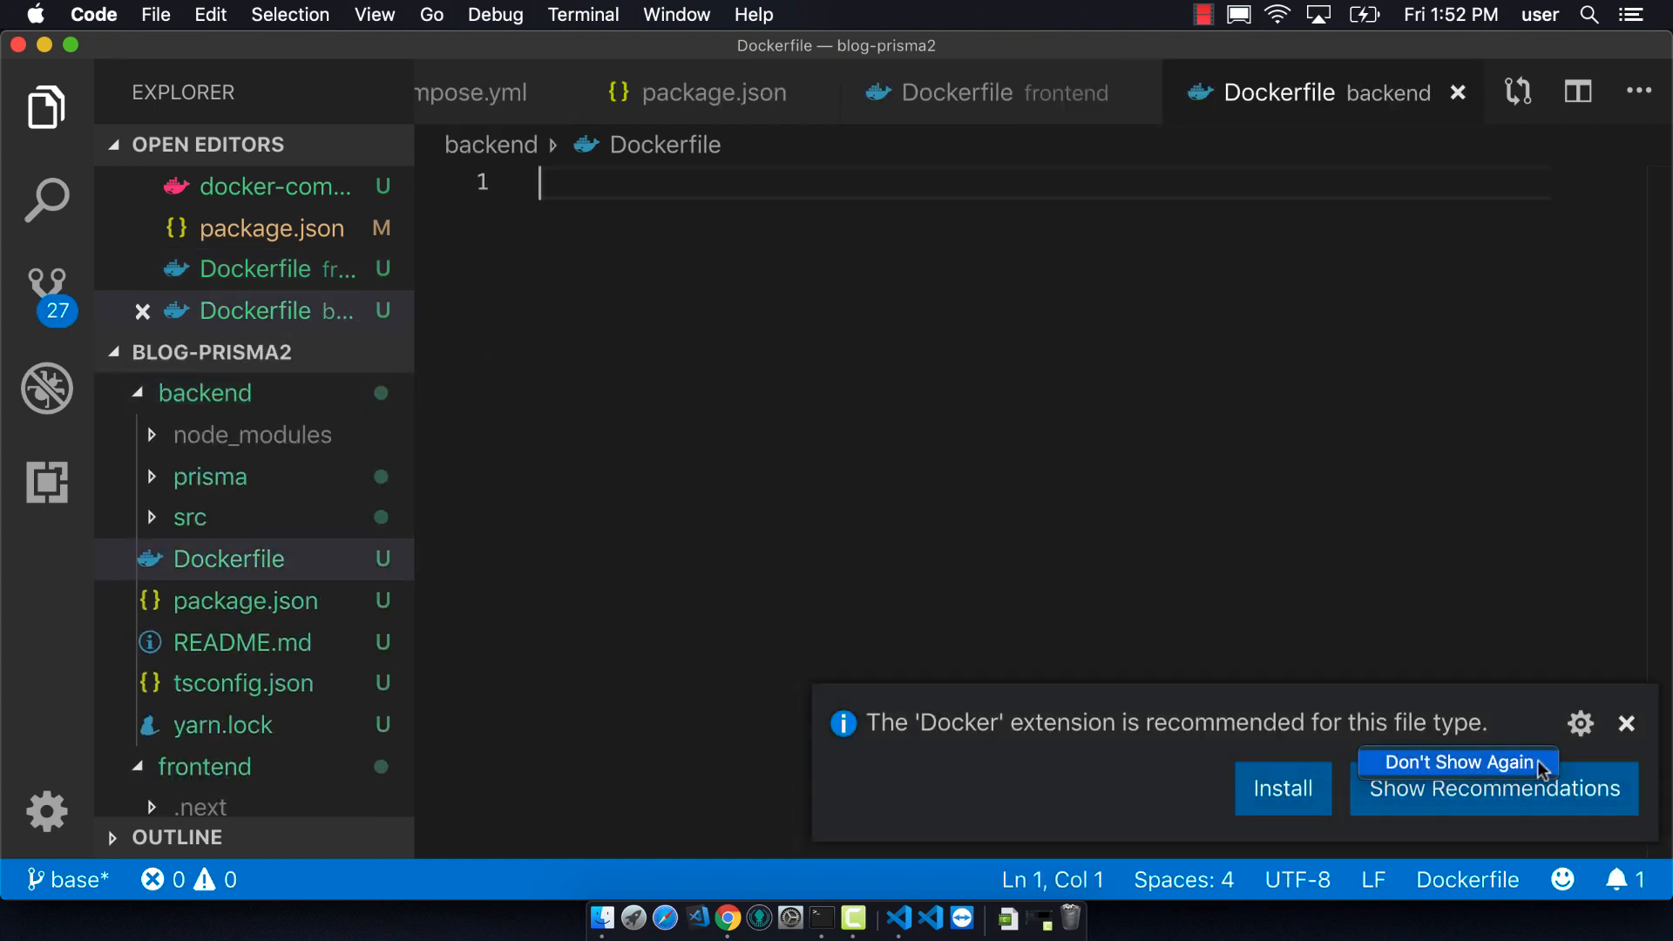
{"action": "left_click", "coordinate": [1456, 761]}
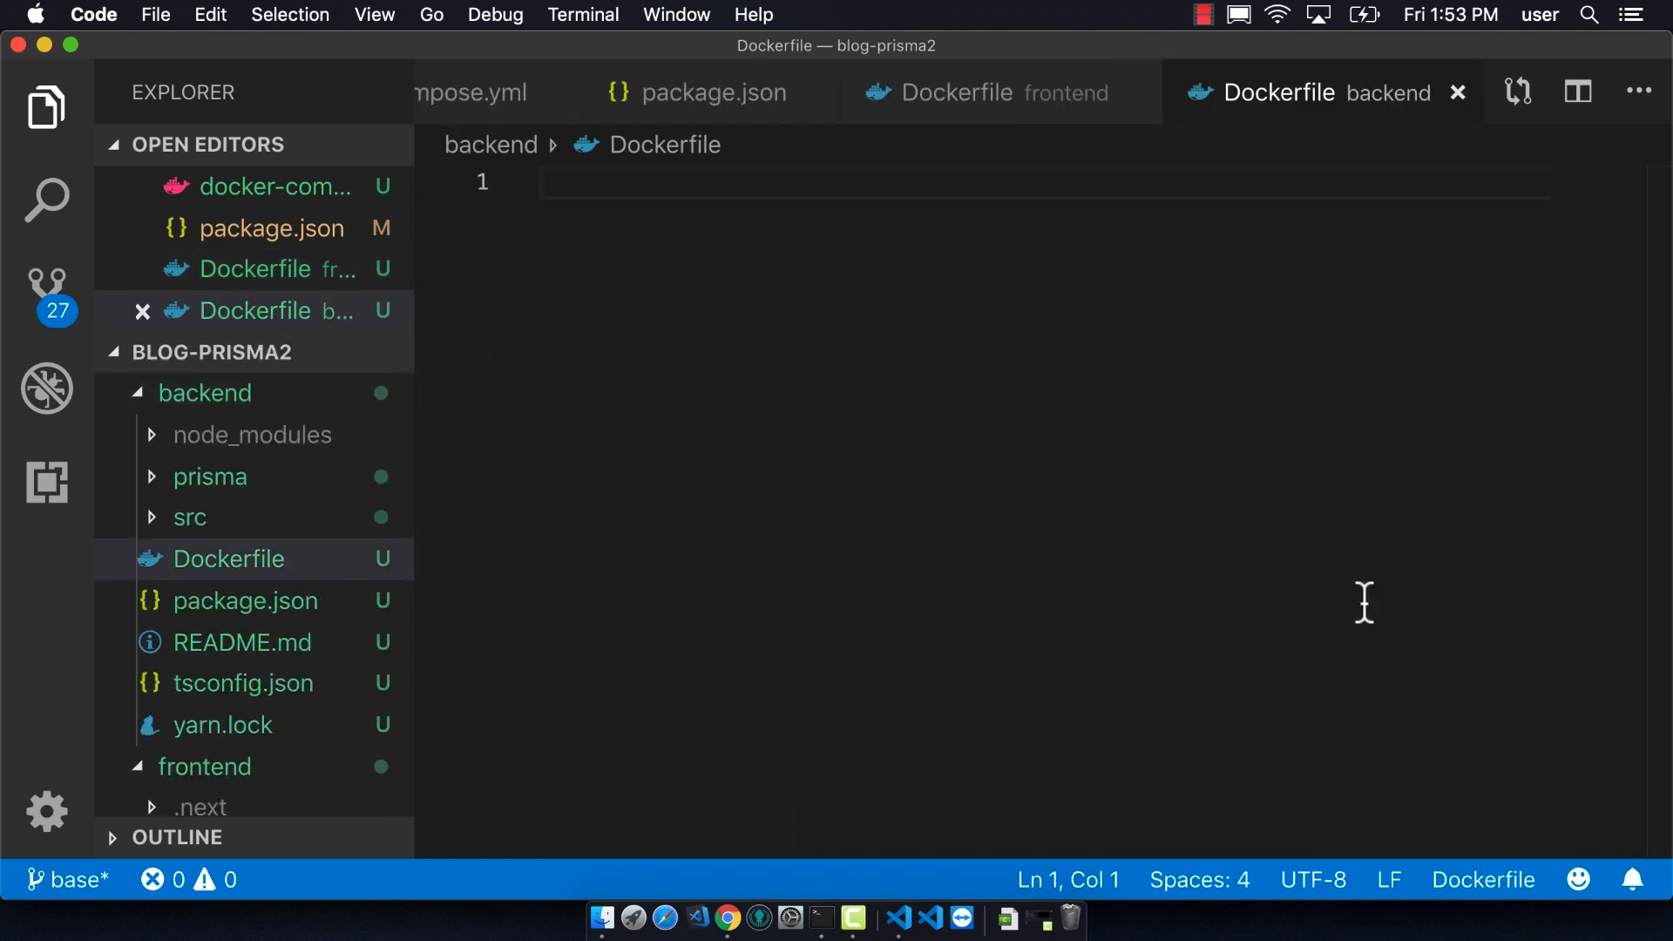
Start the backend Dockerfile with FROM node:10.16.0 and RUN npm install -g --unsafe-perm prisma2.
{"action": "type", "text": "FROM"}
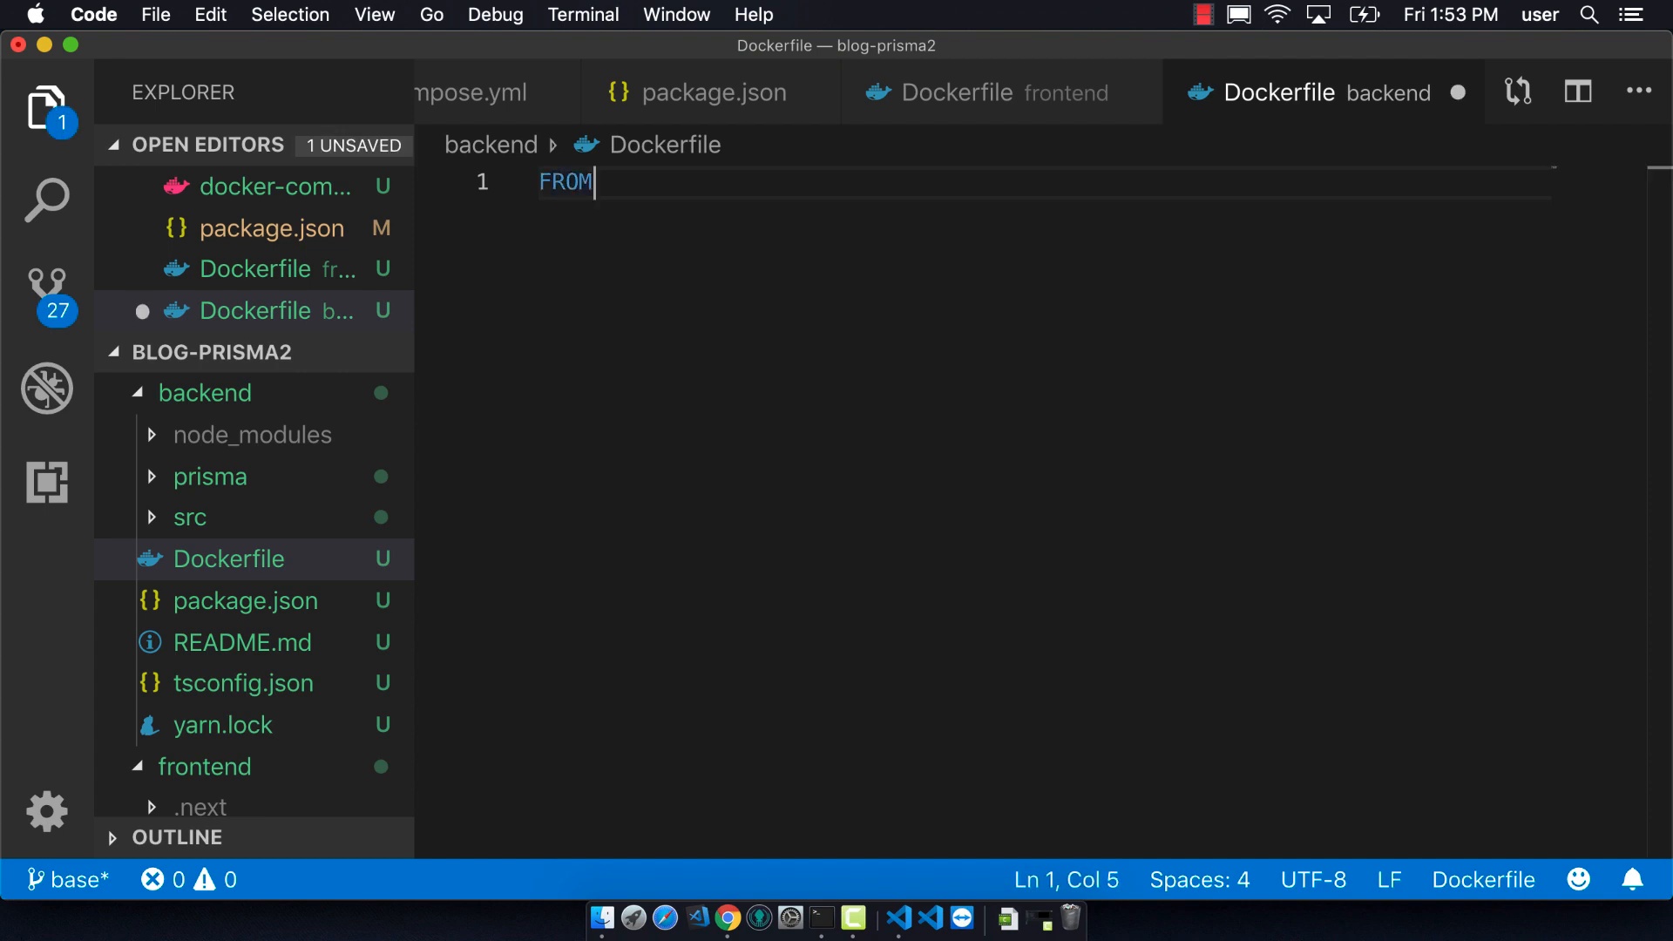
{"action": "type", "text": "node:10.1"}
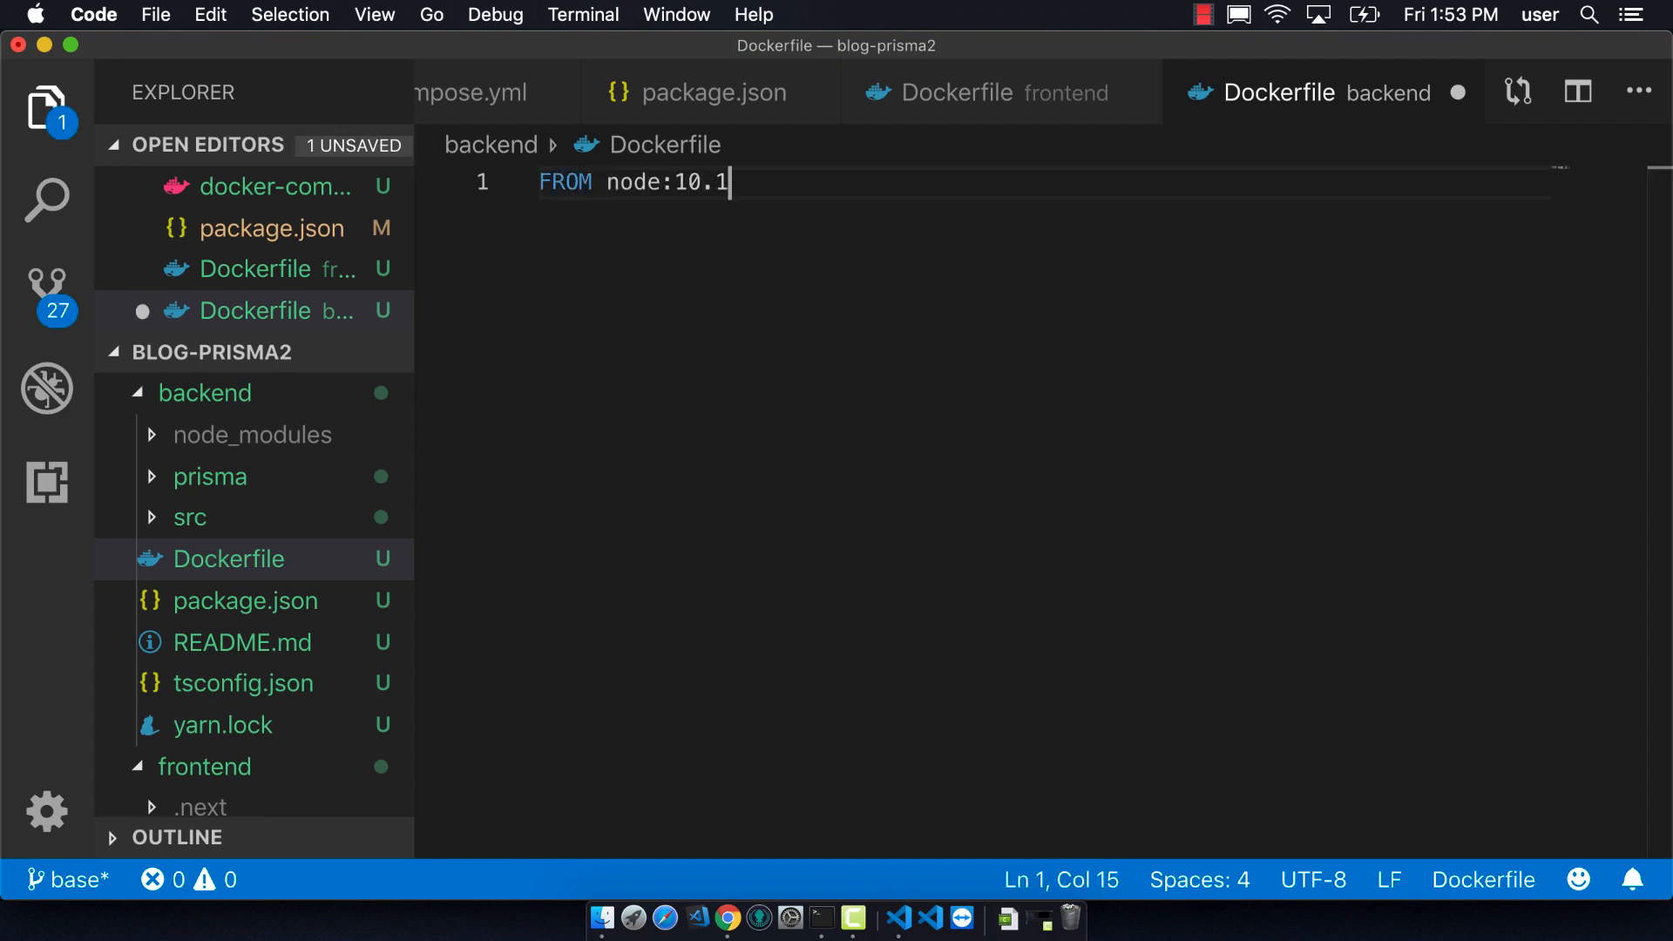
{"action": "type", "text": "6.0"}
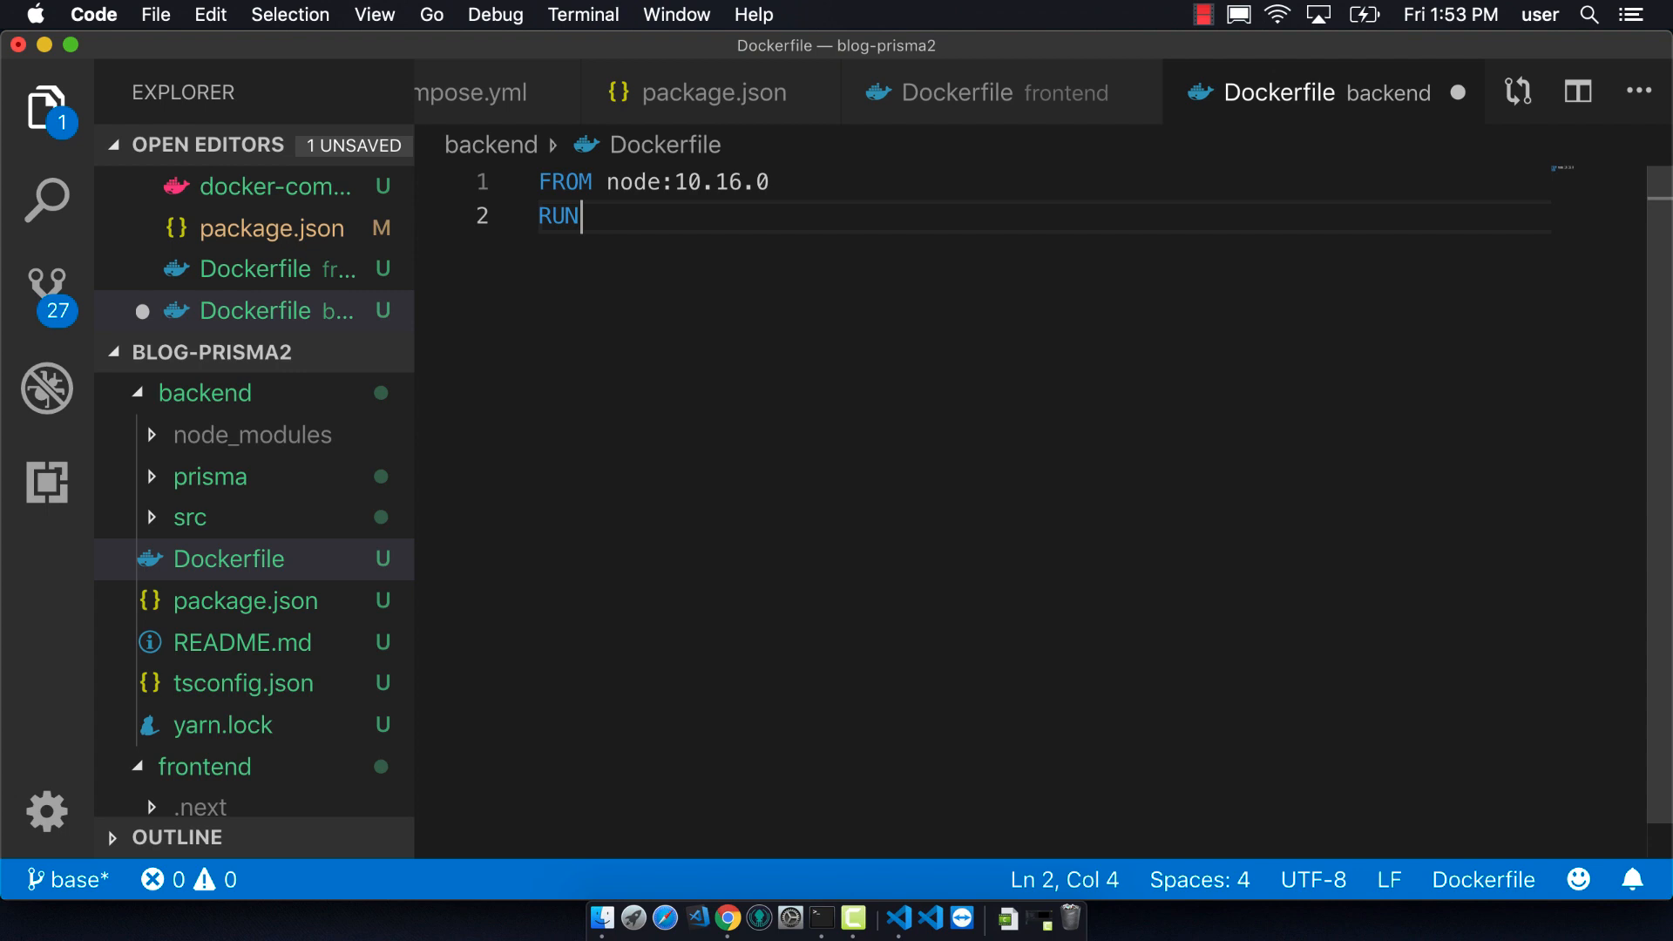
{"action": "type", "text": "npm install -g"}
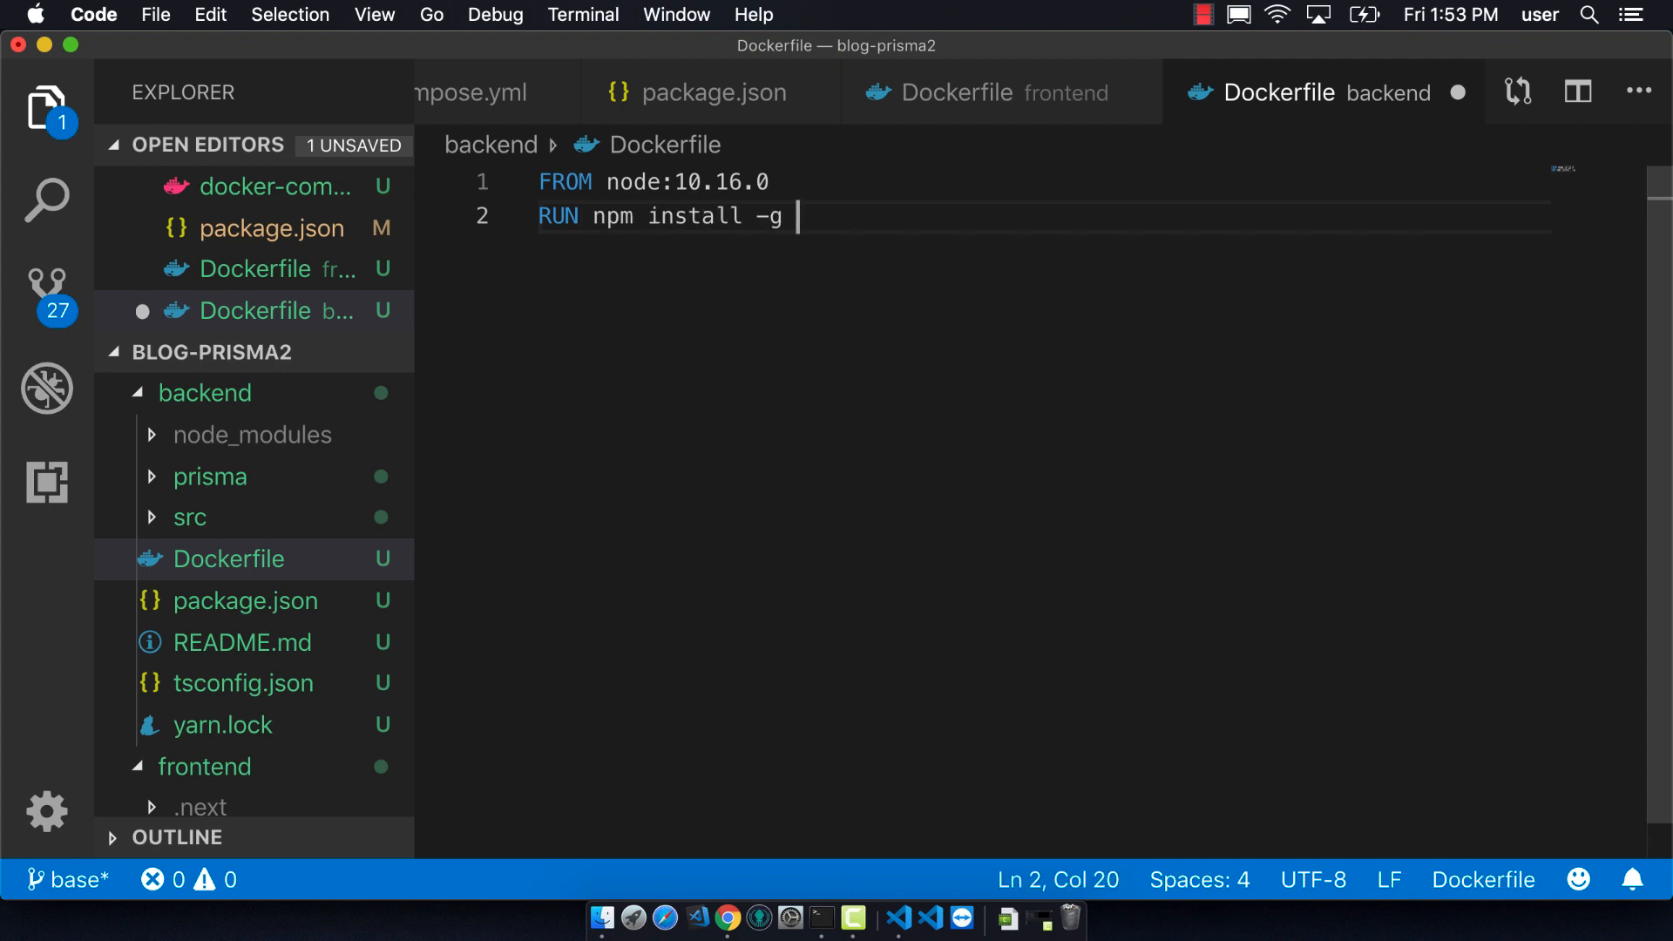
{"action": "type", "text": "--unsafe-p"}
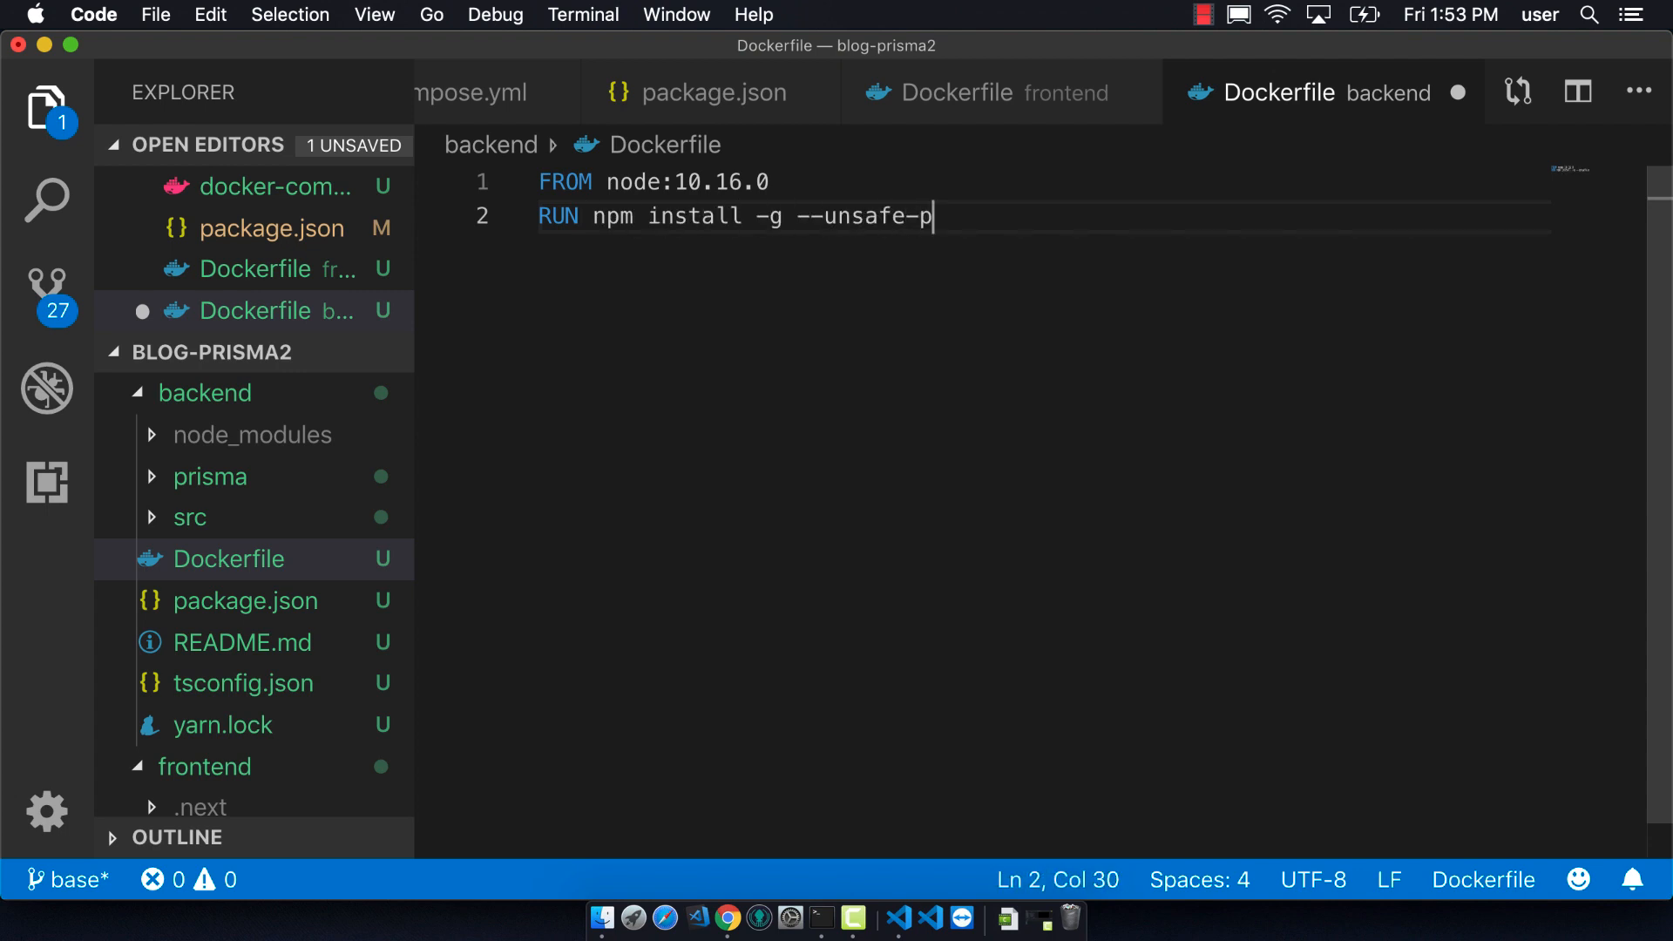
{"action": "type", "text": "erm prisma2"}
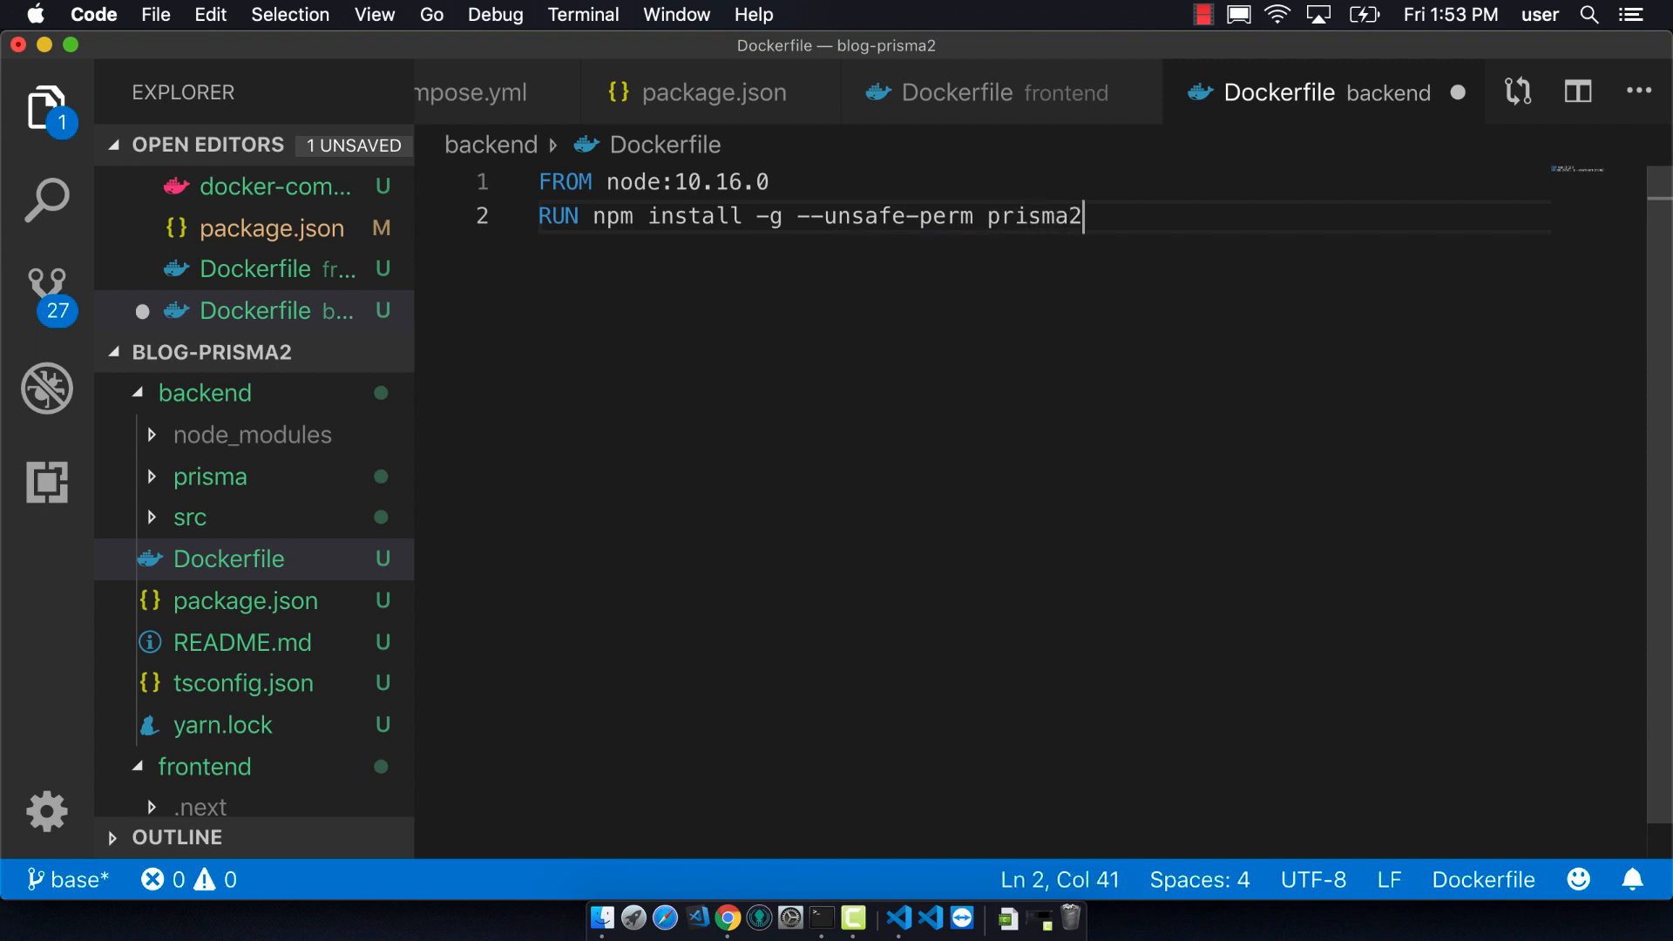
{"action": "key", "text": "Return"}
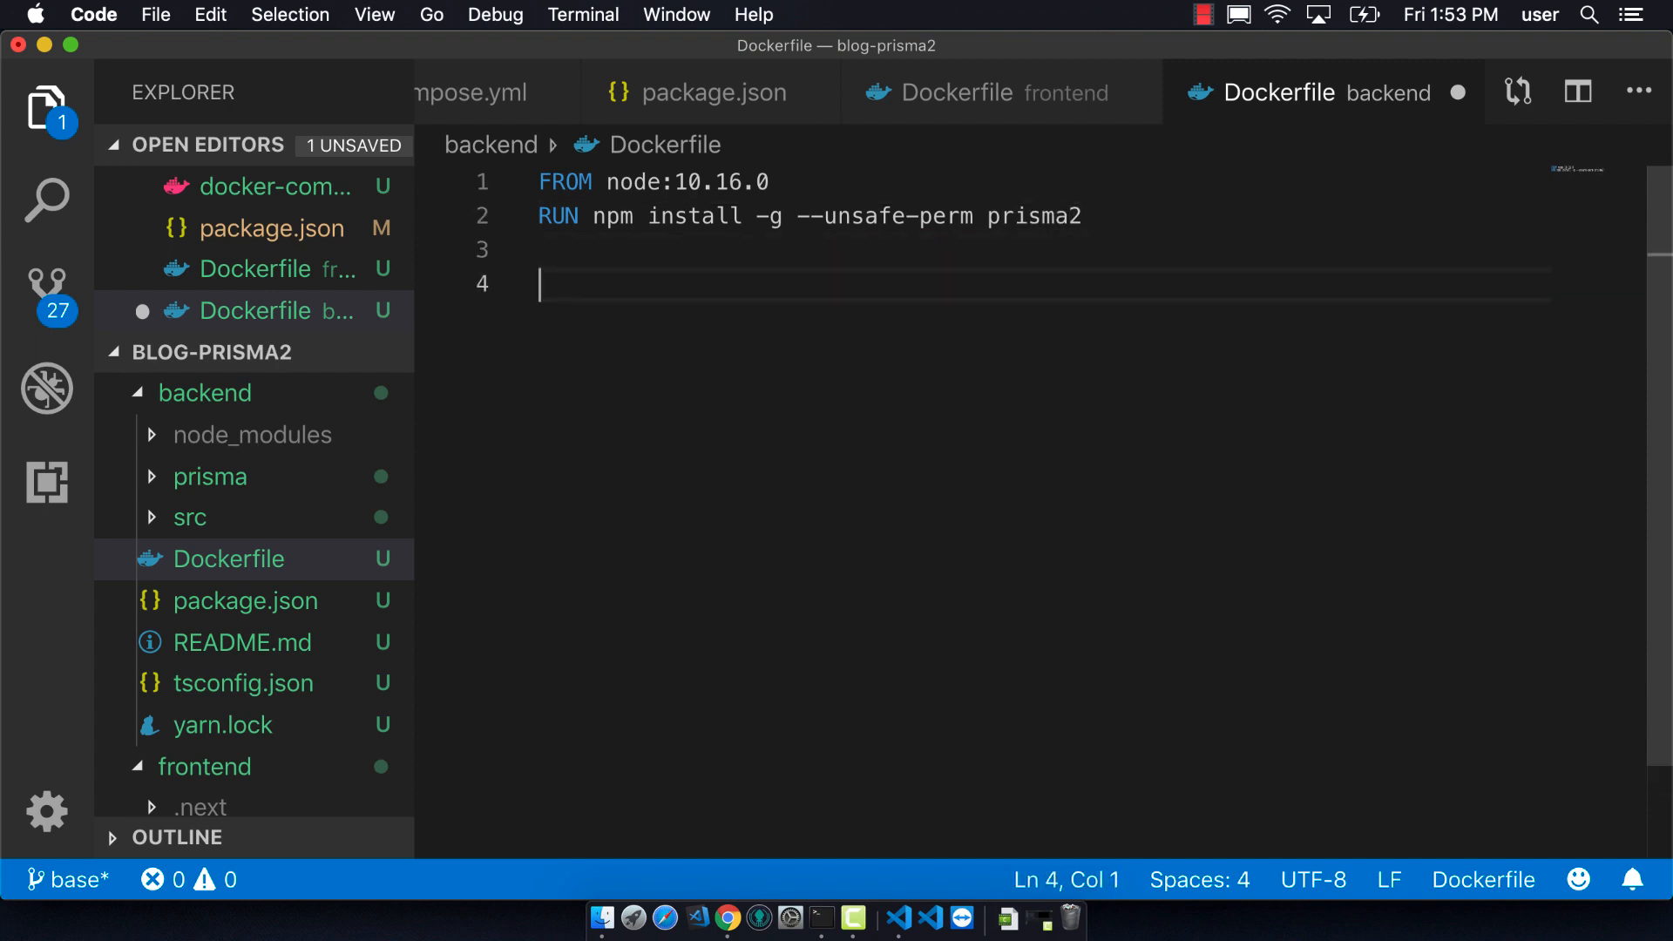
Add RUN mkdir /app, WORKDIR /app, COPY package*.json ./ and COPY prisma ./prisma/.
{"action": "type", "text": "RUN mkdir /app"}
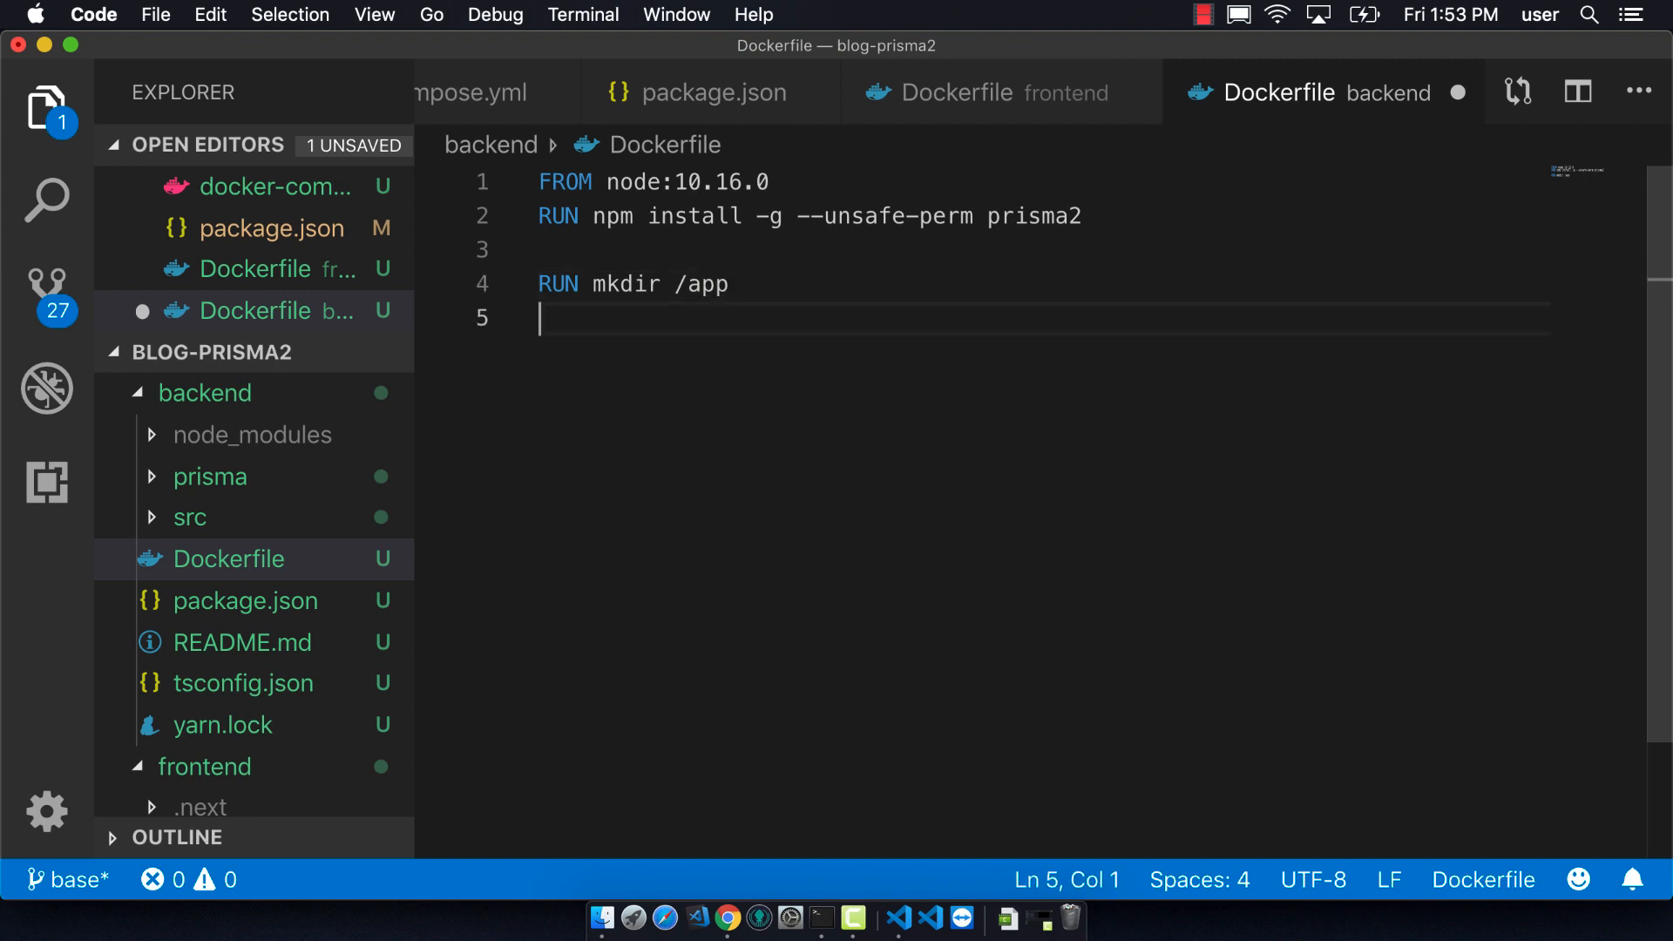
{"action": "type", "text": "WORKDIR /app"}
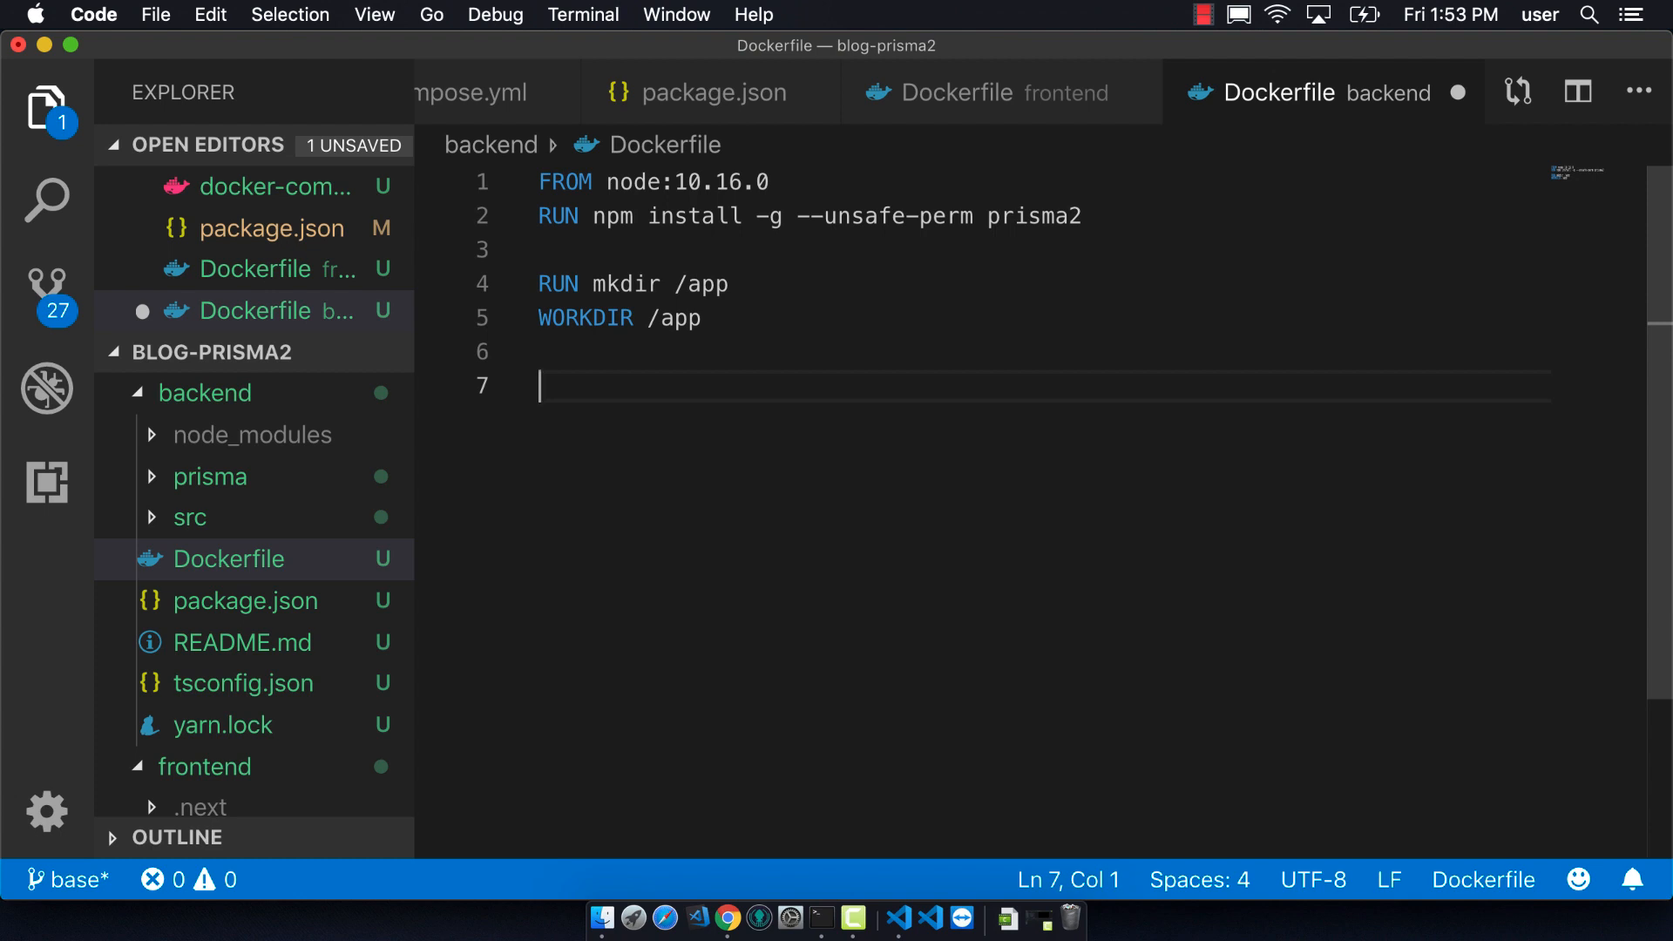
{"action": "type", "text": "COP"}
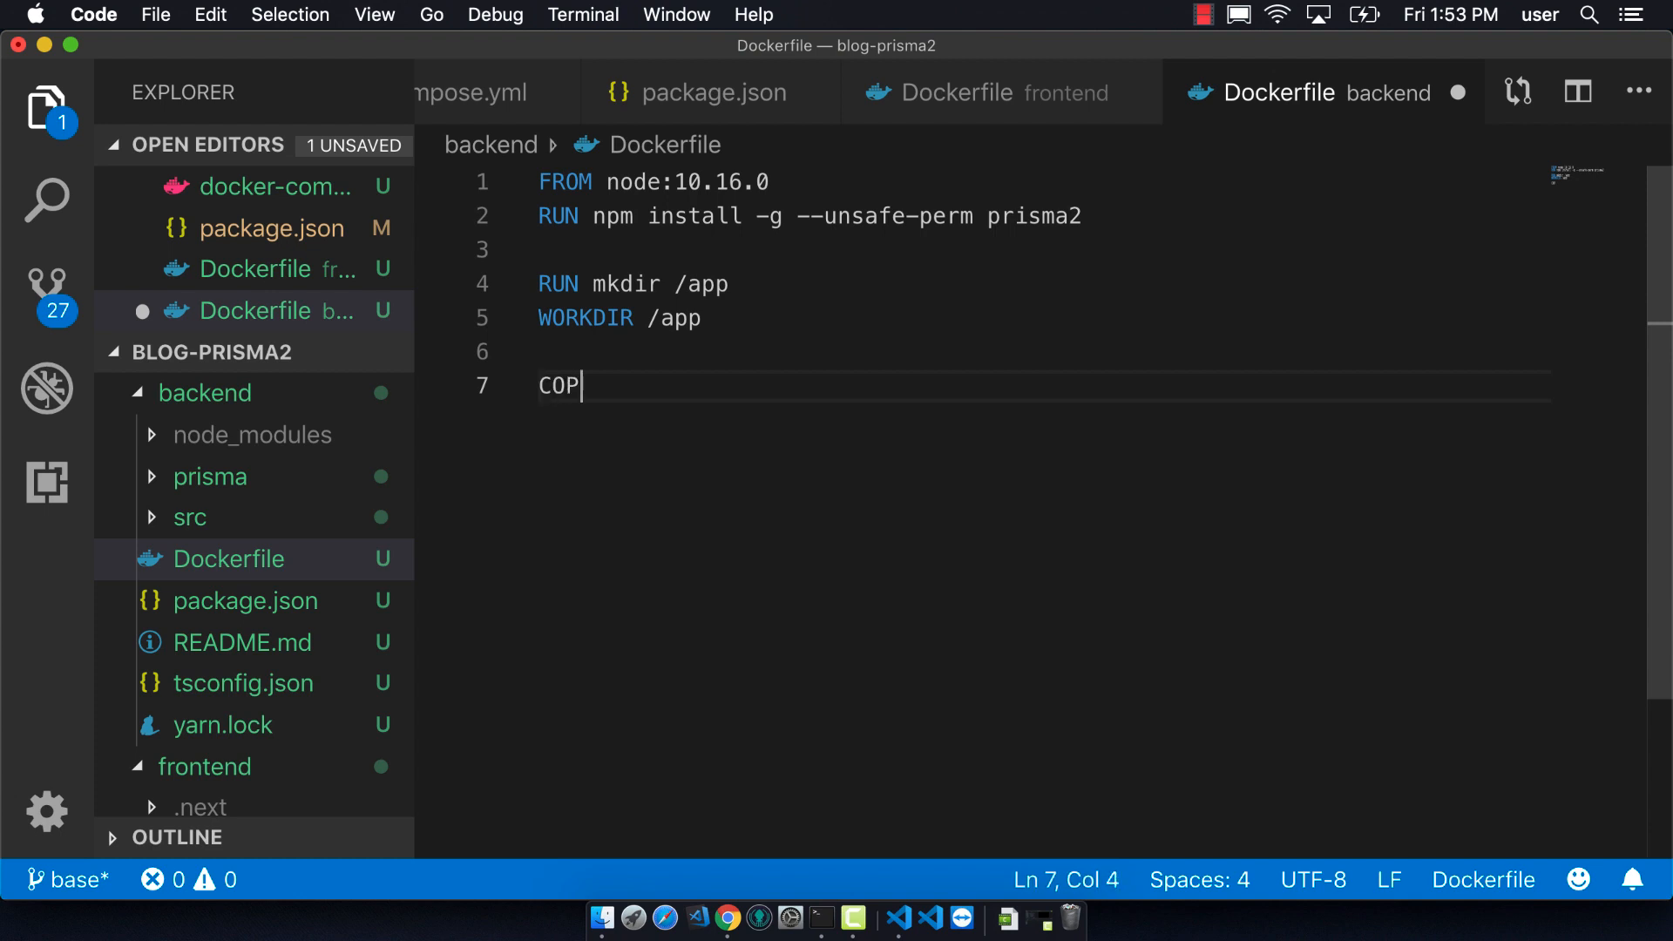
{"action": "type", "text": "Y package*."}
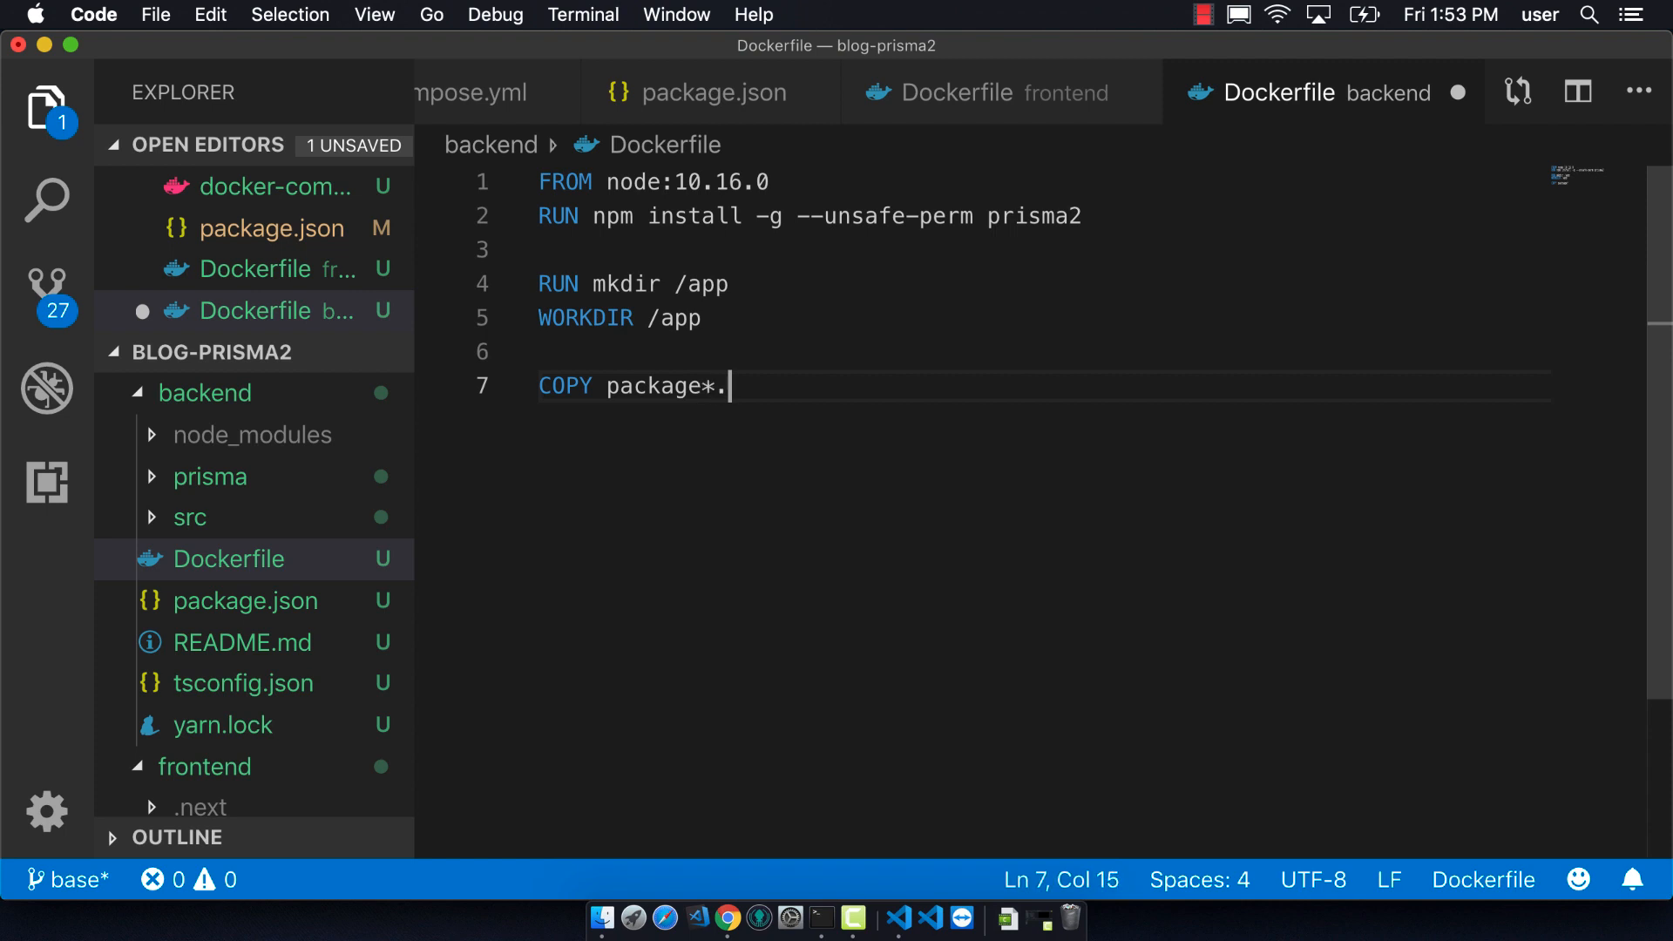
{"action": "type", "text": "json ./"}
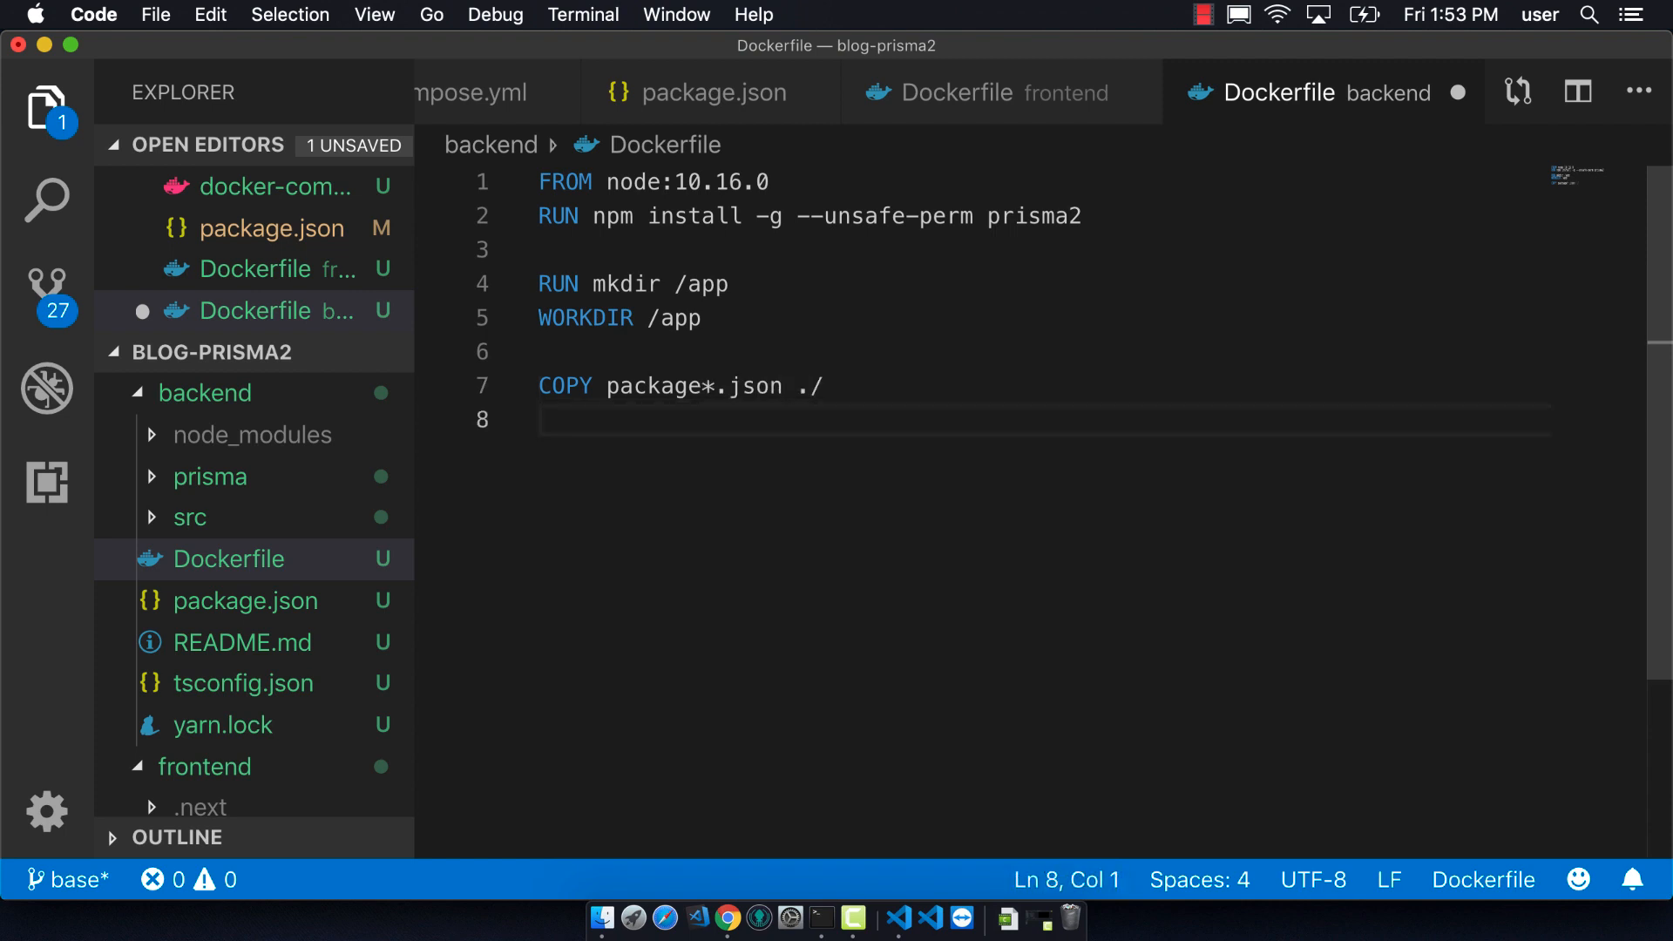
{"action": "type", "text": "COPY prisma"}
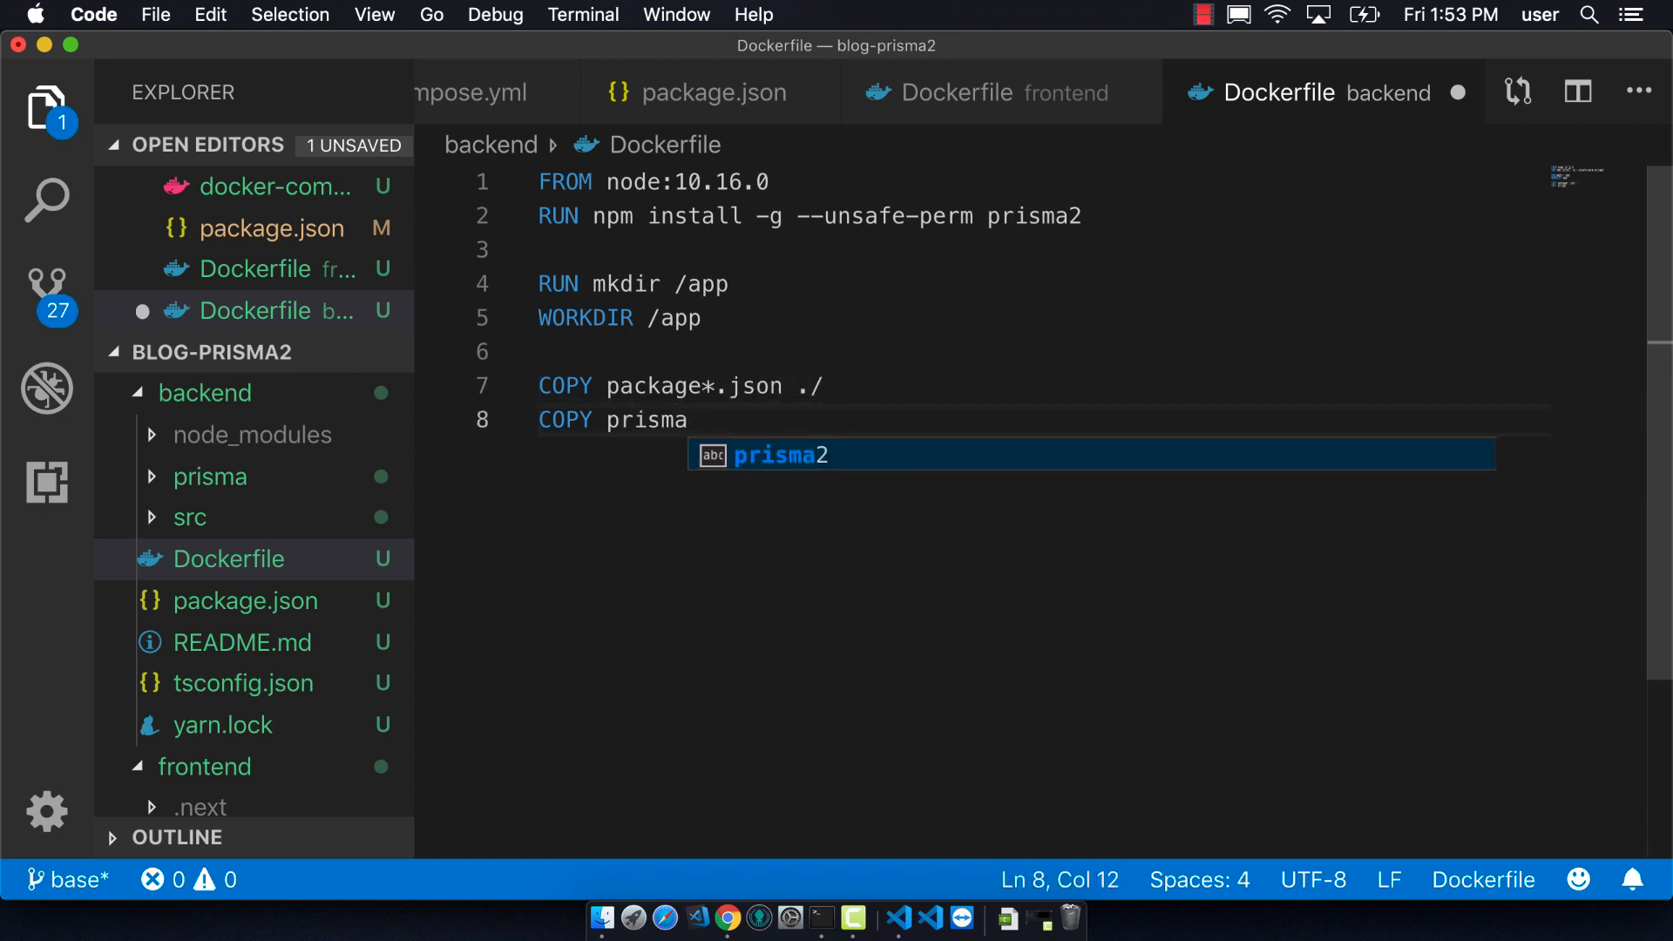
{"action": "type", "text": "./prisma/"}
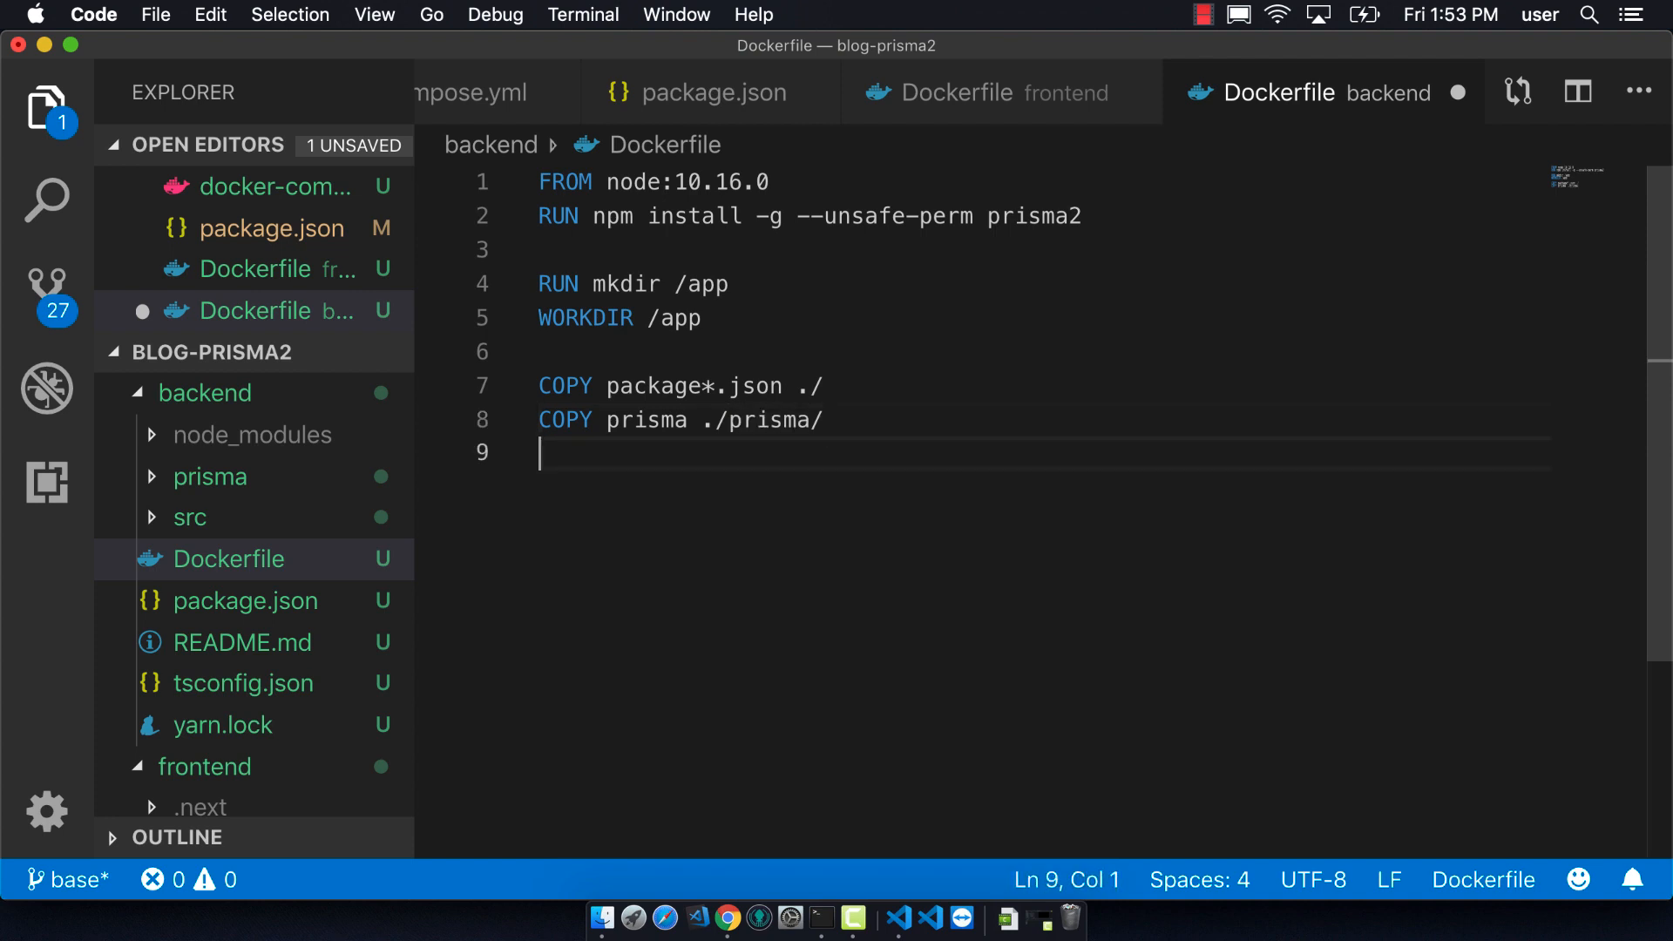
Finish with RUN npm install, RUN prisma2 generate and CMD ["npm", "start"], then save.
{"action": "type", "text": "RUN"}
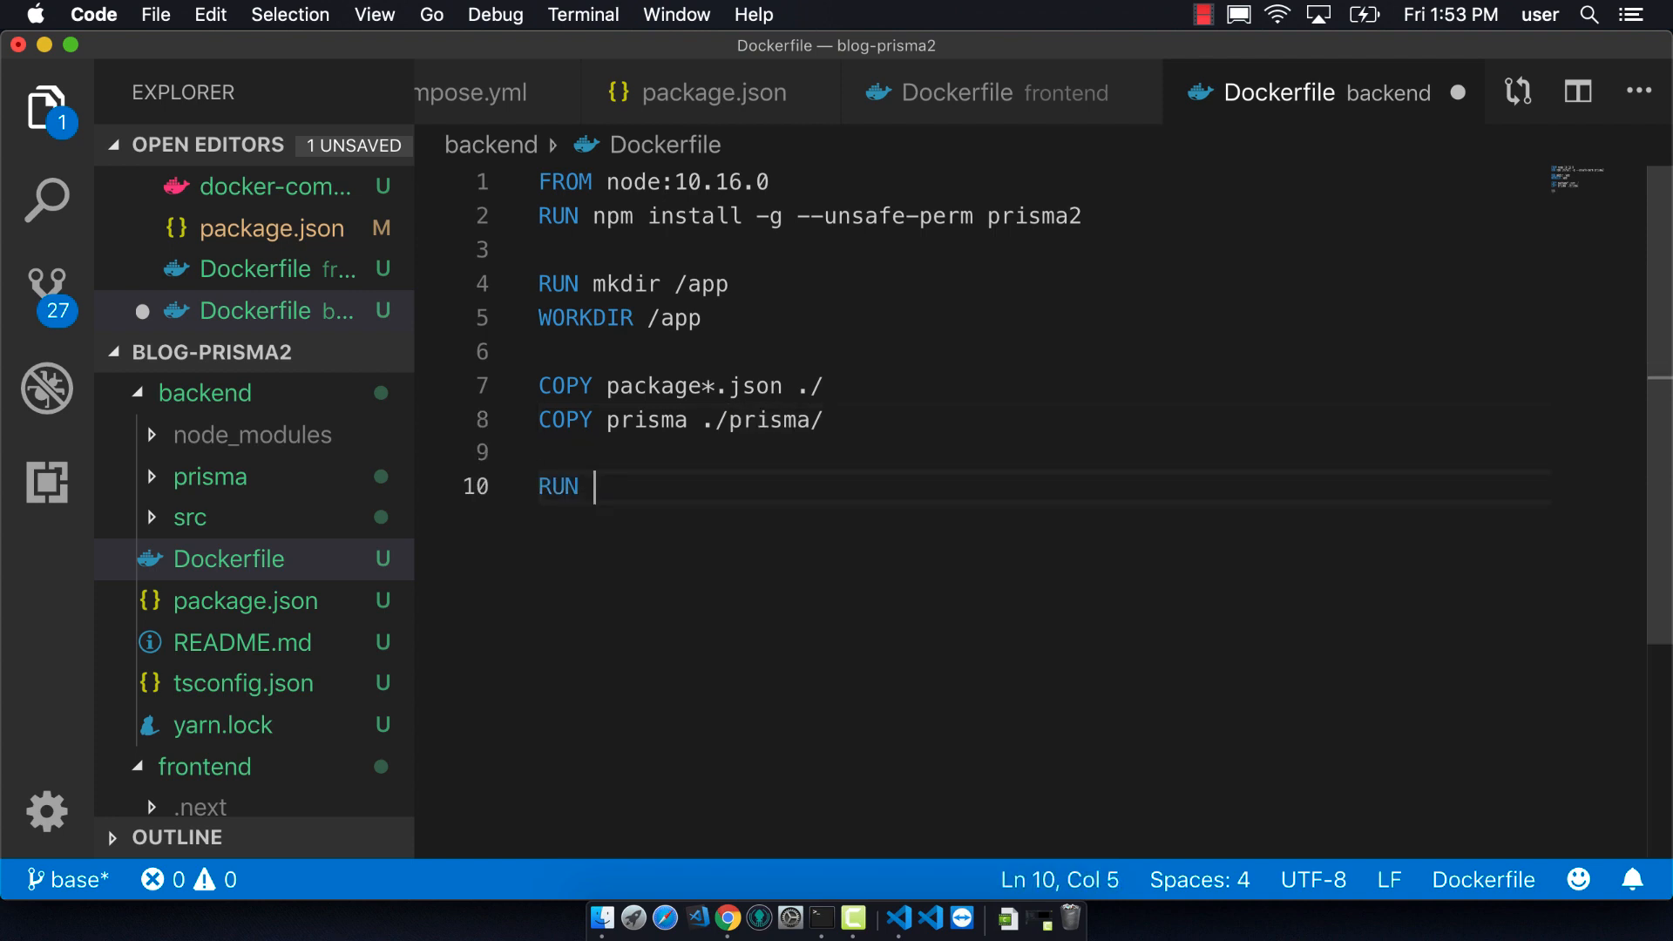
{"action": "type", "text": "npm install"}
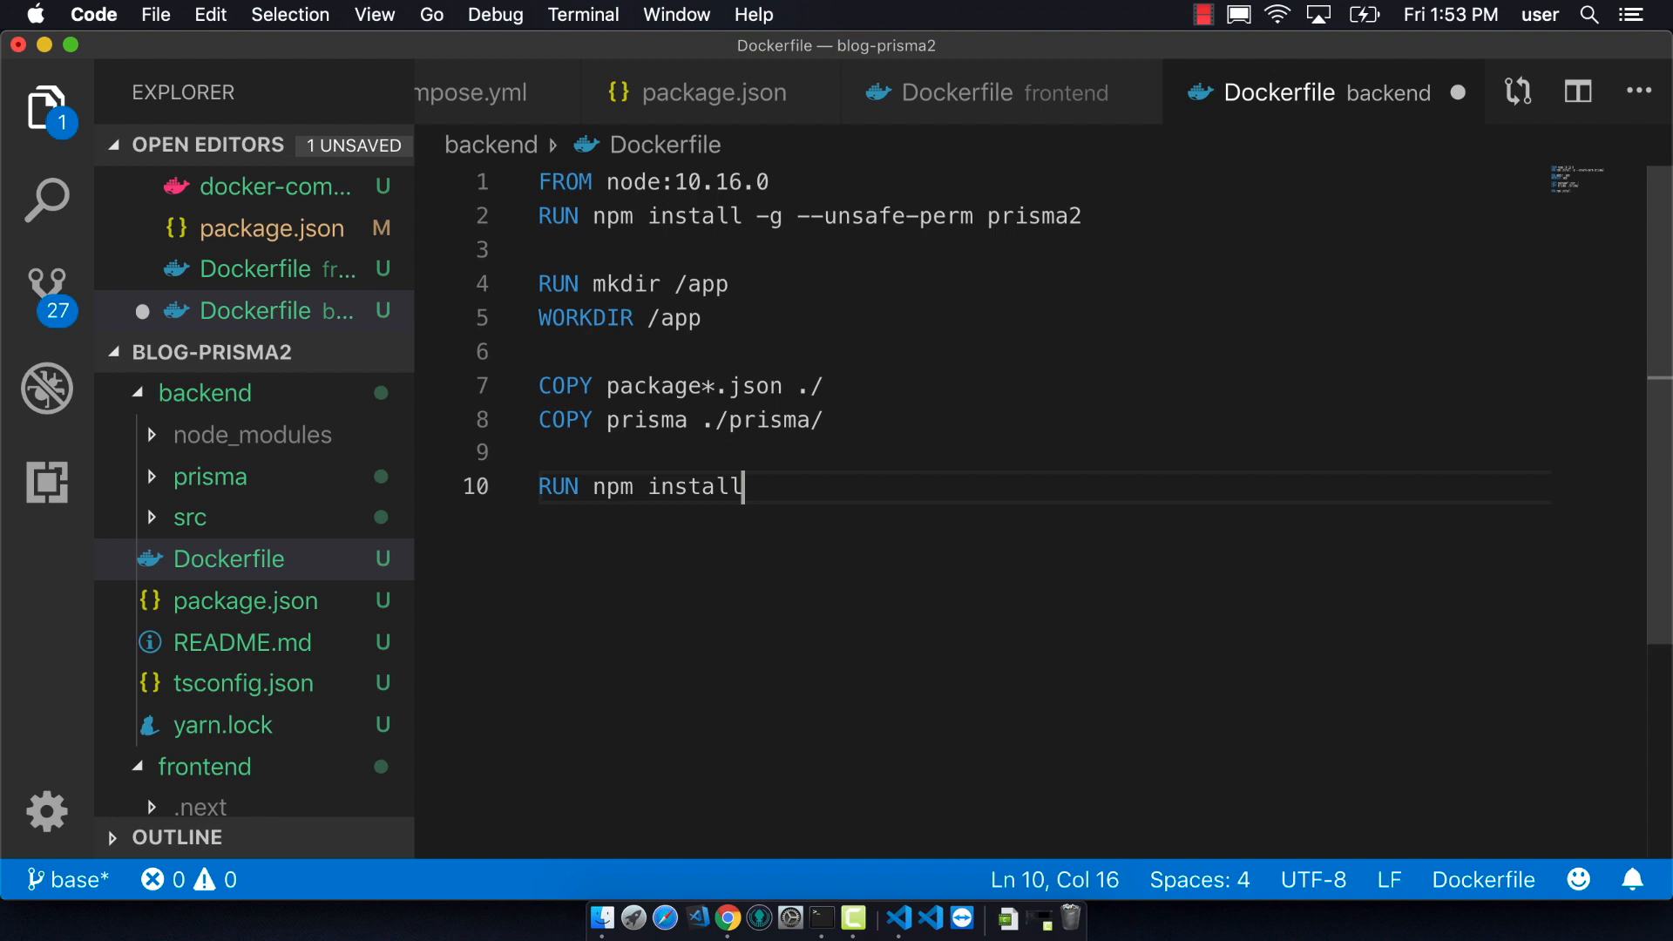
{"action": "type", "text": "RUN prisma2 generate"}
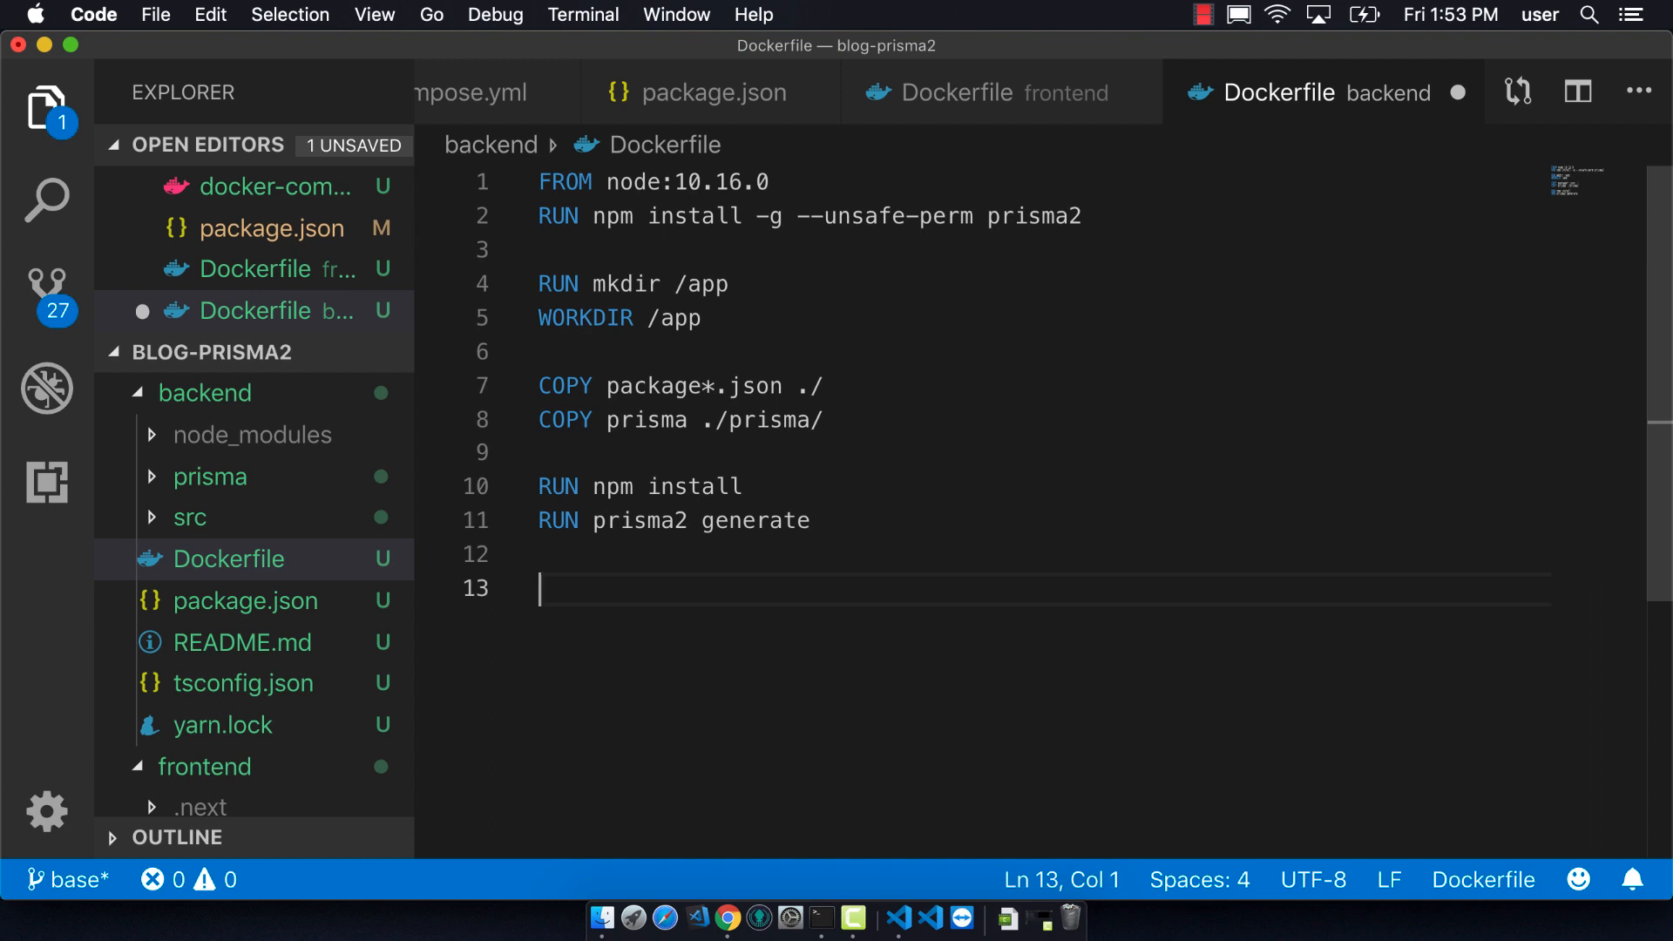
{"action": "type", "text": "CMD [\"\"]"}
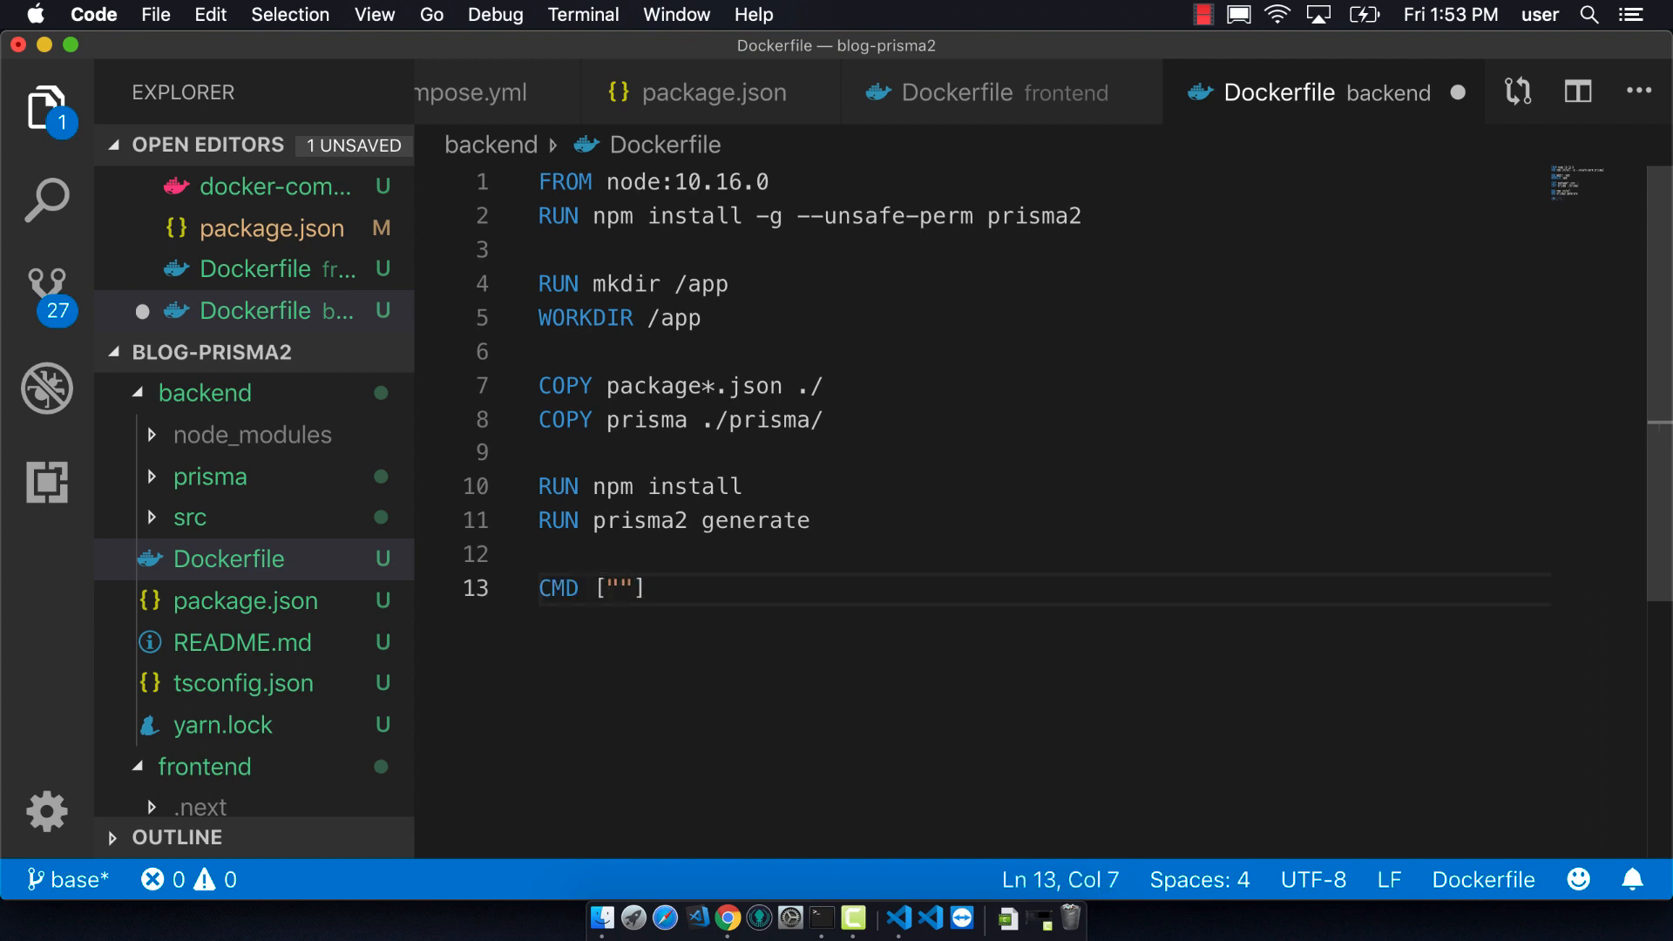
{"action": "type", "text": "npm\", \""}
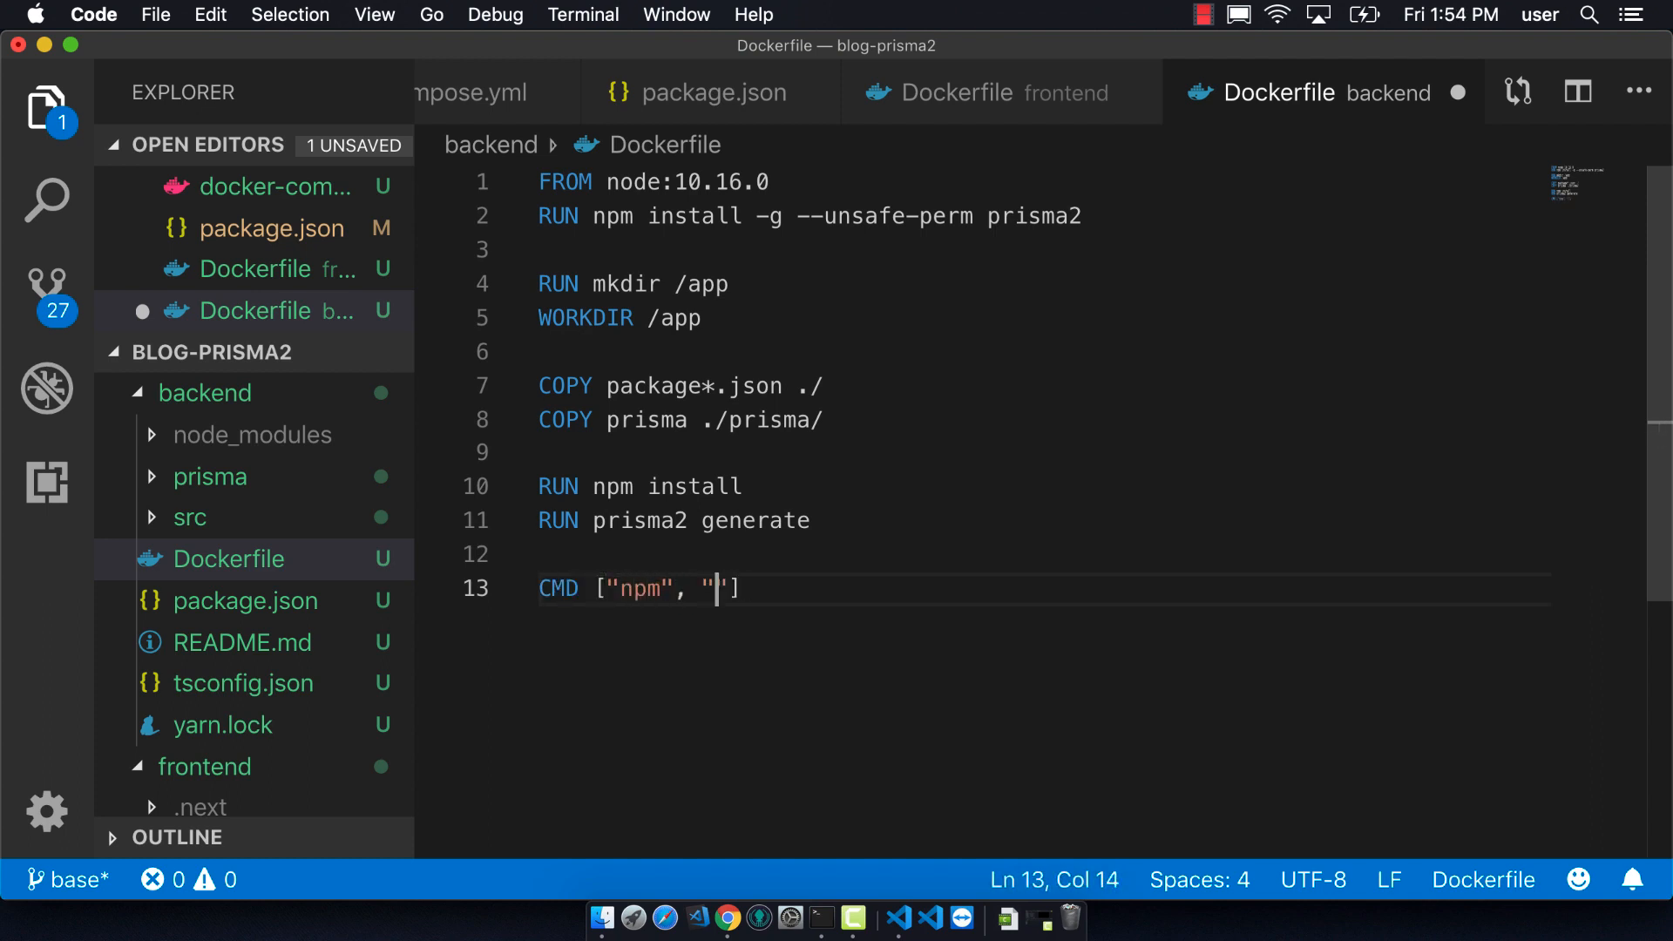
{"action": "type", "text": "start"}
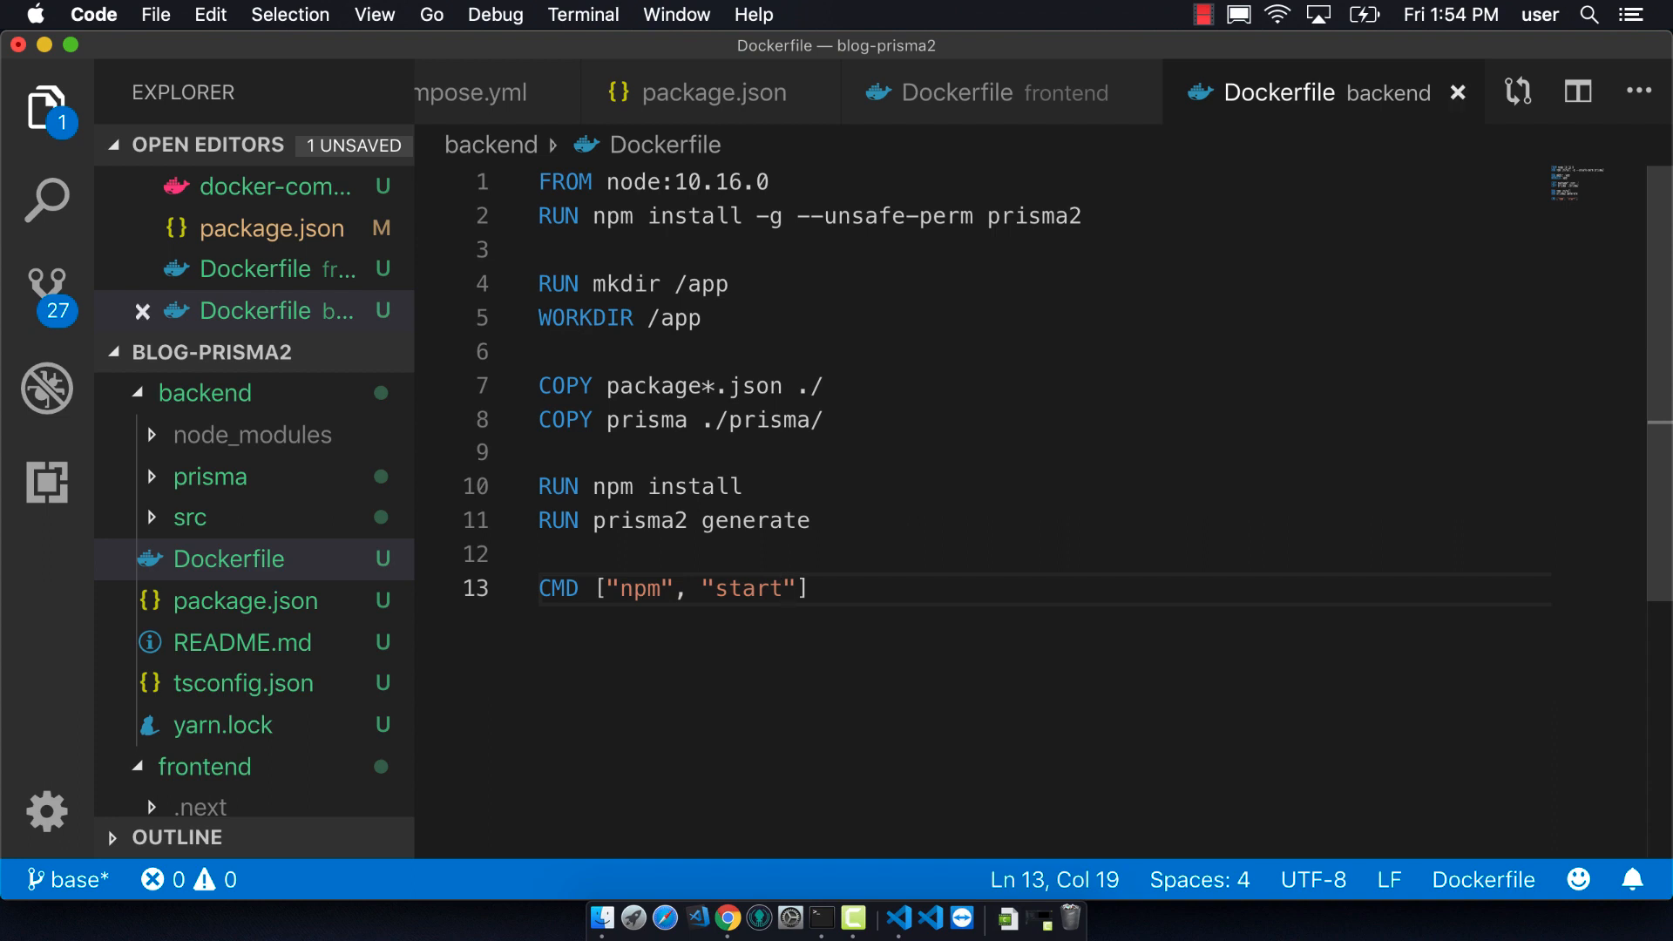
Create a new Dockerfile inside the backend prisma folder.
{"action": "right_click", "coordinate": [209, 477]}
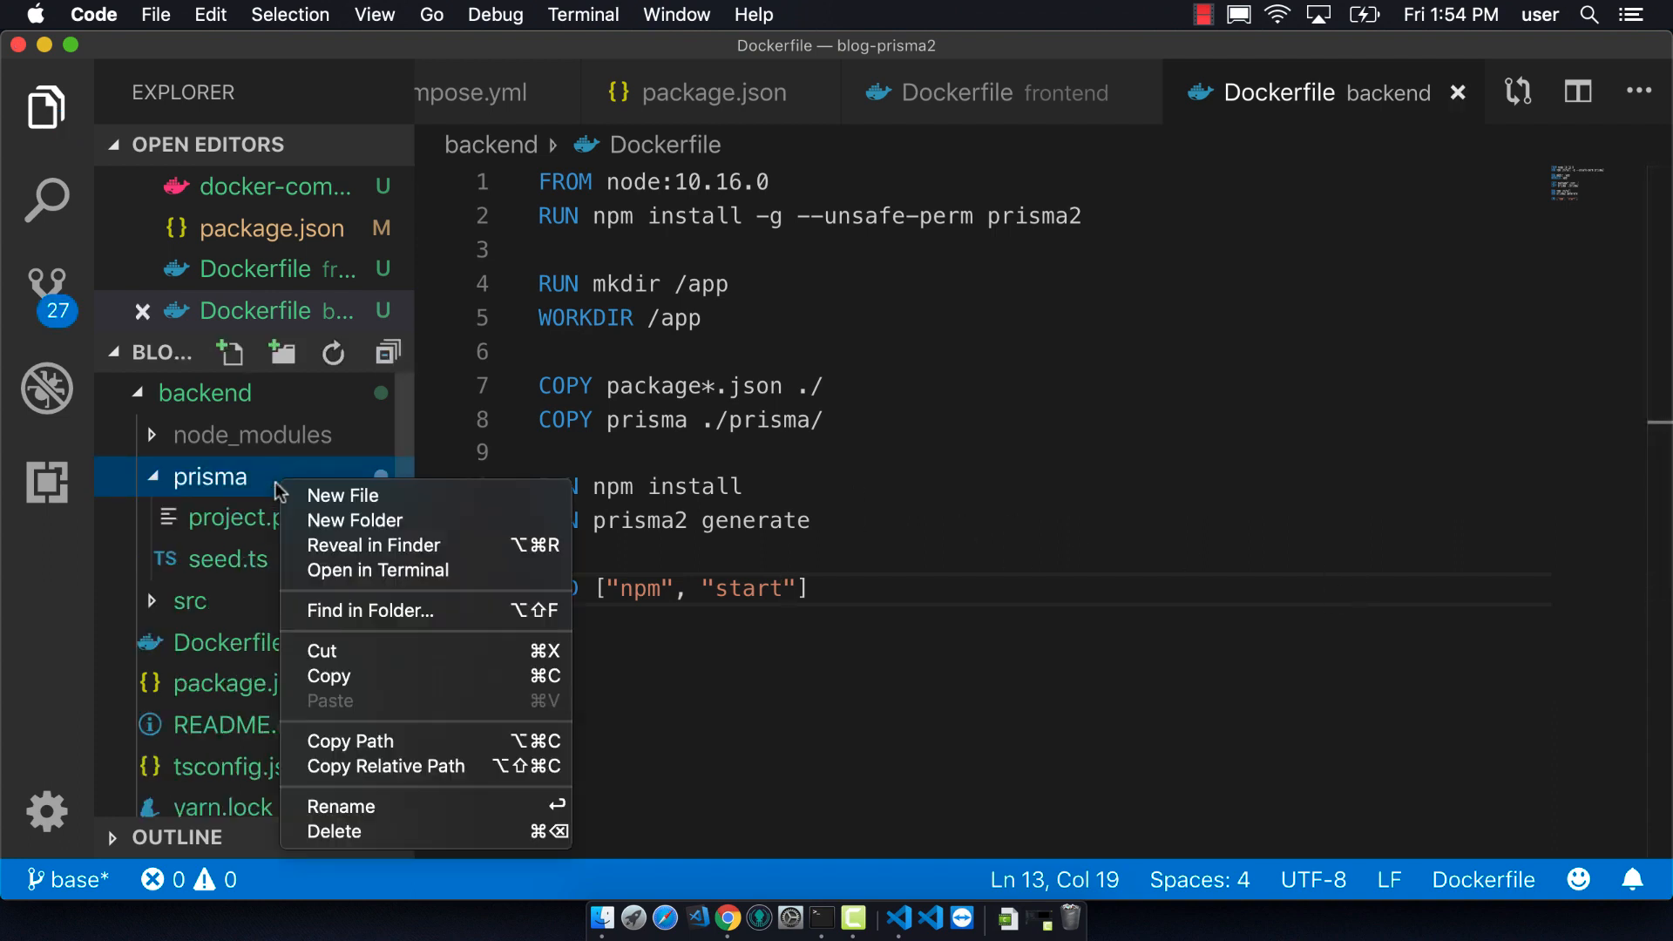
{"action": "left_click", "coordinate": [343, 495]}
{"action": "type", "text": "Dockerfile"}
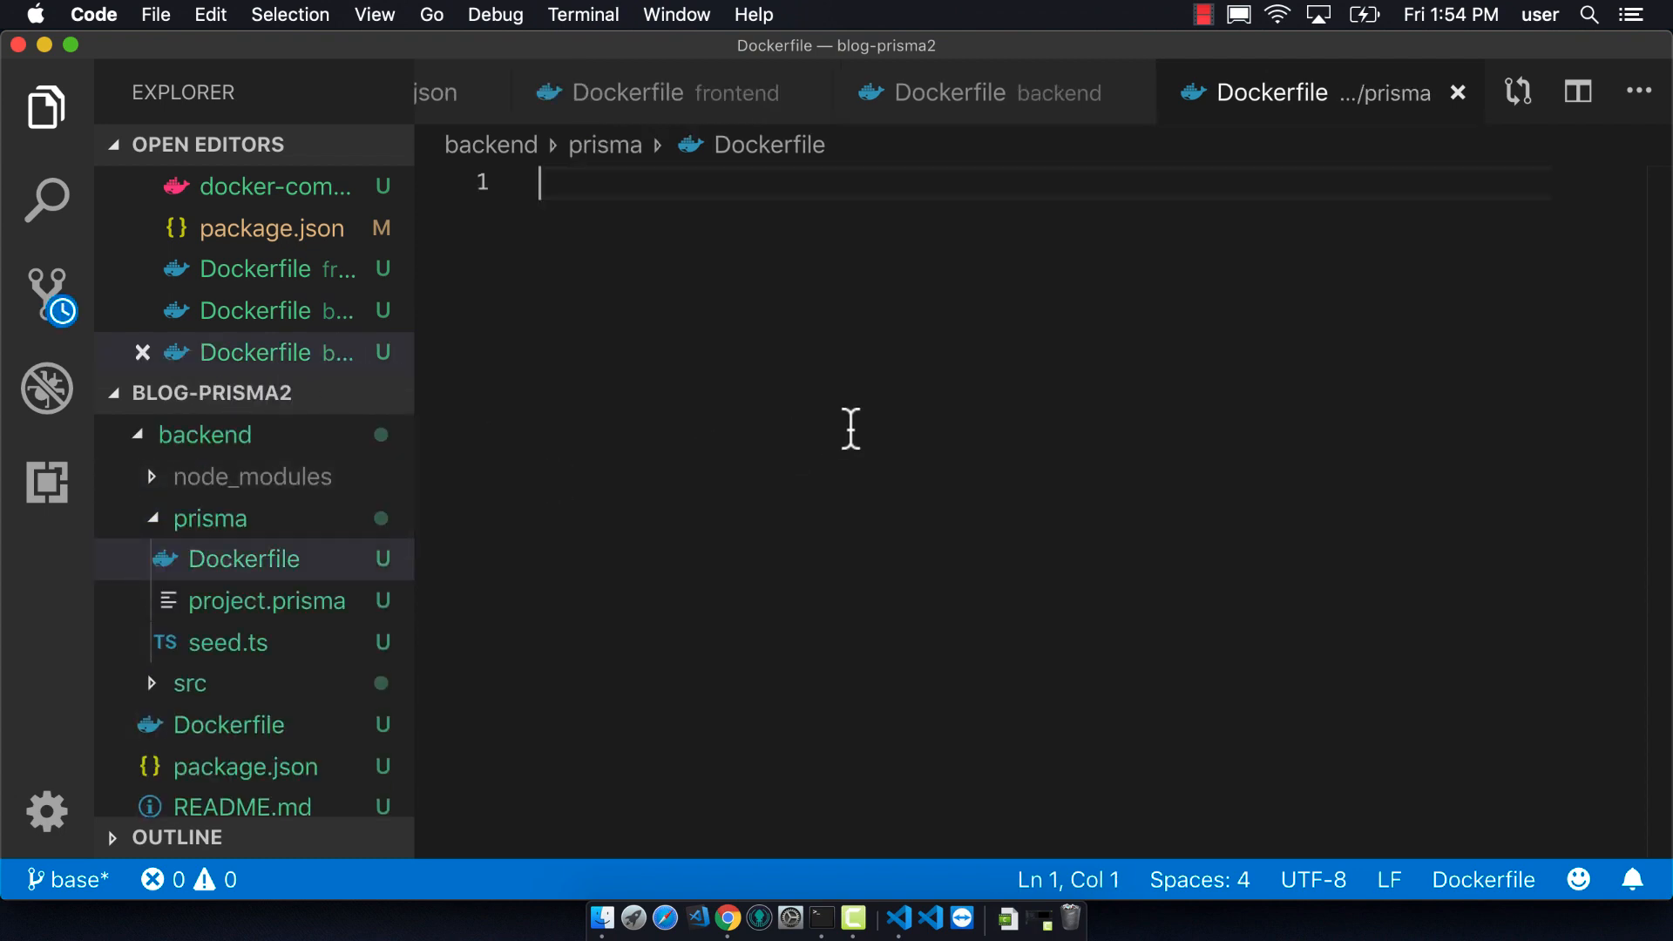
Start the prisma Dockerfile with FROM node:10.16.0 and RUN npm install -g --unsafe-perm prisma2.
{"action": "type", "text": "FROM nod"}
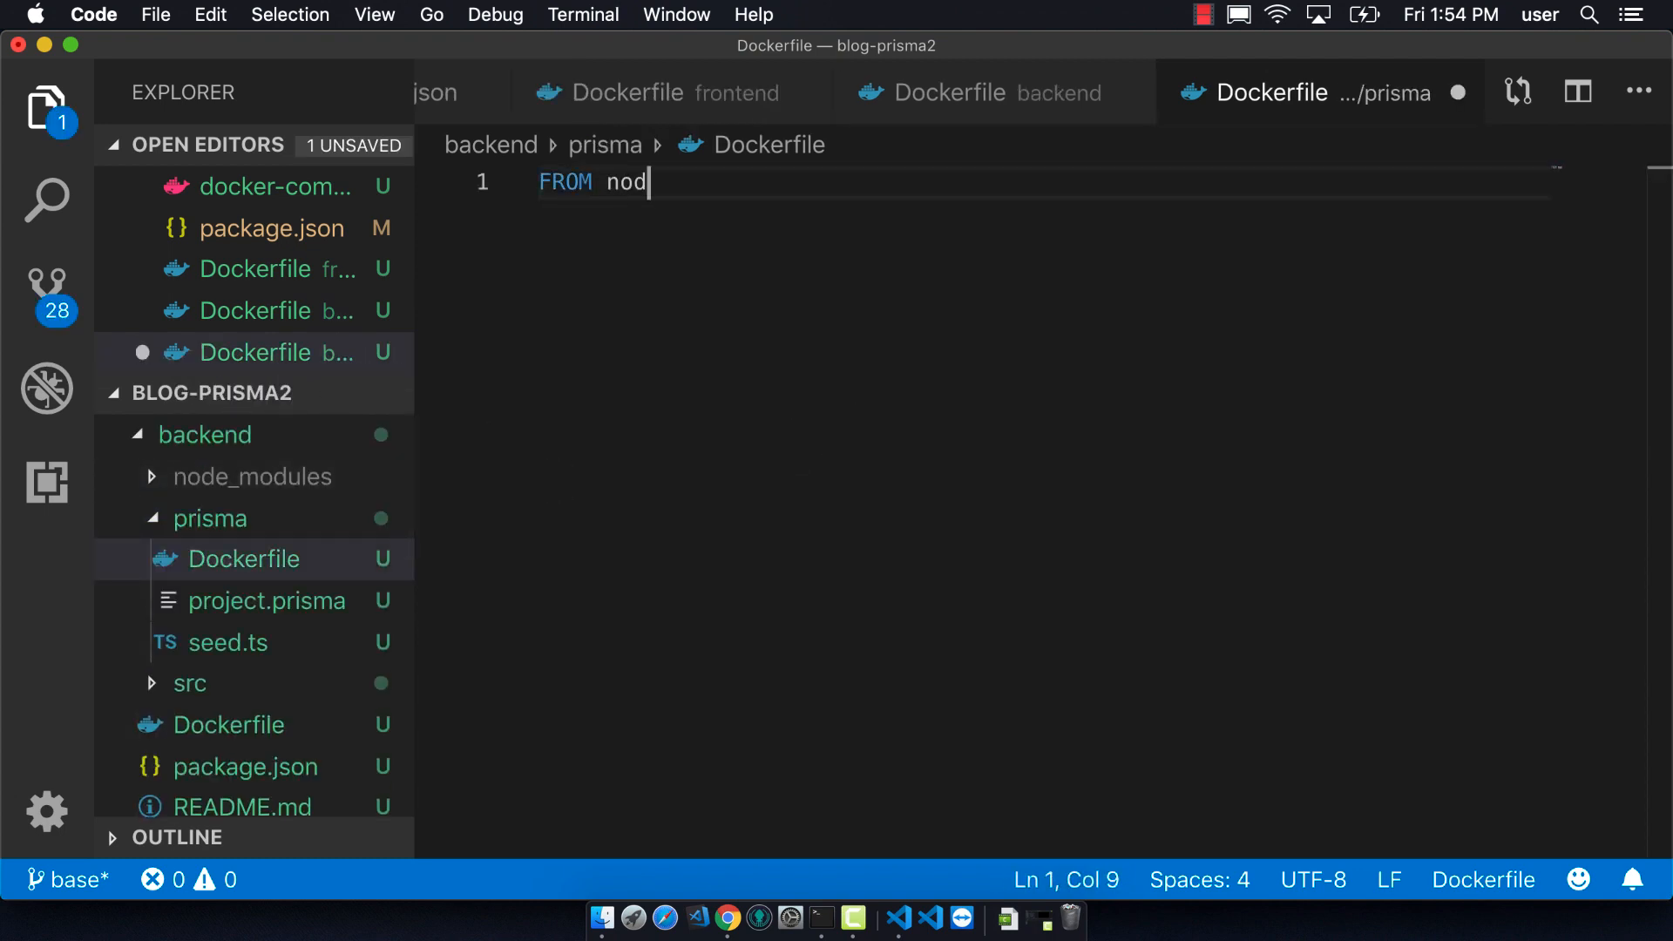
{"action": "type", "text": "e:10.16.0"}
{"action": "type", "text": "R"}
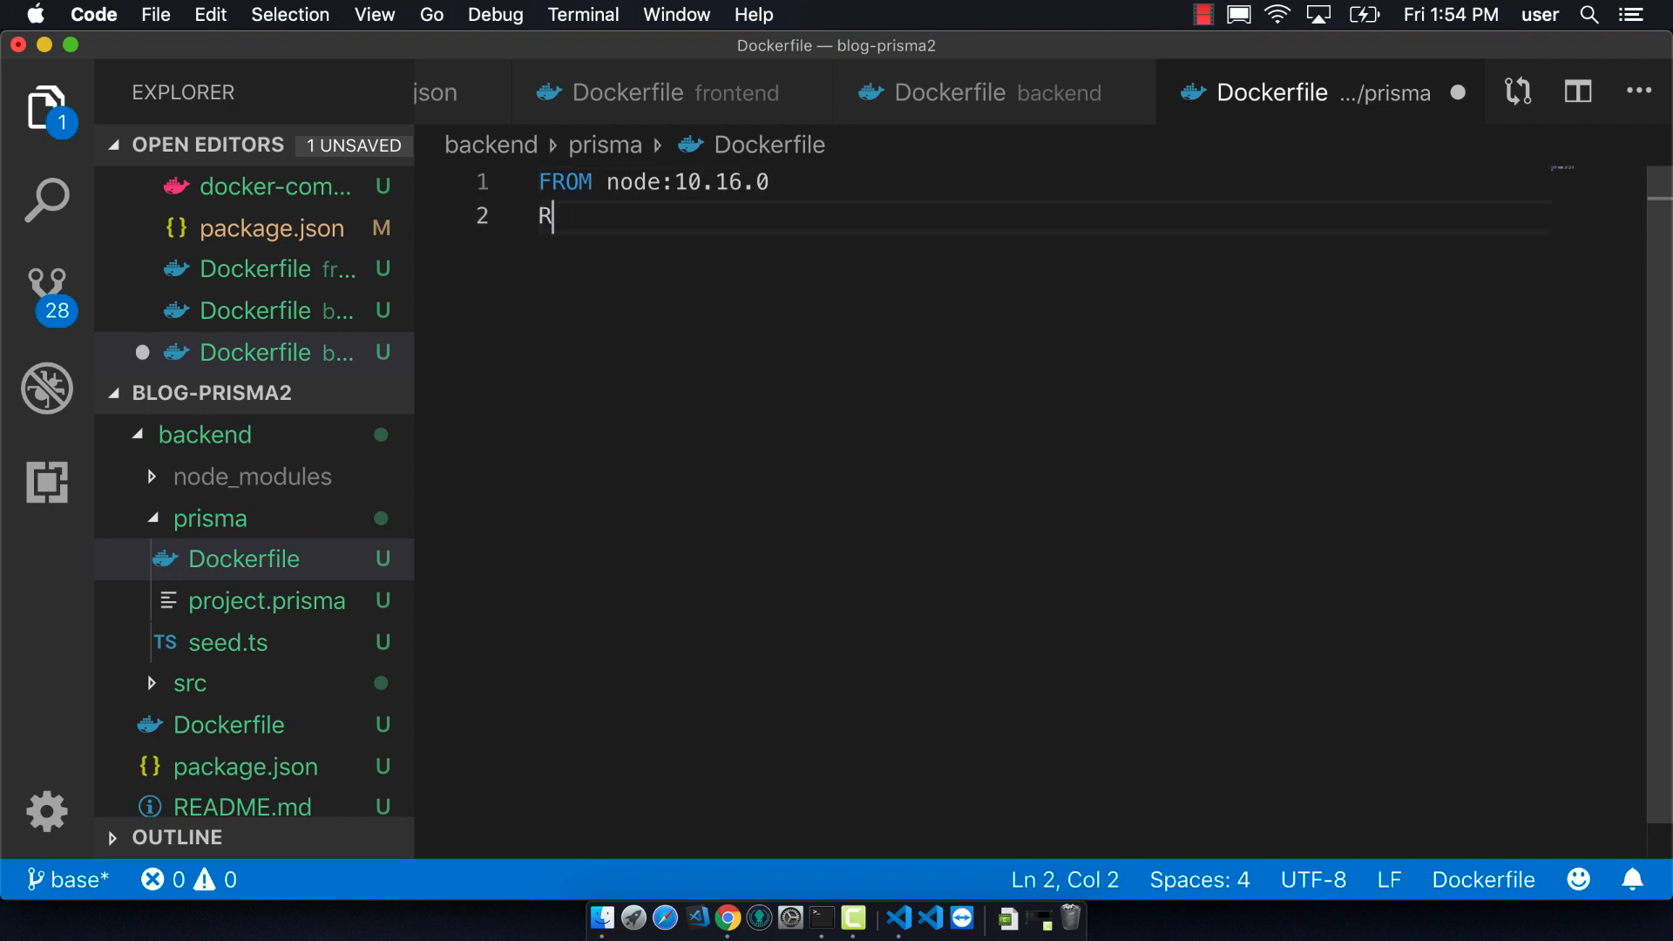
{"action": "type", "text": "UN npm install"}
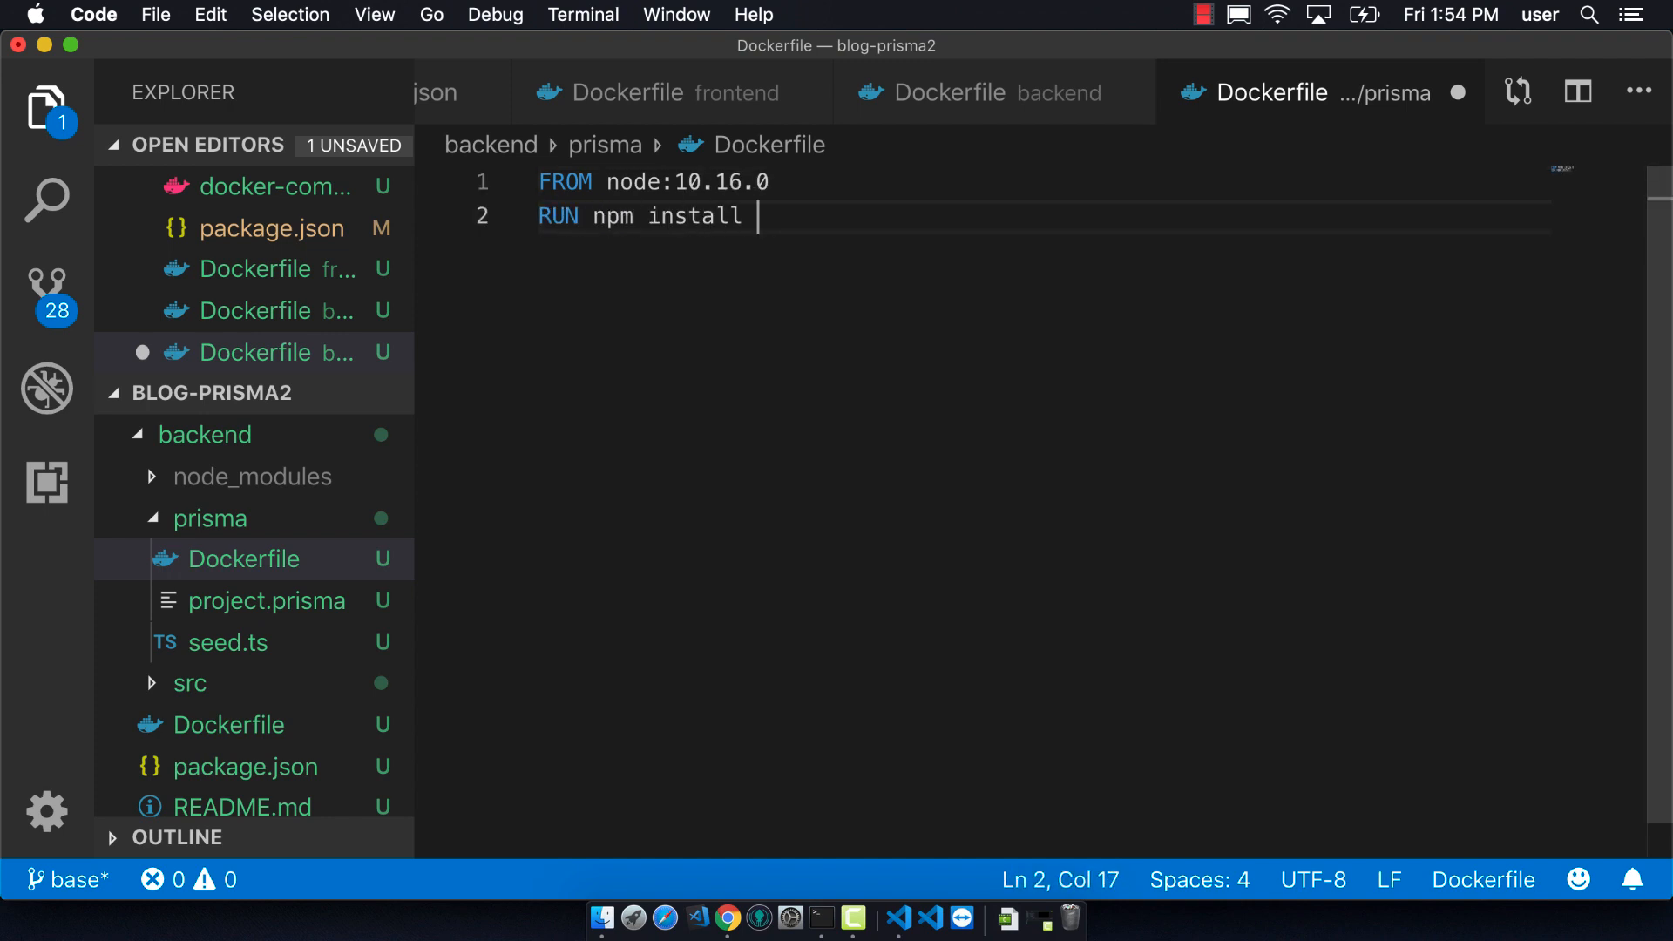
{"action": "type", "text": "-g --unsafe-"}
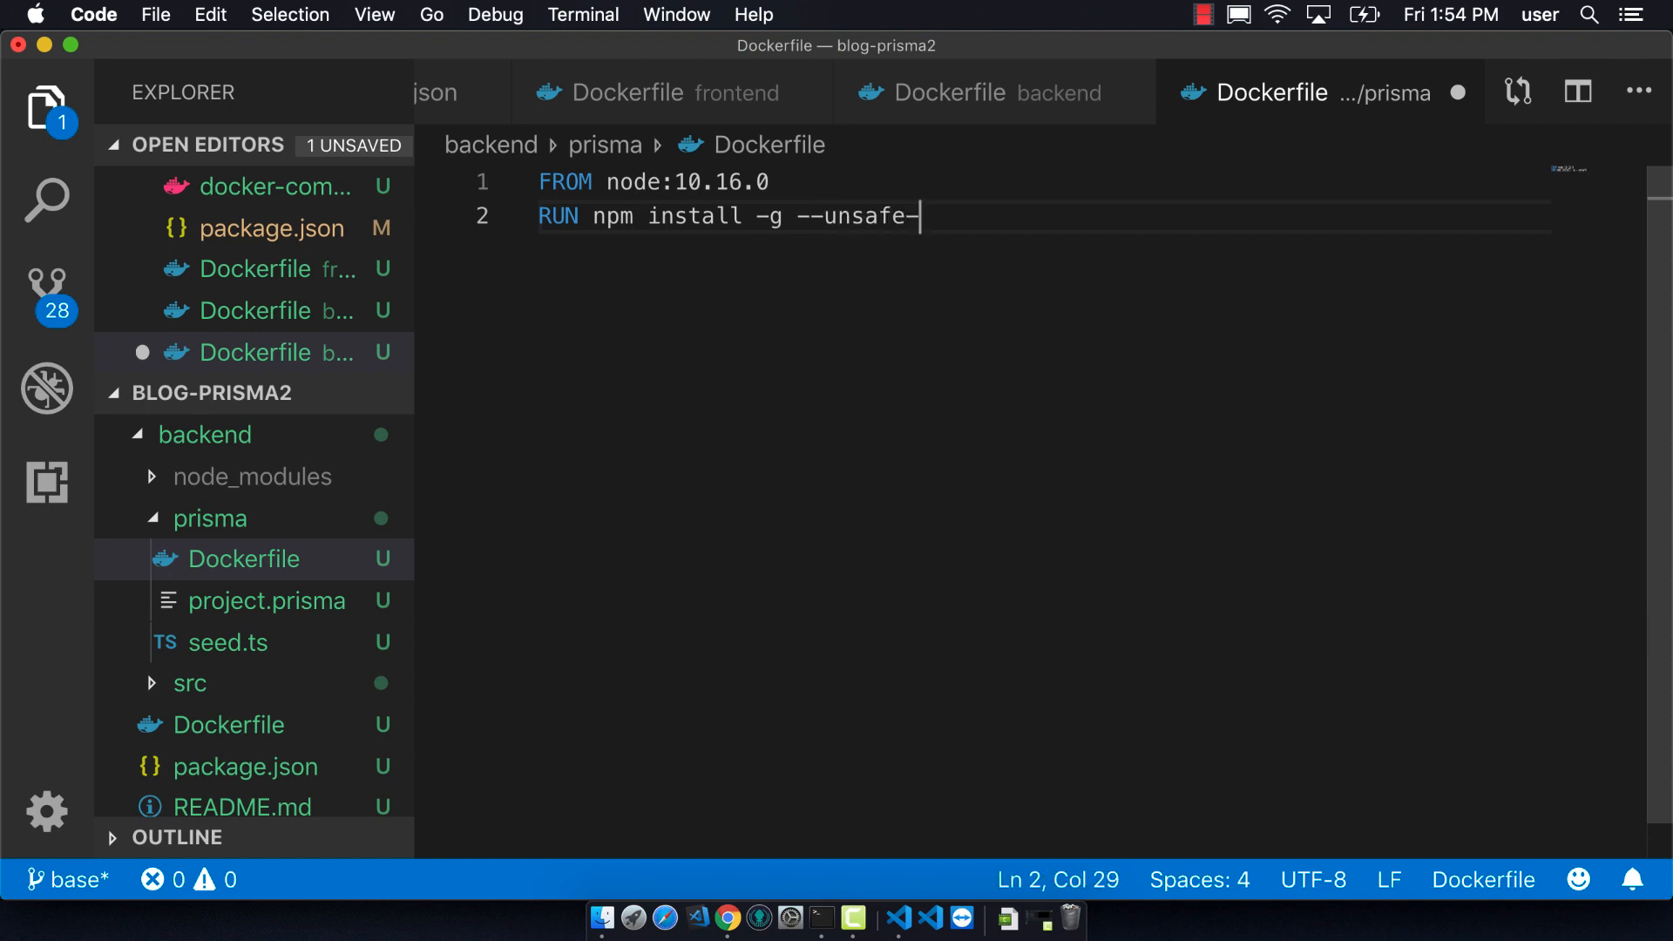
{"action": "type", "text": "perm prisma2"}
{"action": "type", "text": "RUN"}
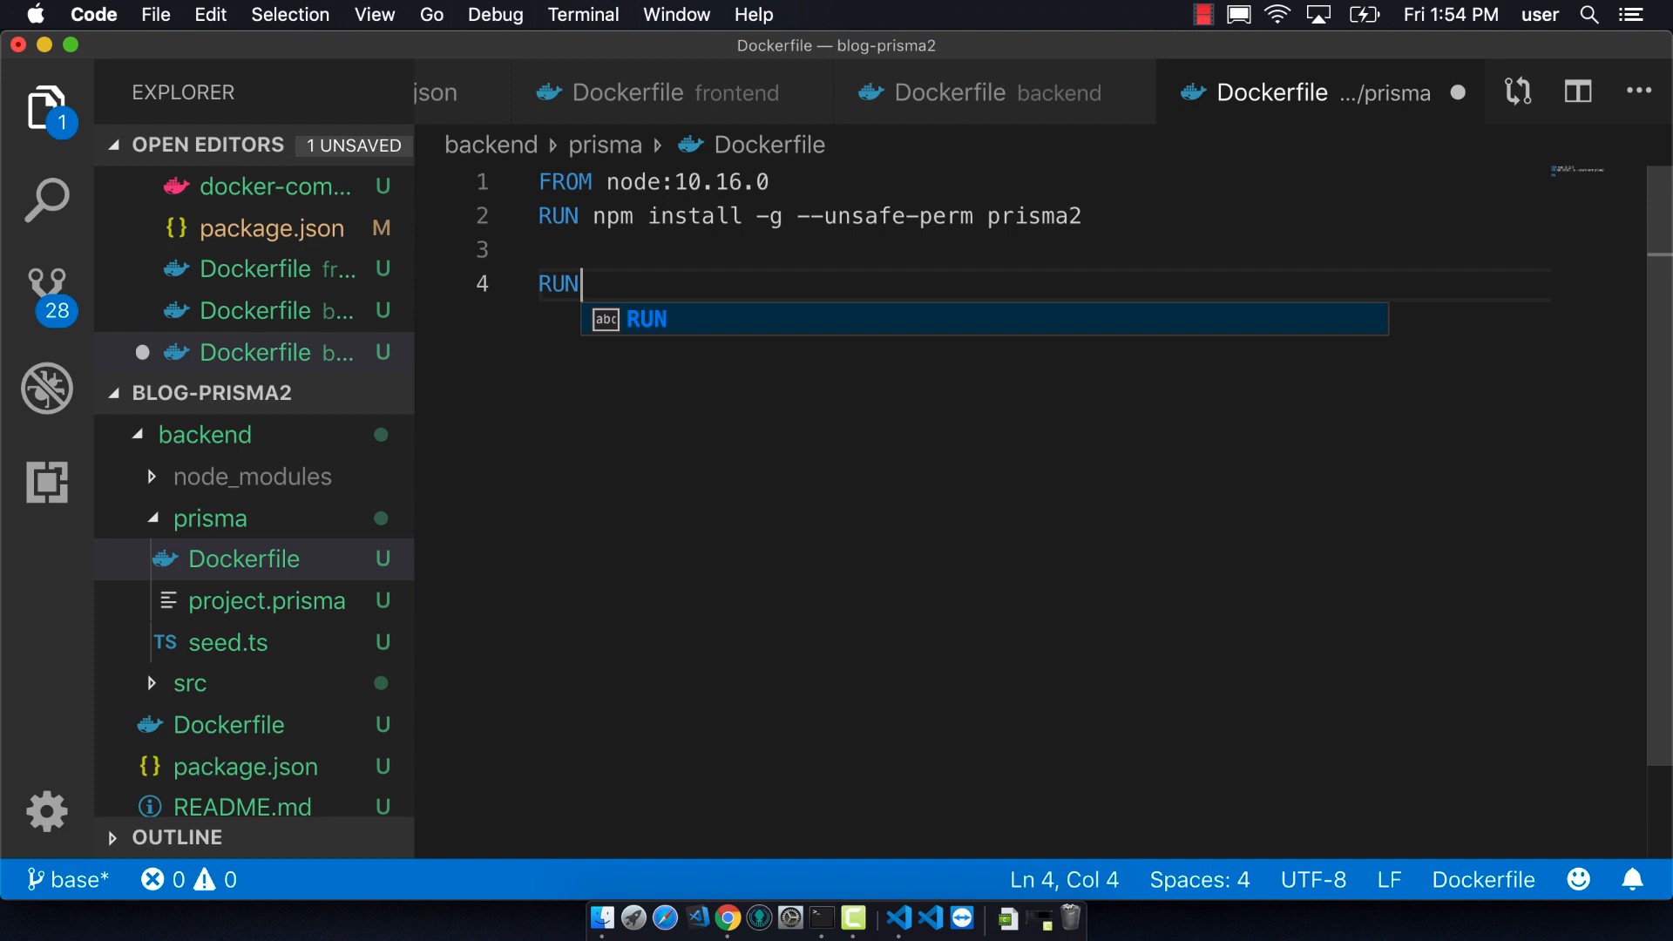
Add RUN mkdir /app, WORKDIR /app and COPY ./ ./prisma/.
{"action": "type", "text": "mkdir /app"}
{"action": "type", "text": "WORK"}
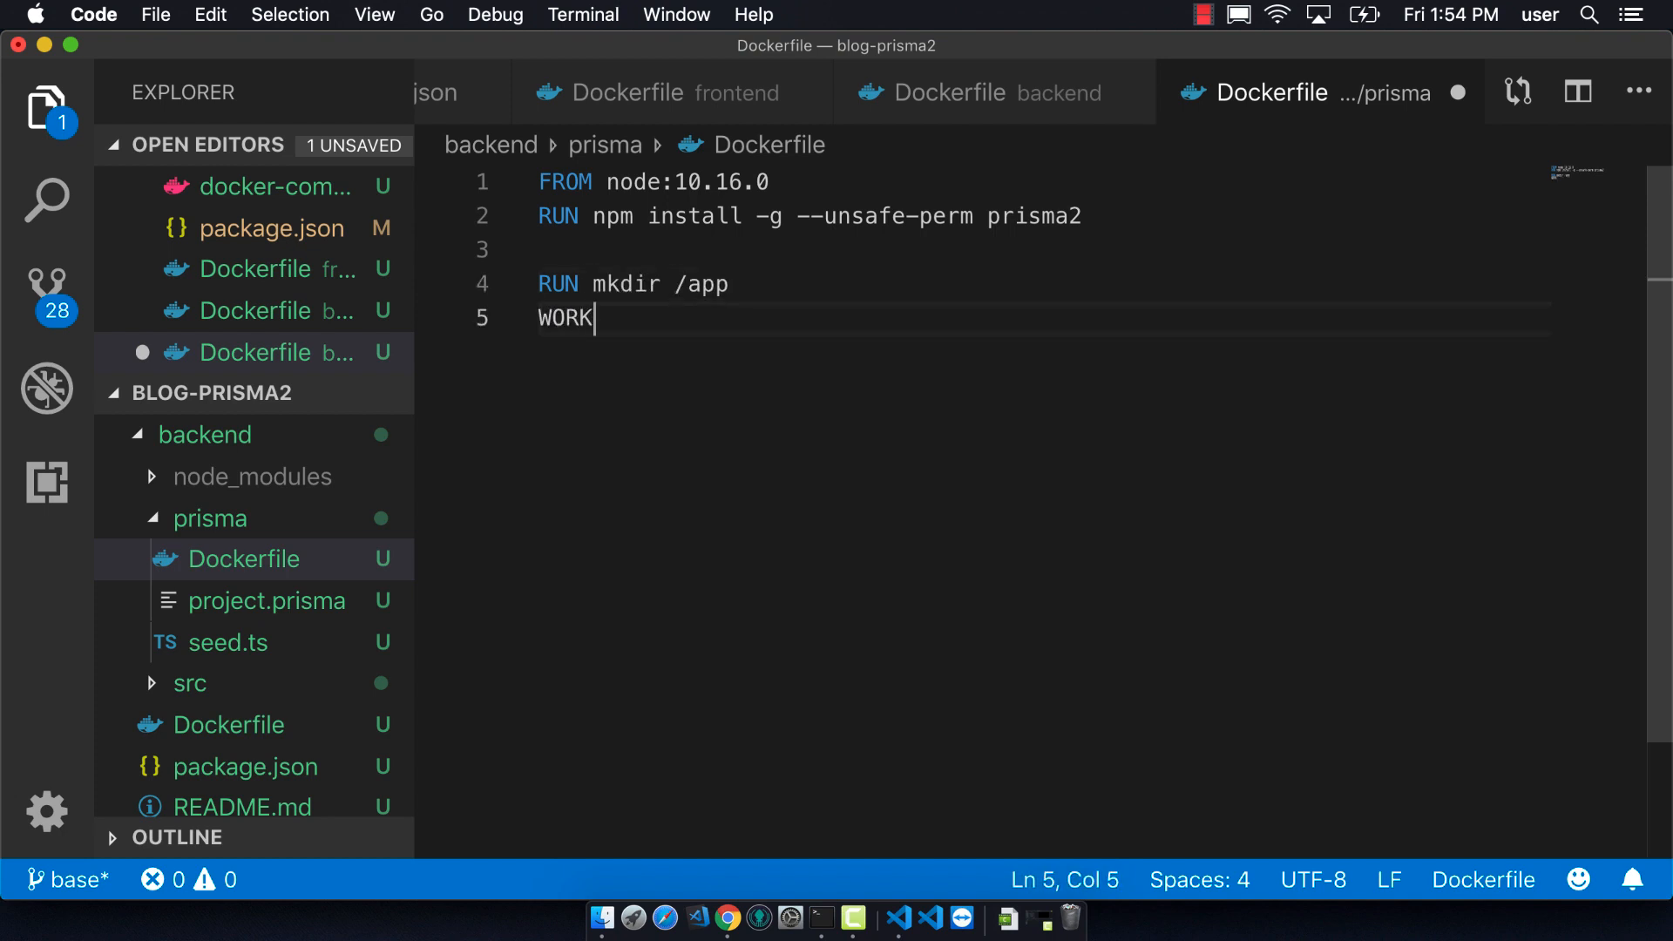
{"action": "type", "text": "DIR /app"}
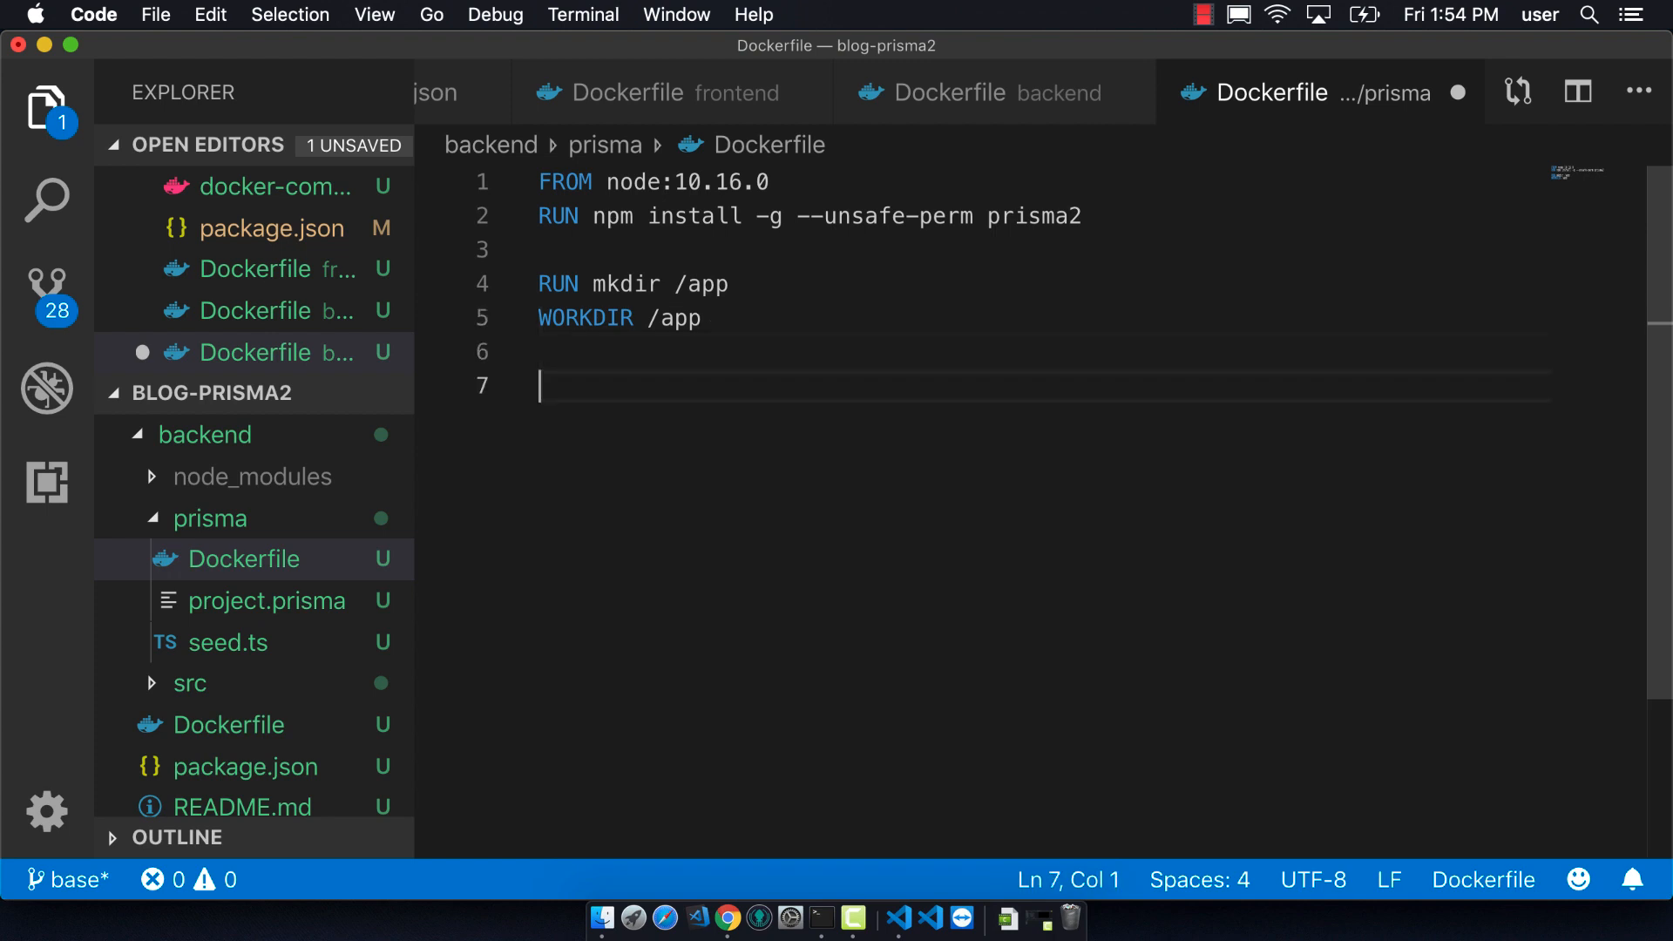
{"action": "type", "text": "COPY ,"}
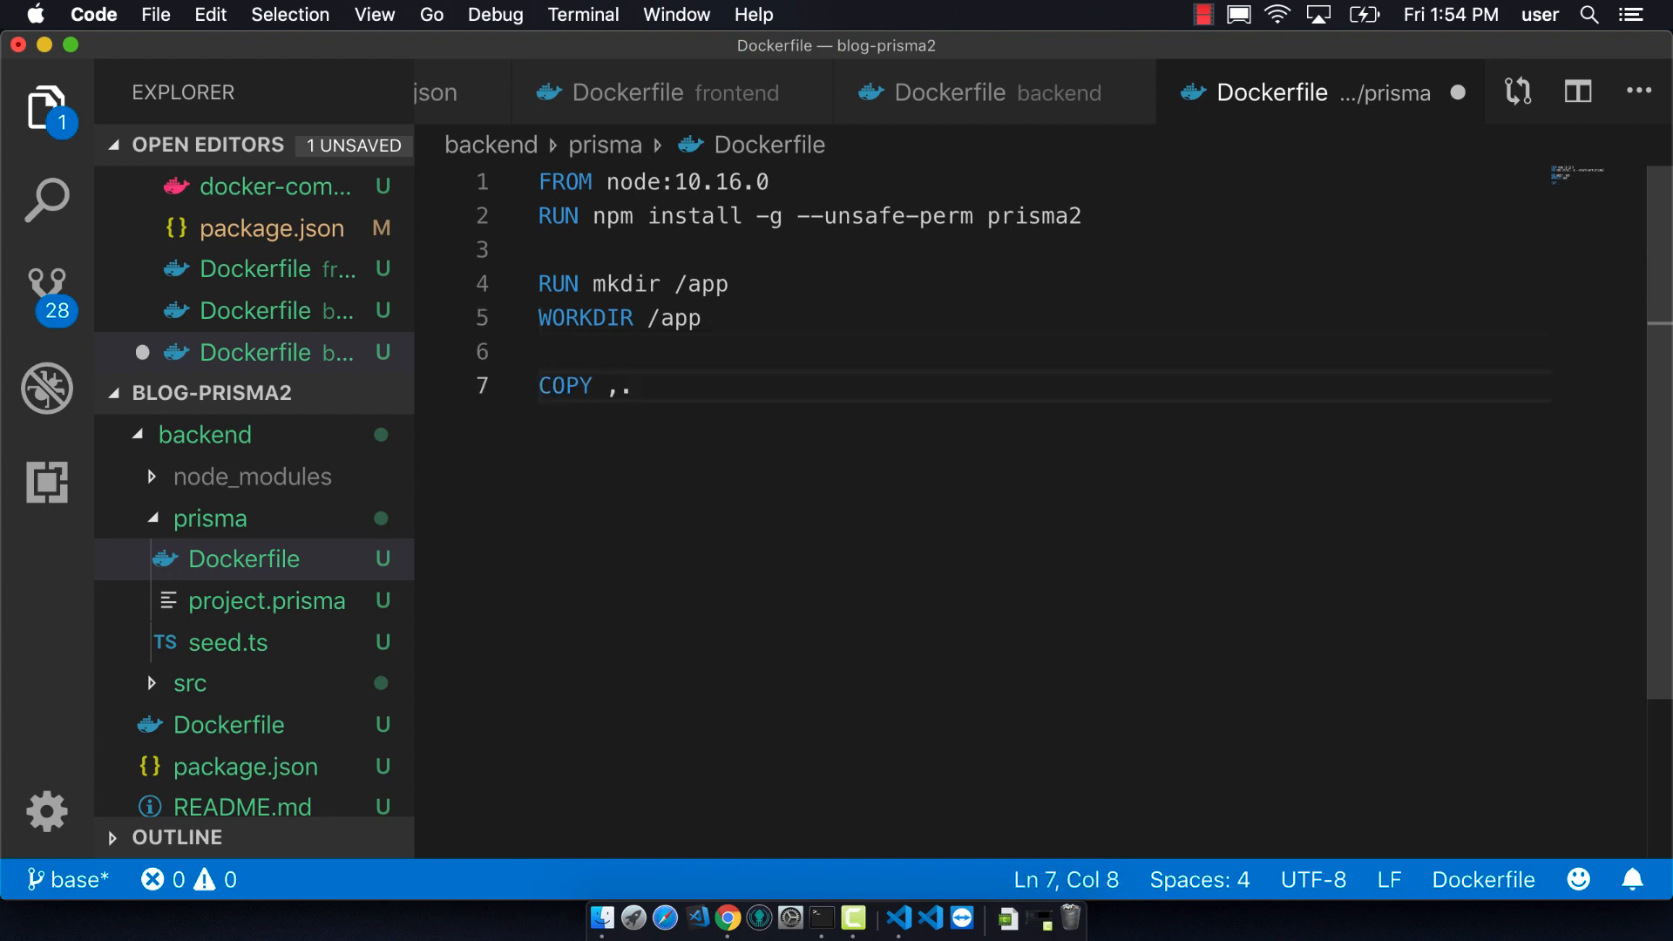
{"action": "type", "text": "./"}
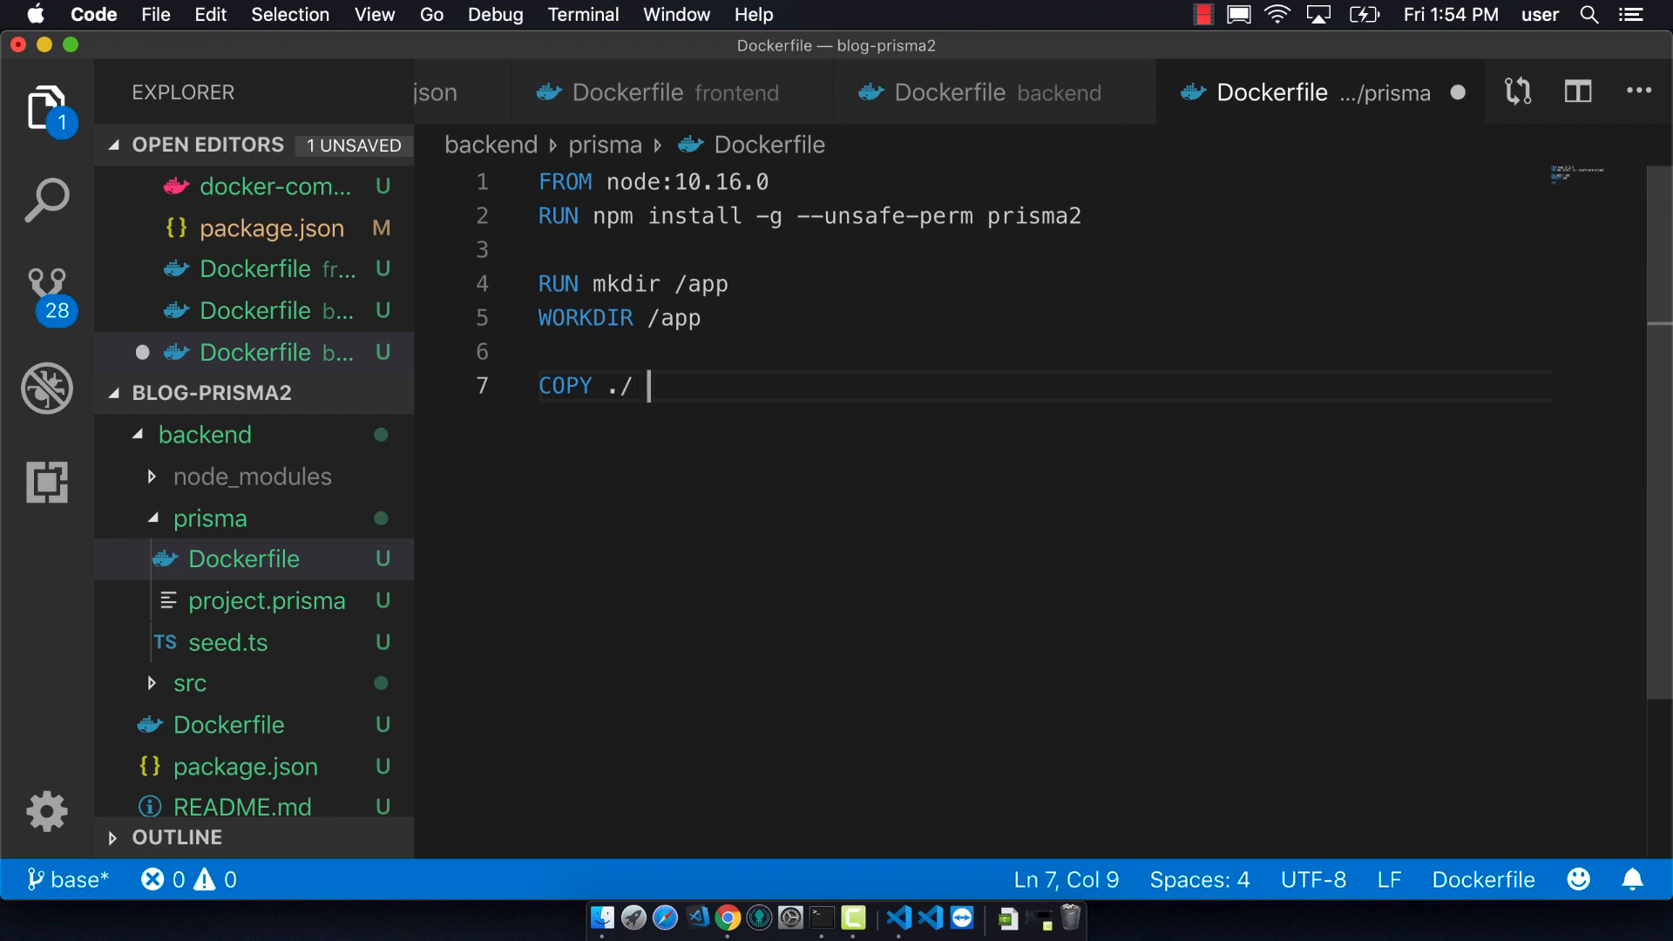
{"action": "type", "text": "./prisma"}
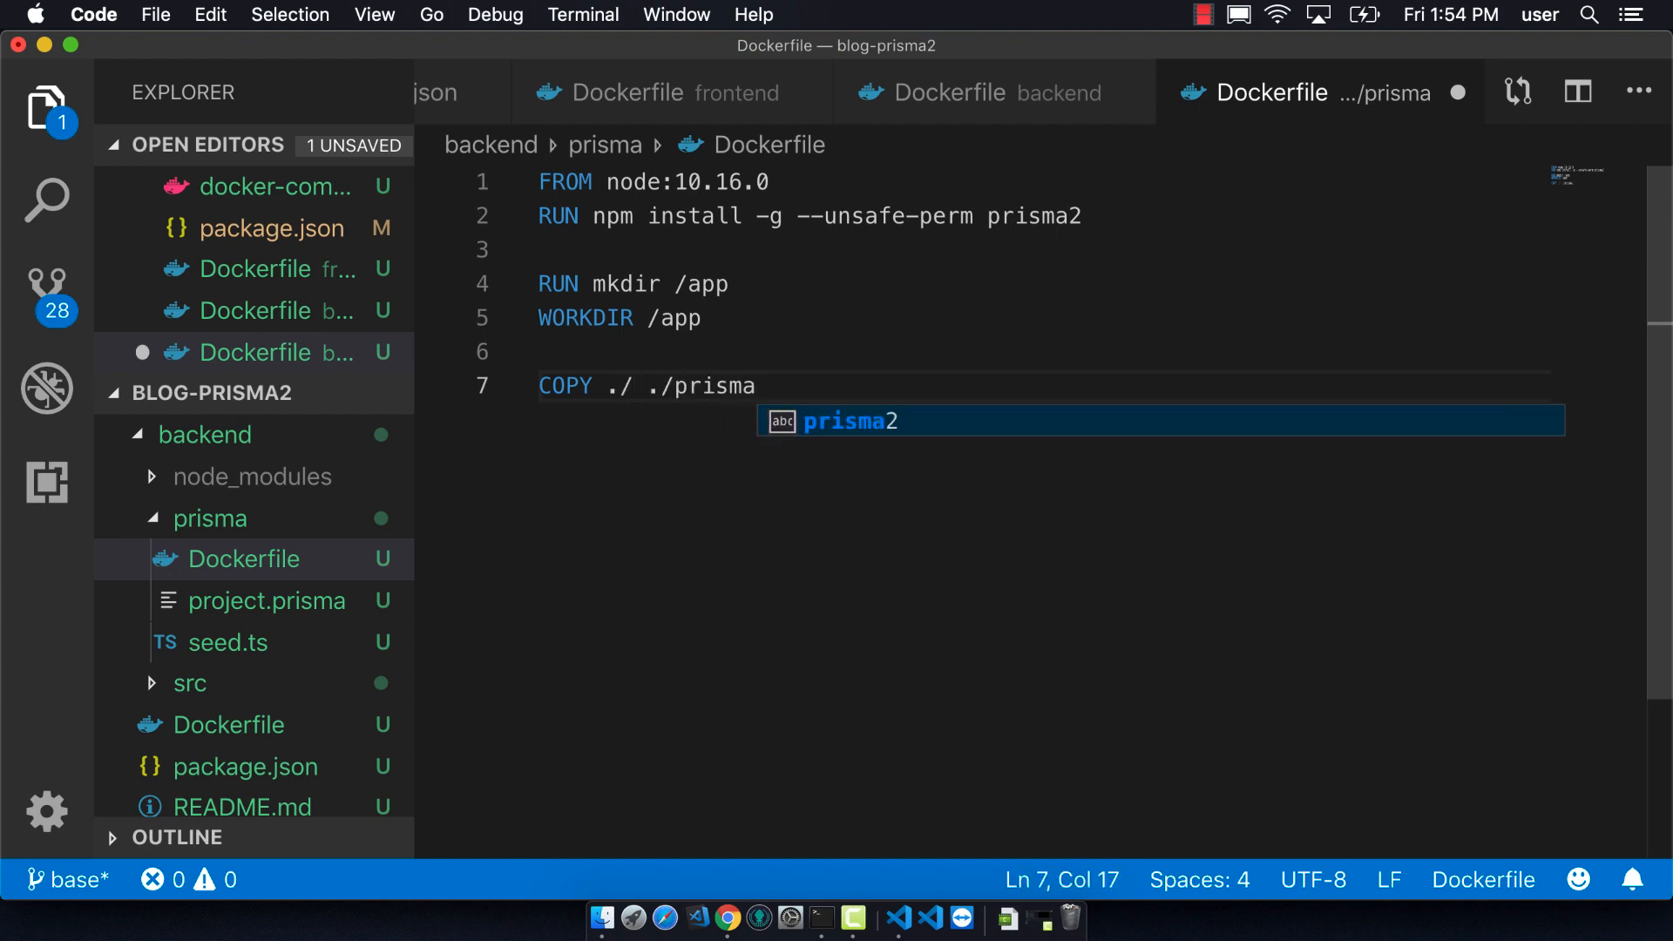
{"action": "key", "text": "Escape"}
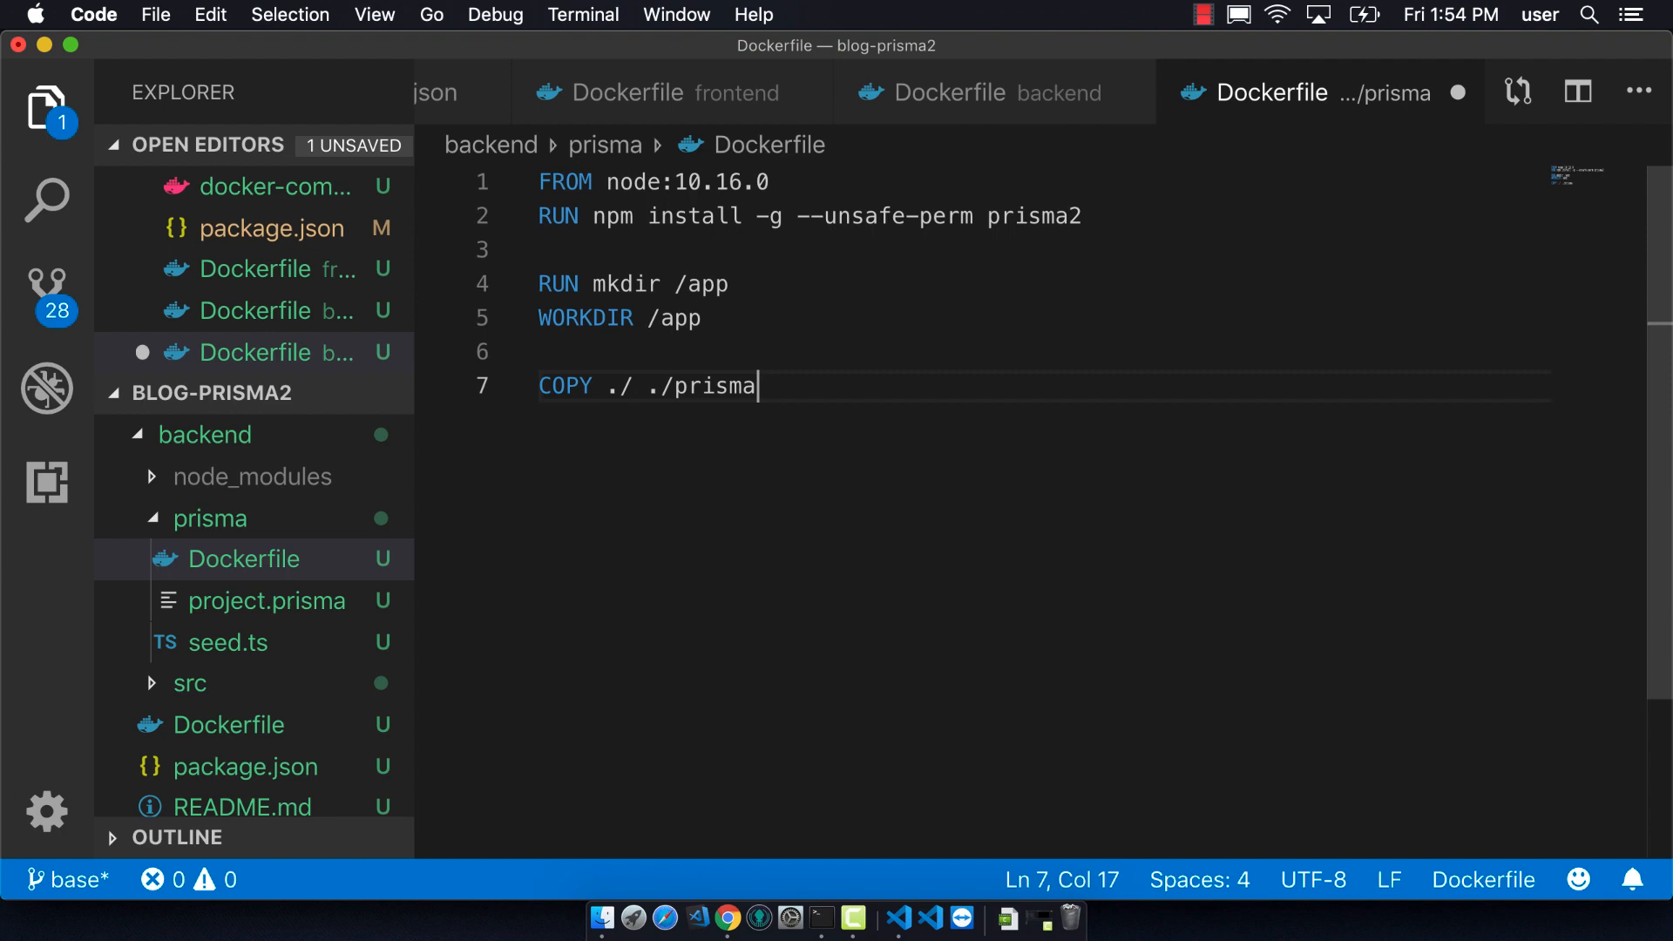
{"action": "type", "text": "/"}
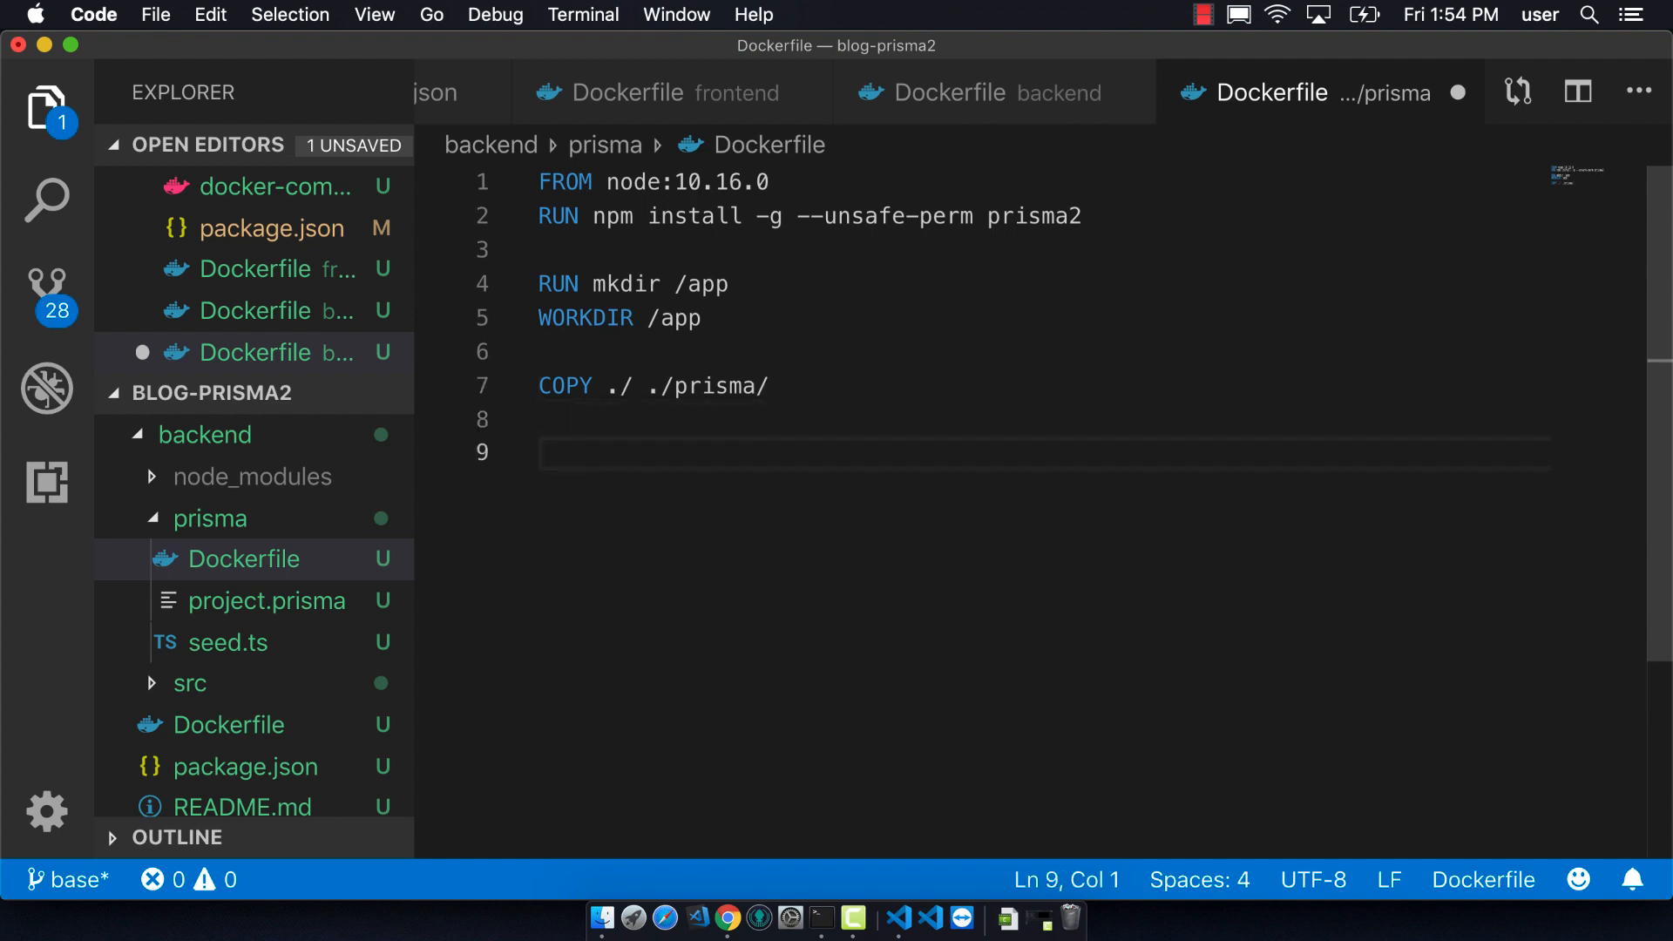
End the prisma Dockerfile with CMD ["prisma2", "dev"].
{"action": "type", "text": "CMD [ \"\"]"}
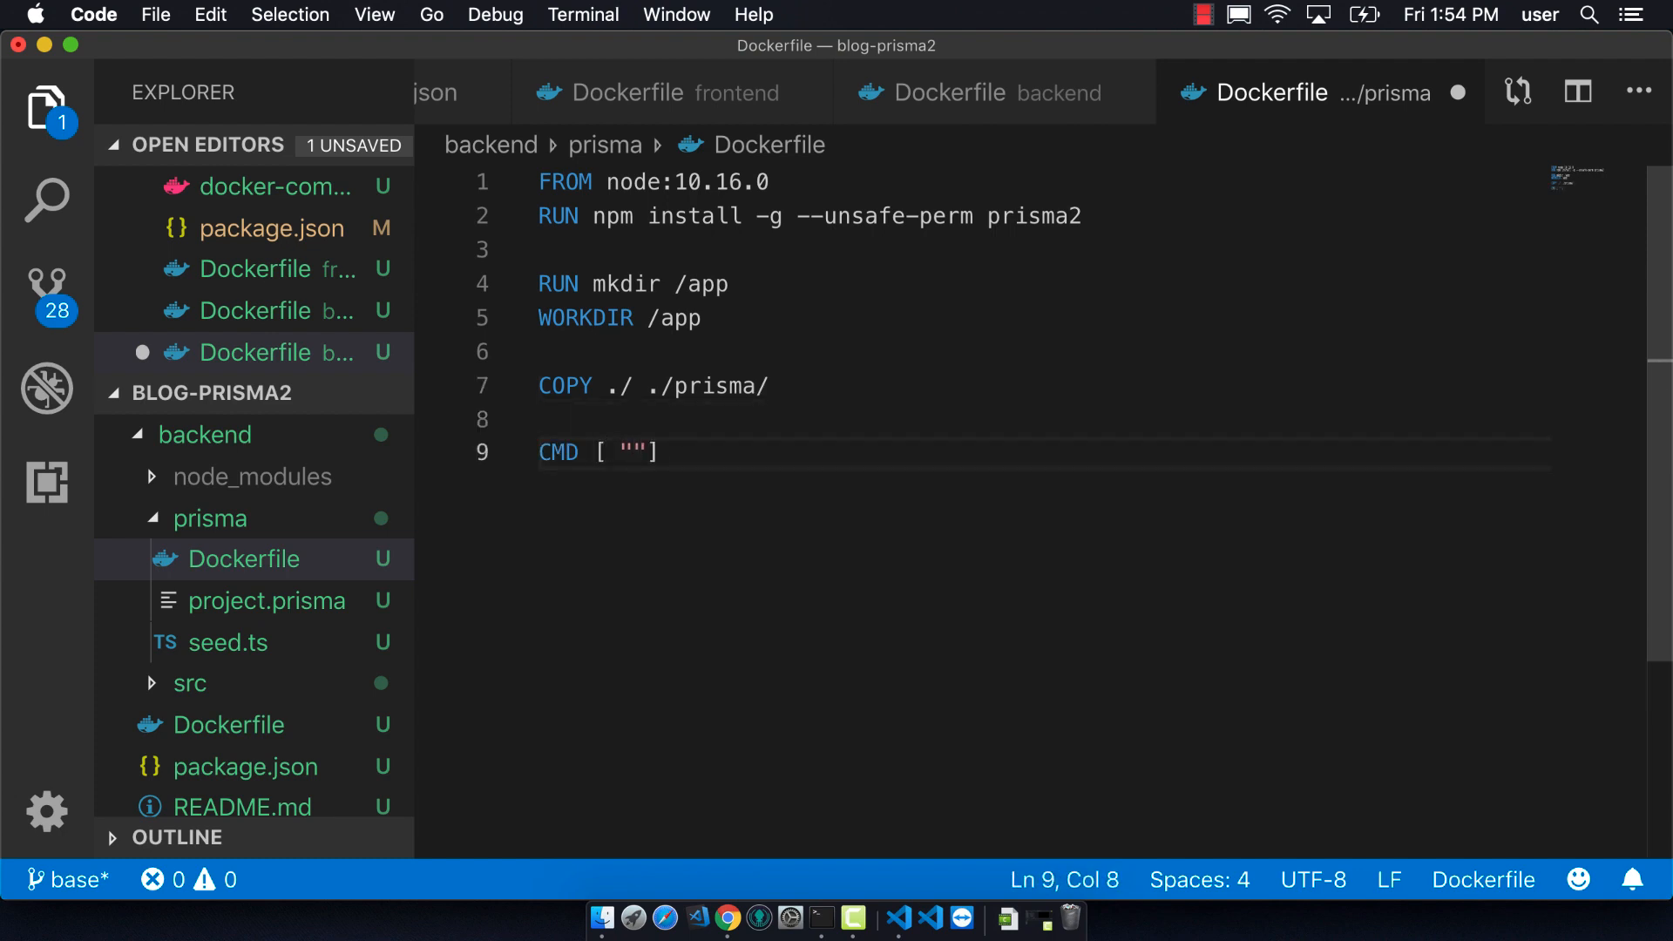
{"action": "type", "text": "prisma2"}
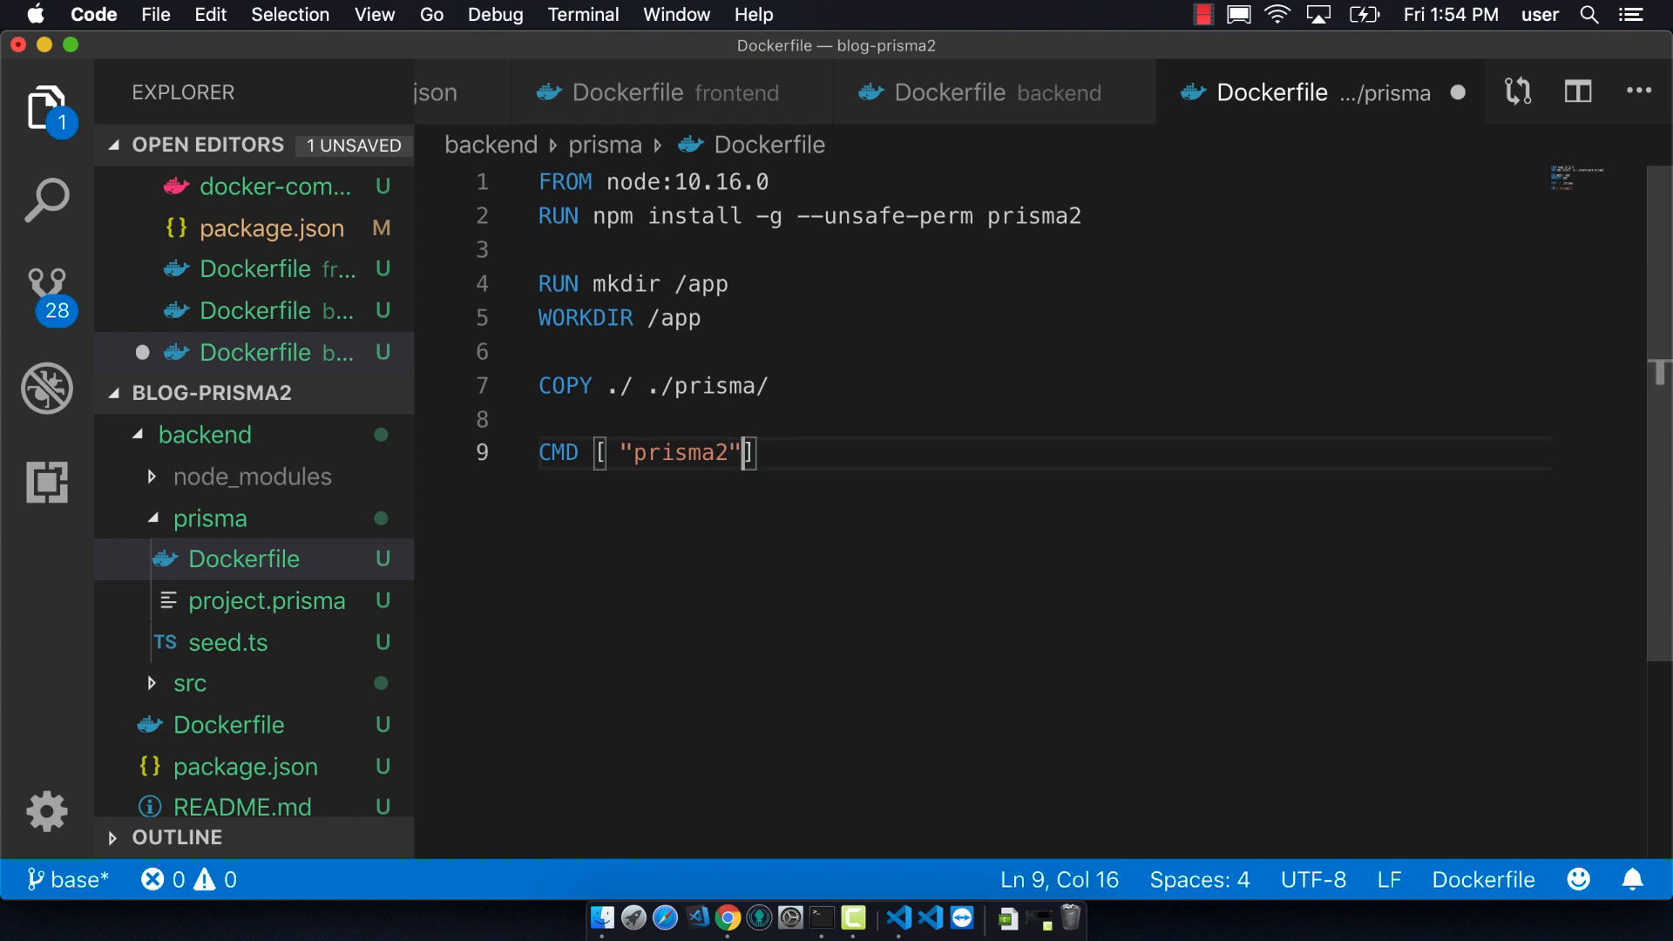
{"action": "type", "text": ", \"dev\""}
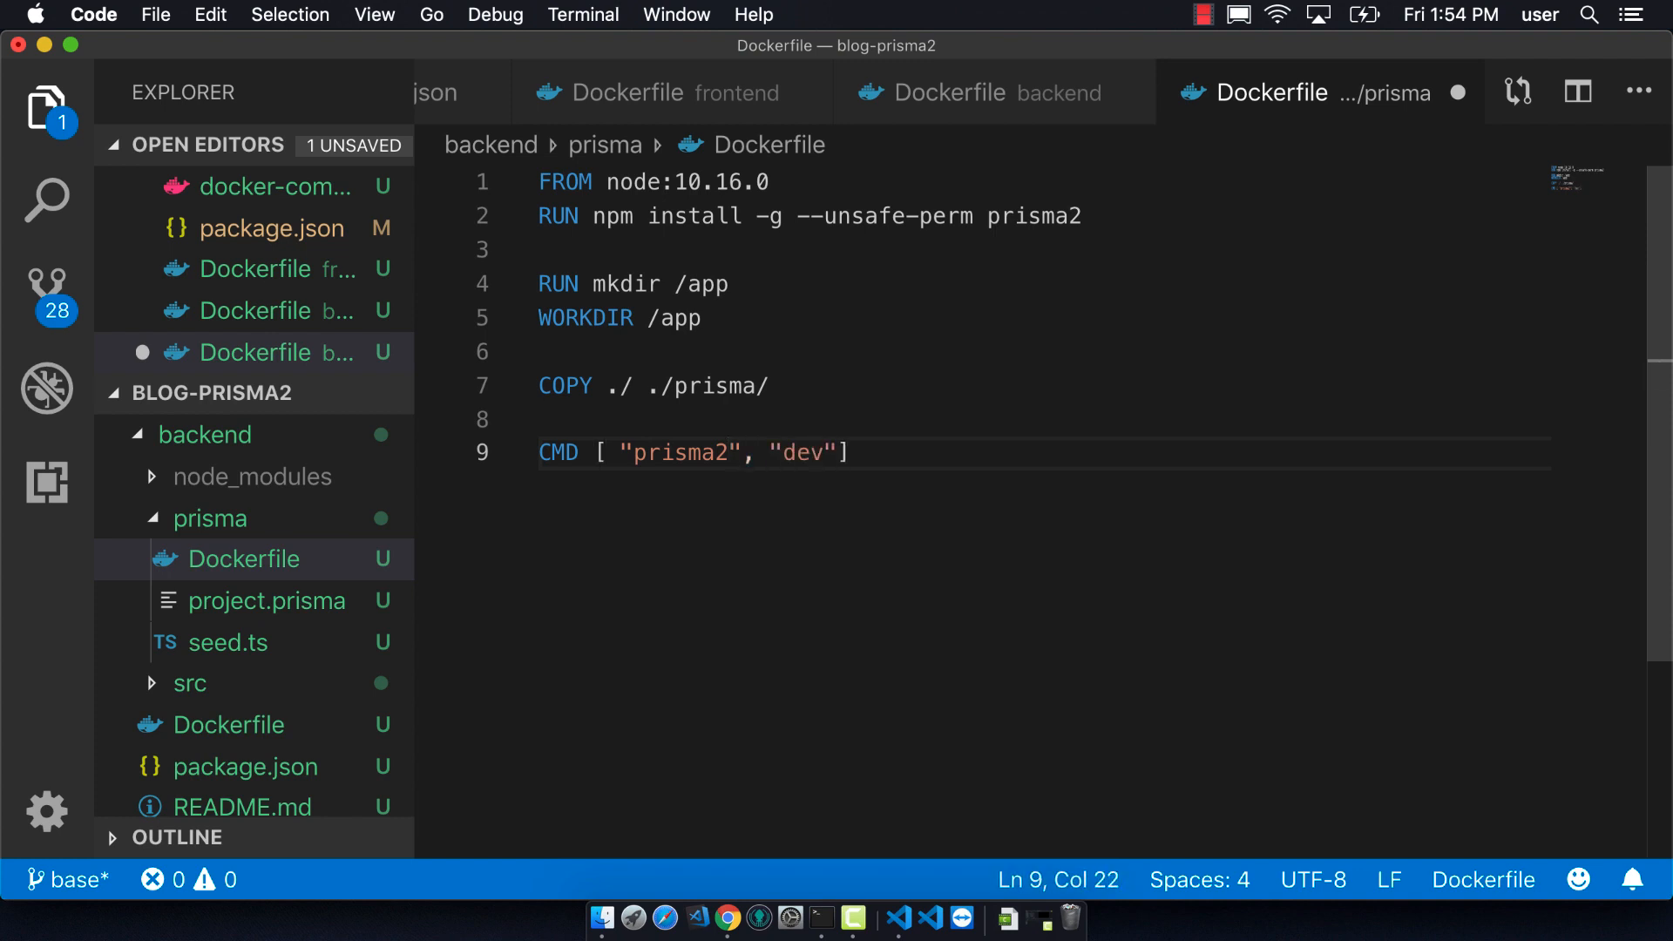